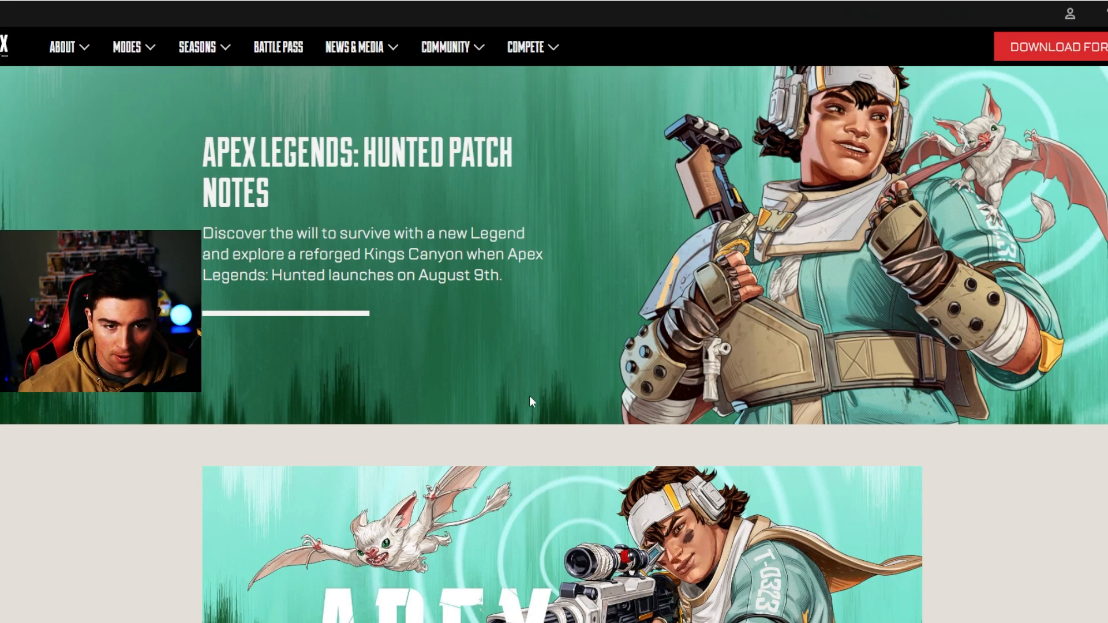
Scroll past the Hunted header and trailer to Vantage's portrait and Spotter's Lens passive
{"action": "scroll", "scroll_direction": "down", "scroll_amount": 3}
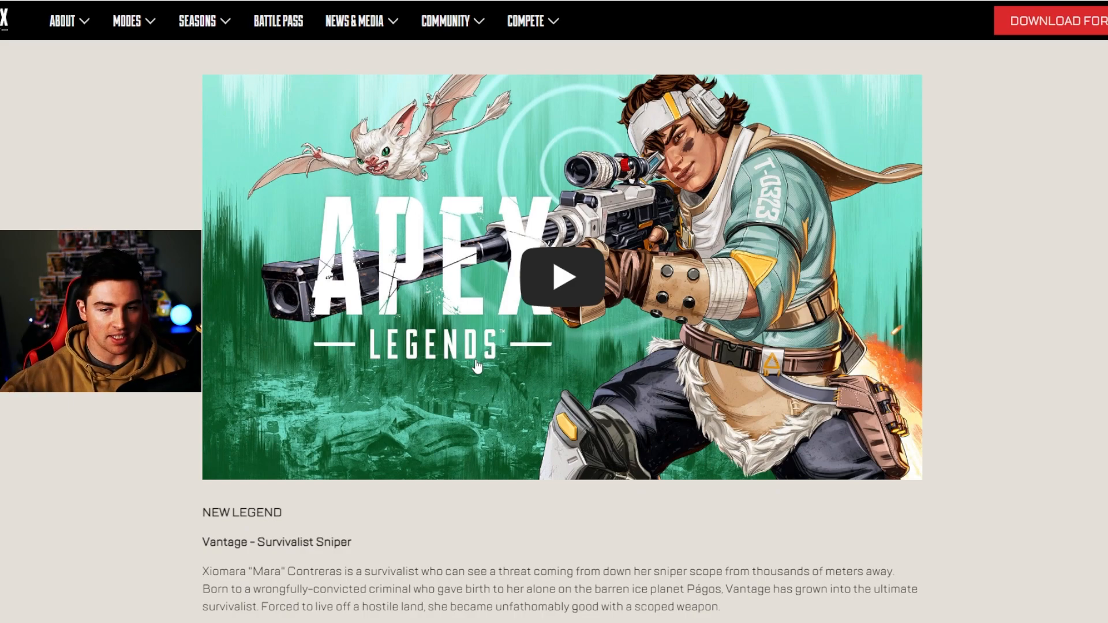
{"action": "scroll", "scroll_direction": "down", "scroll_amount": 3}
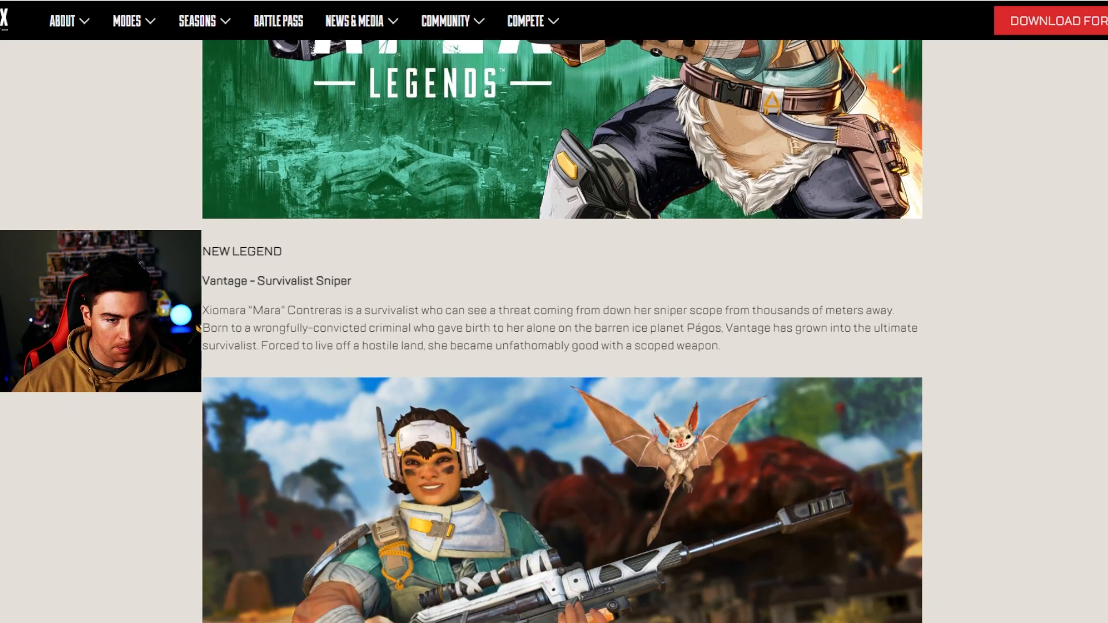
{"action": "scroll", "scroll_direction": "down", "scroll_amount": 3}
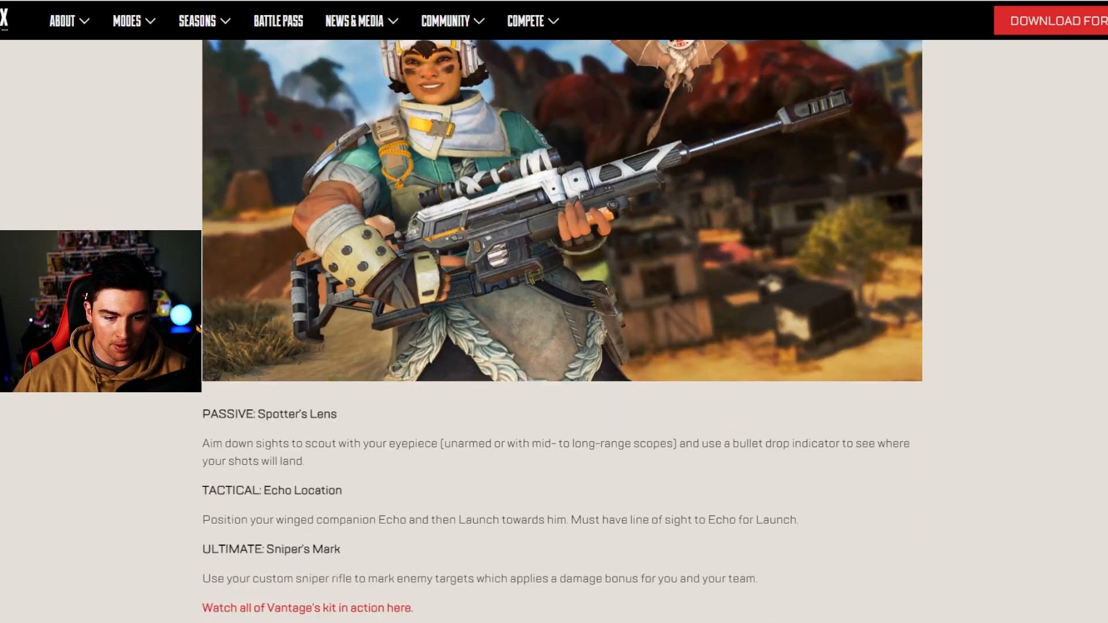
{"action": "scroll", "scroll_direction": "down", "scroll_amount": 3}
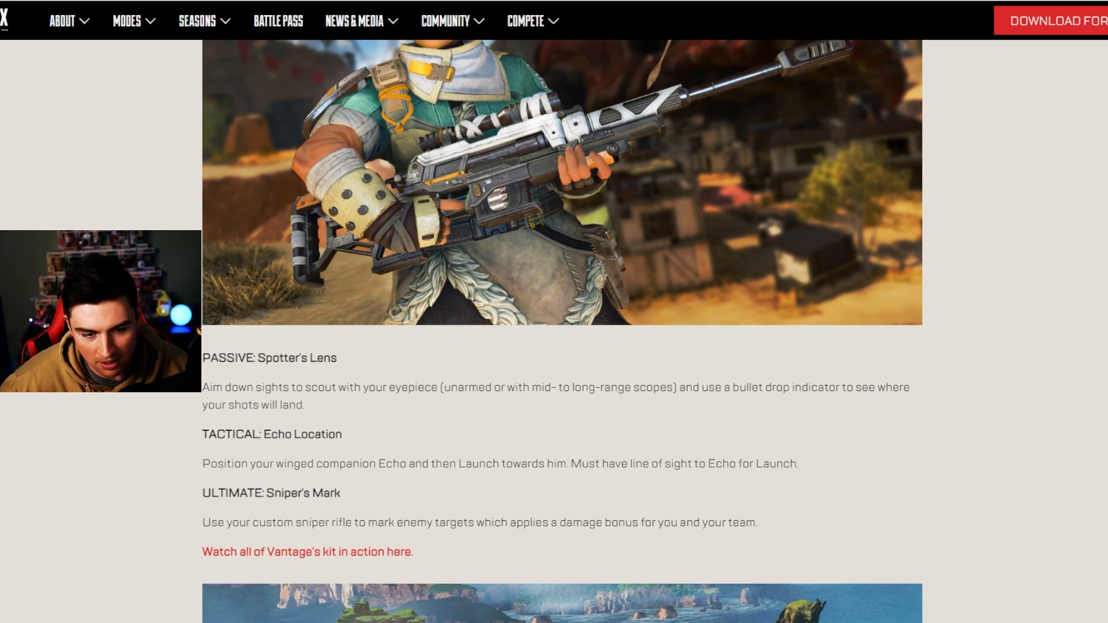
{"action": "scroll", "scroll_direction": "down", "scroll_amount": 3}
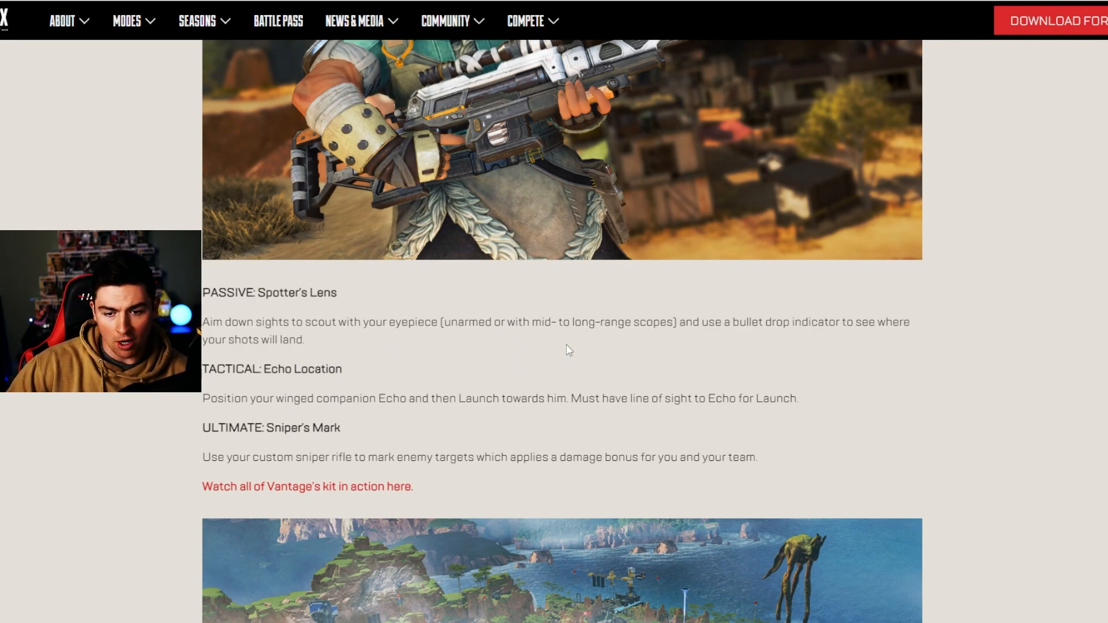
{"action": "mouse_move", "coordinate": [742, 349]}
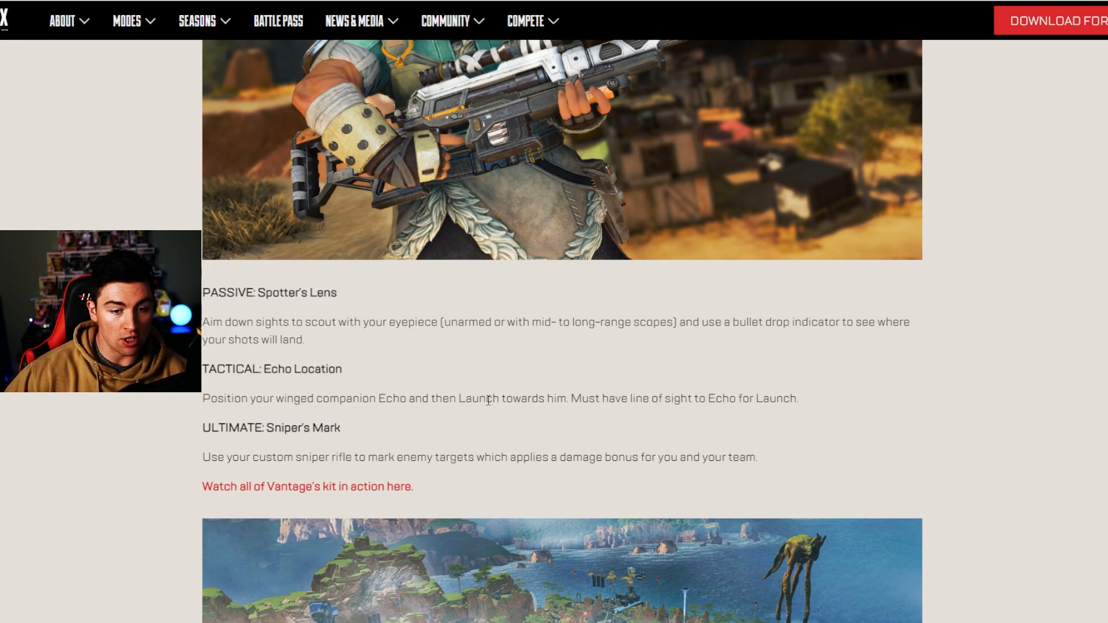
{"action": "mouse_move", "coordinate": [462, 385]}
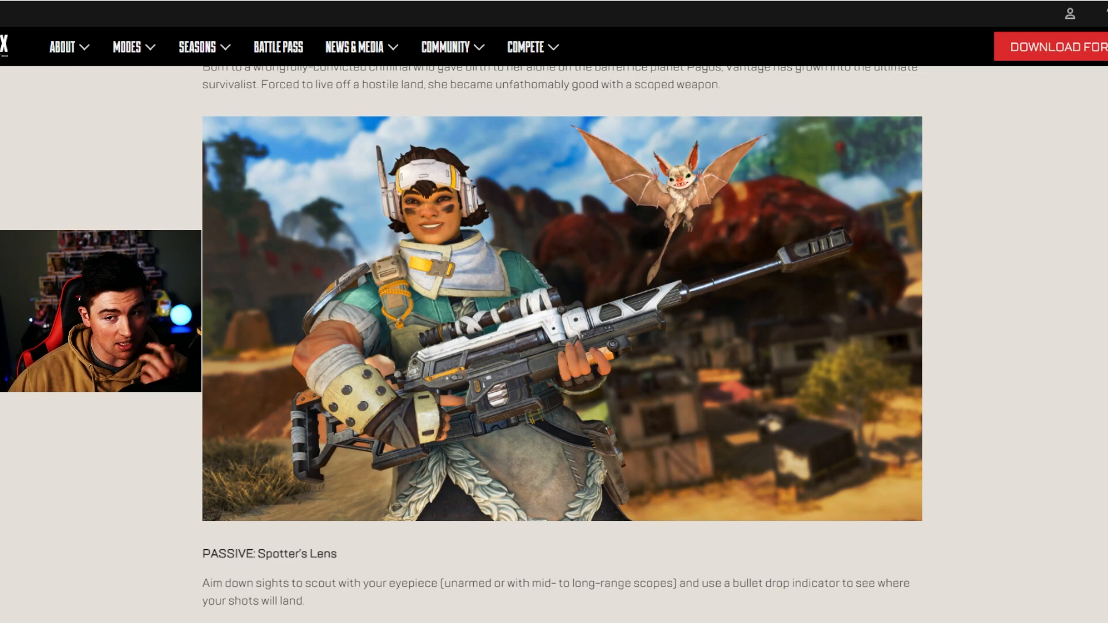
{"action": "scroll", "scroll_direction": "down", "scroll_amount": 3}
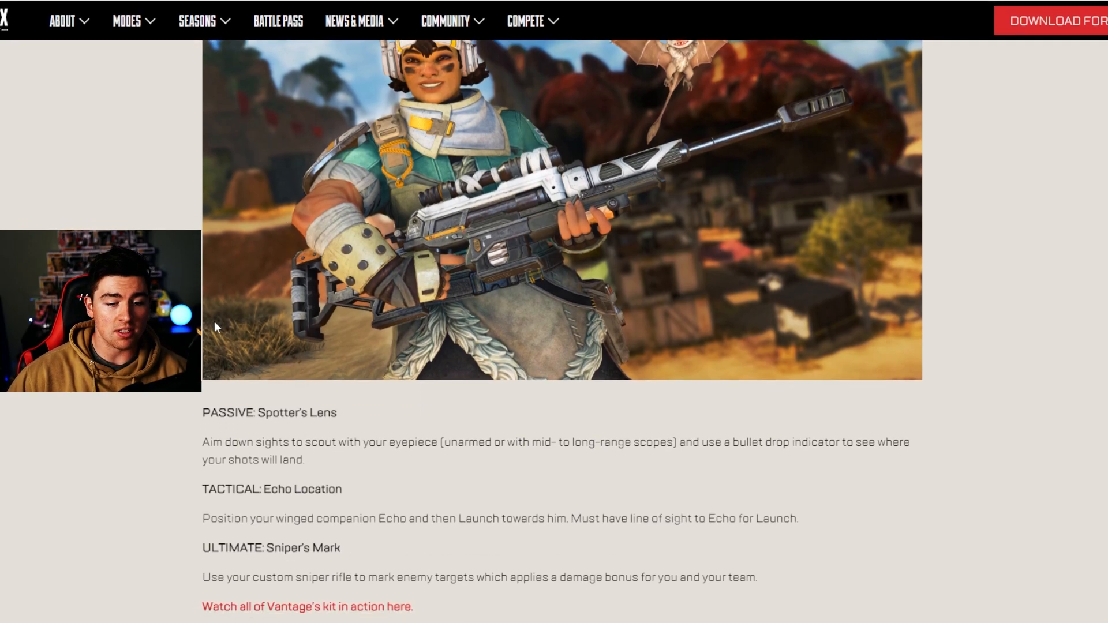
{"action": "scroll", "scroll_direction": "down", "scroll_amount": 3}
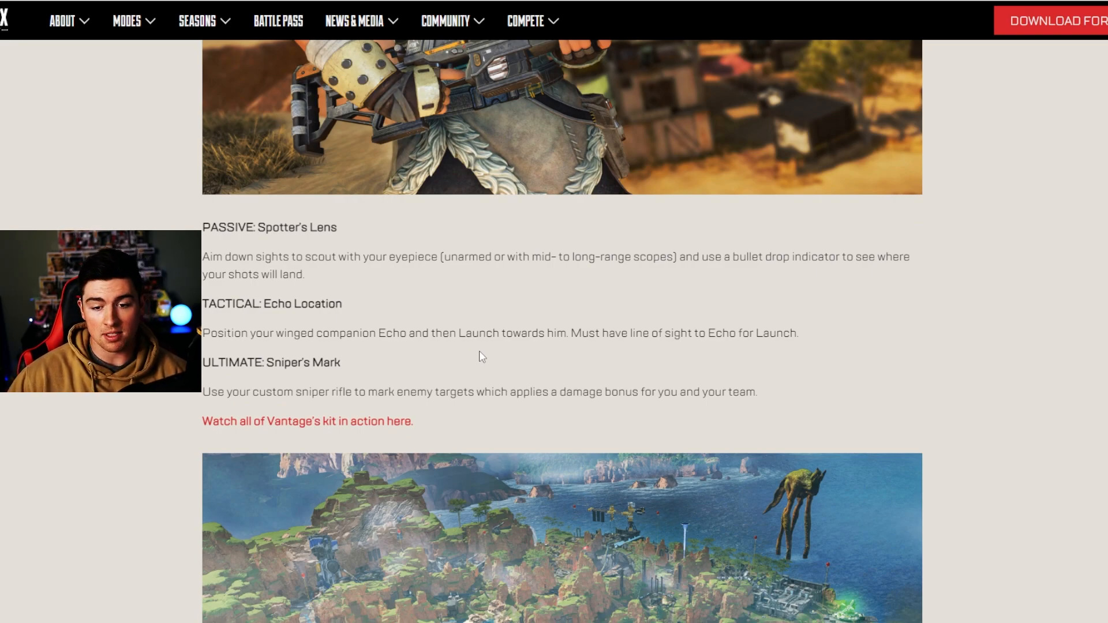
{"action": "scroll", "scroll_direction": "down", "scroll_amount": 3}
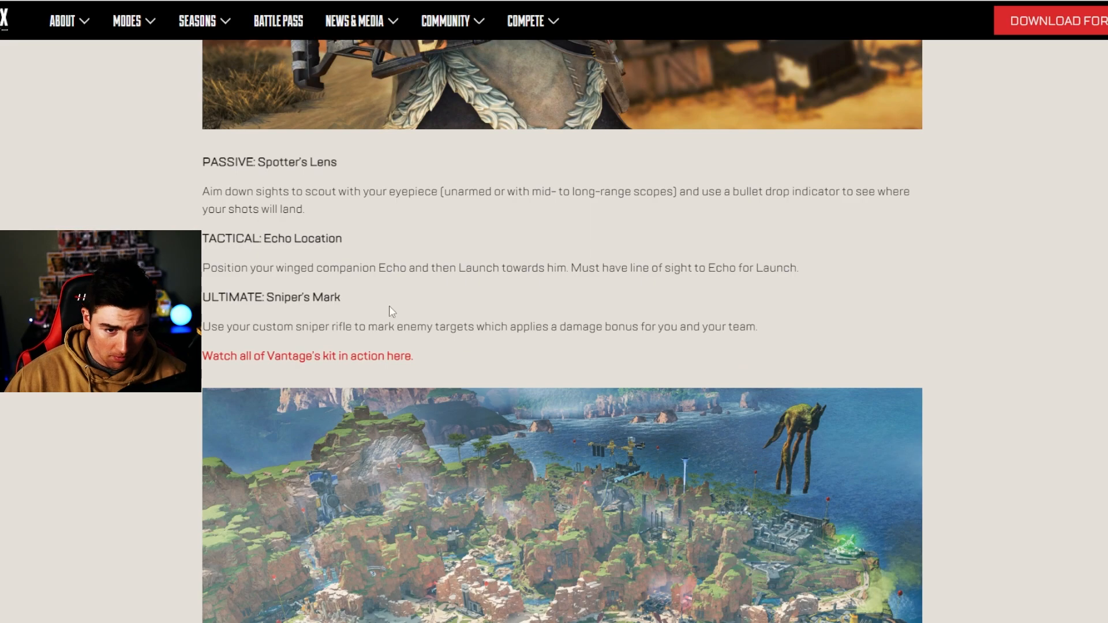
{"action": "scroll", "scroll_direction": "down", "scroll_amount": 3}
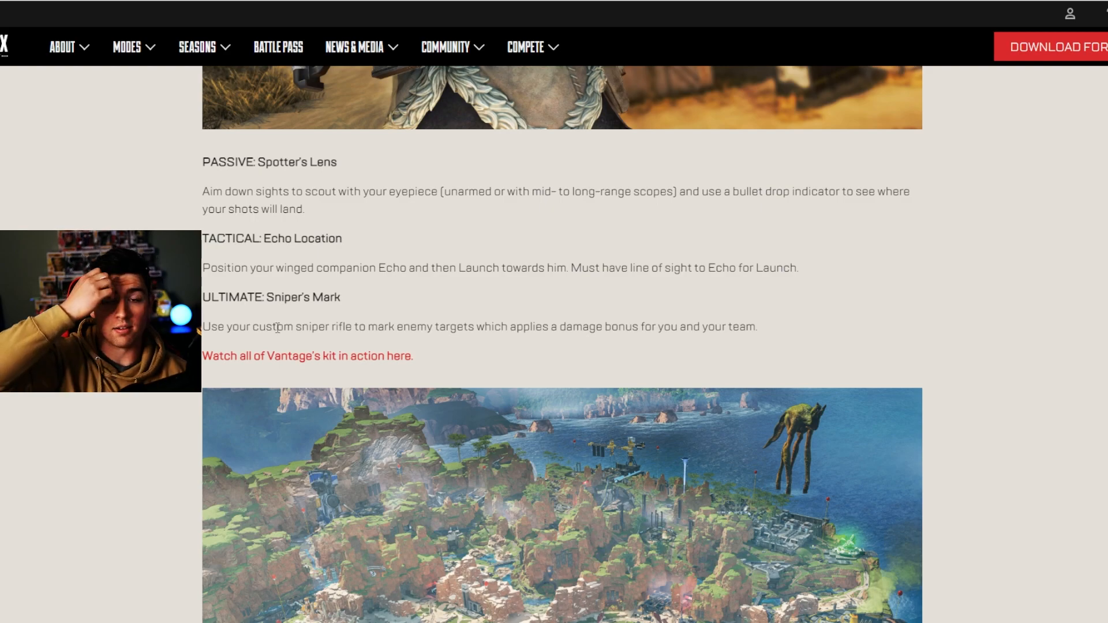
{"action": "scroll", "scroll_direction": "up", "scroll_amount": 3}
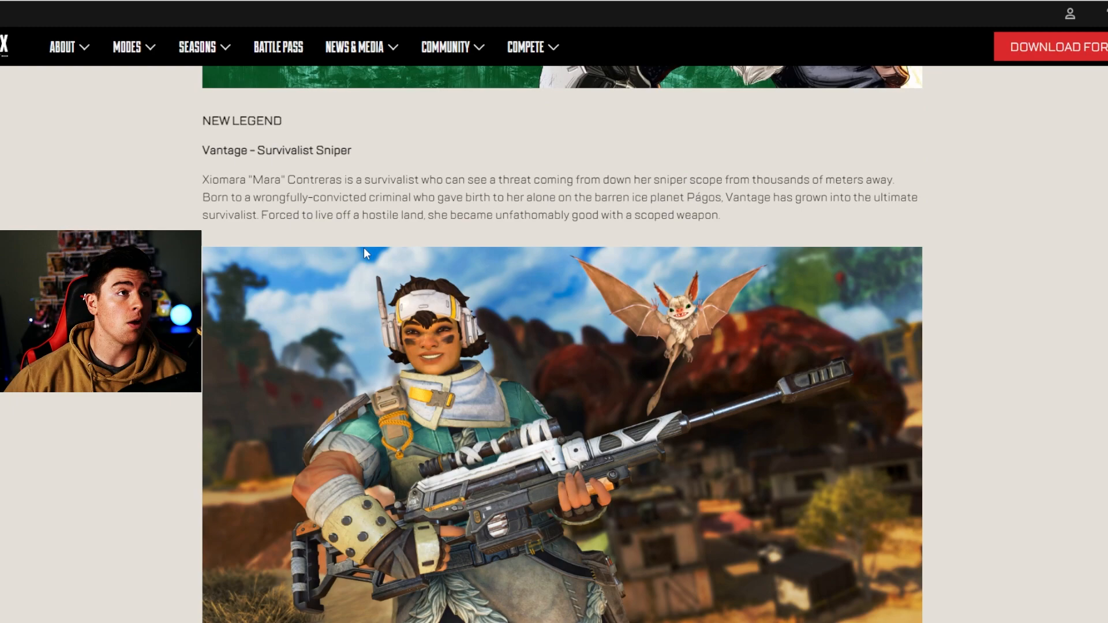
{"action": "scroll", "scroll_direction": "down", "scroll_amount": 3}
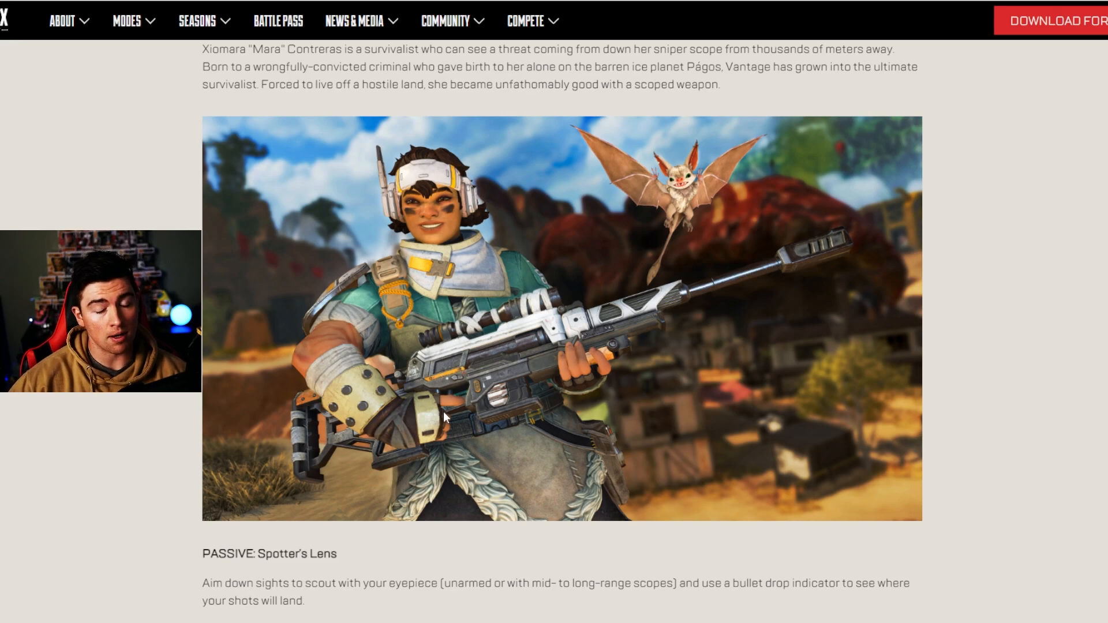
{"action": "mouse_move", "coordinate": [336, 293]}
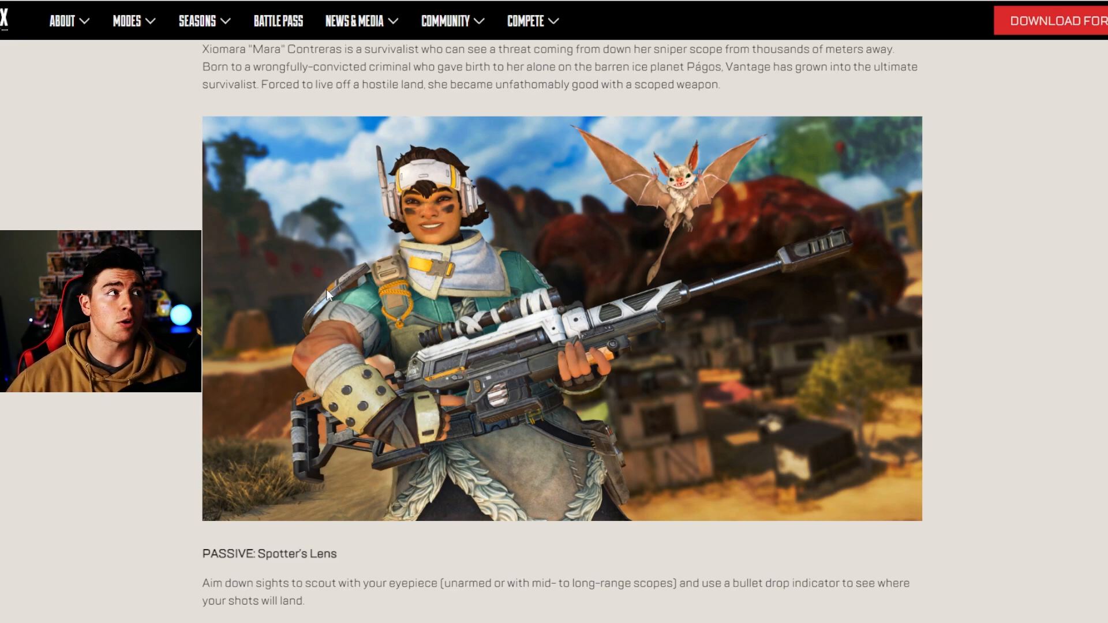
Scroll past Vantage's abilities to the Reforged Kings Canyon map image and update notes
{"action": "scroll", "scroll_direction": "down", "scroll_amount": 3}
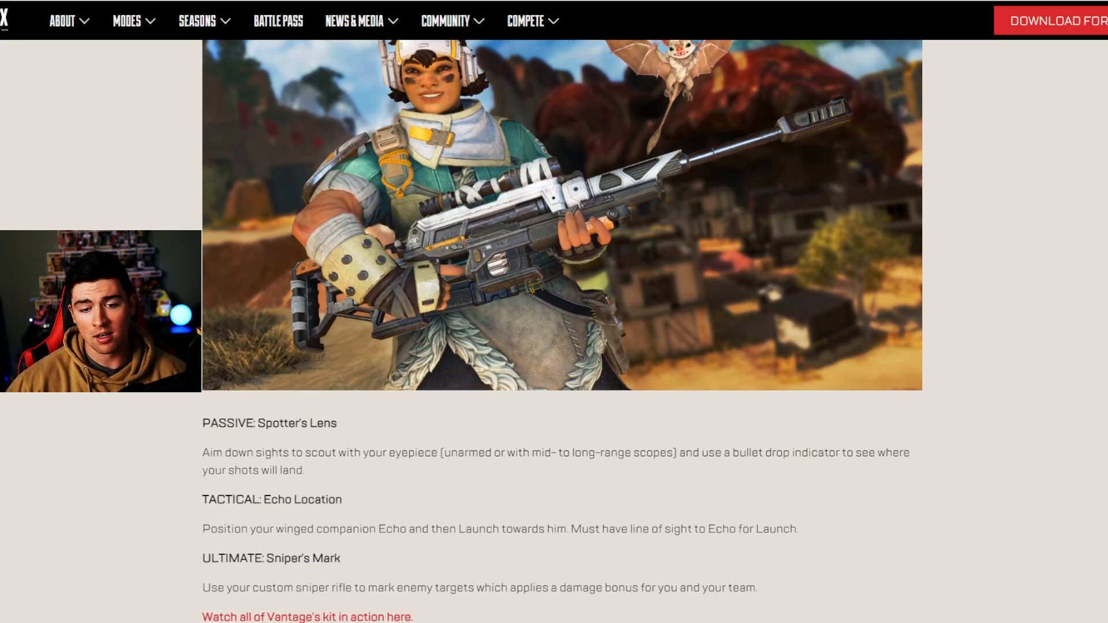
{"action": "scroll", "scroll_direction": "down", "scroll_amount": 3}
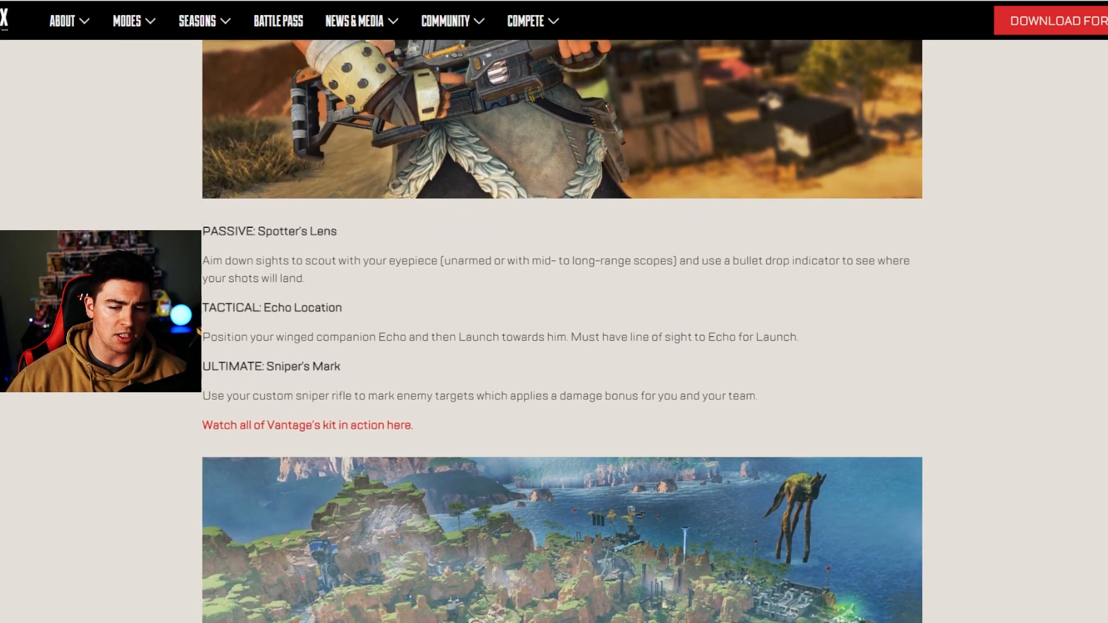
{"action": "scroll", "scroll_direction": "down", "scroll_amount": 3}
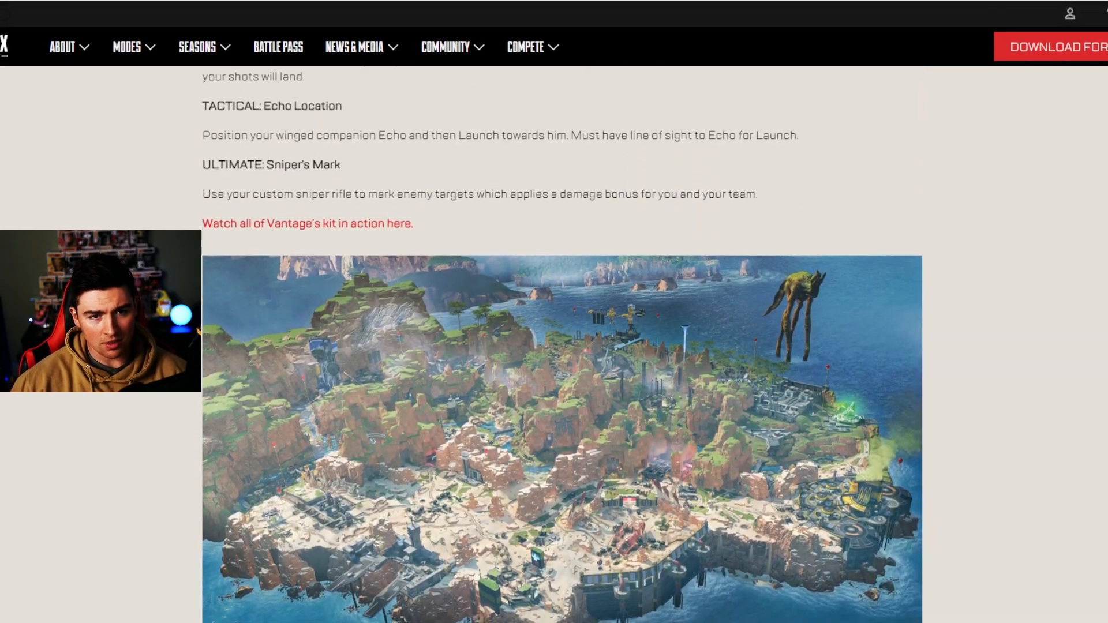
{"action": "scroll", "scroll_direction": "down", "scroll_amount": 3}
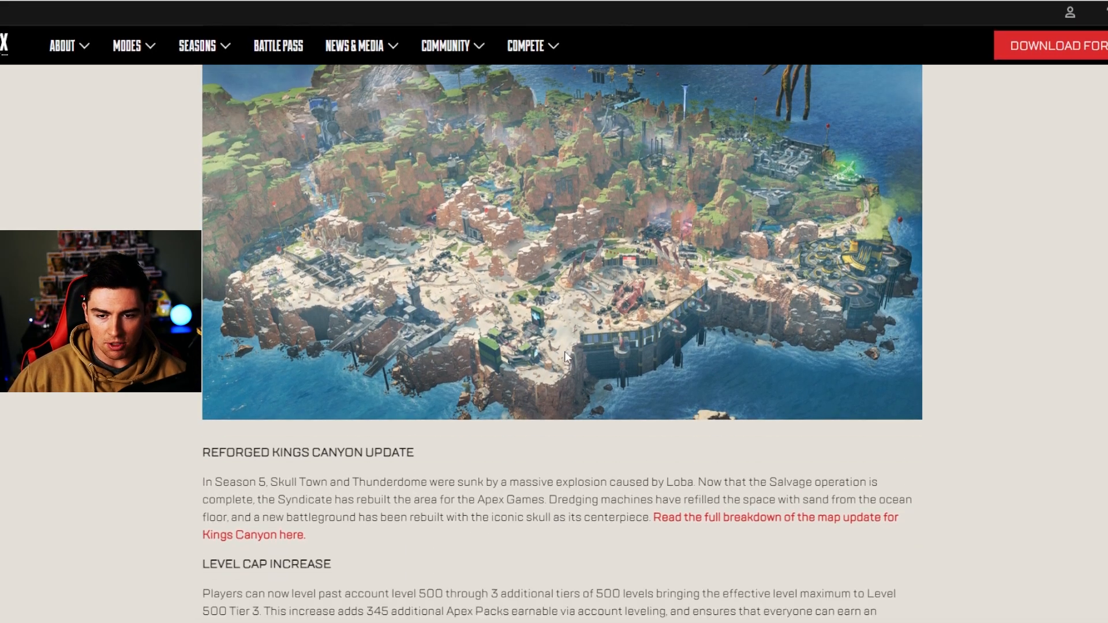
{"action": "scroll", "scroll_direction": "down", "scroll_amount": 3}
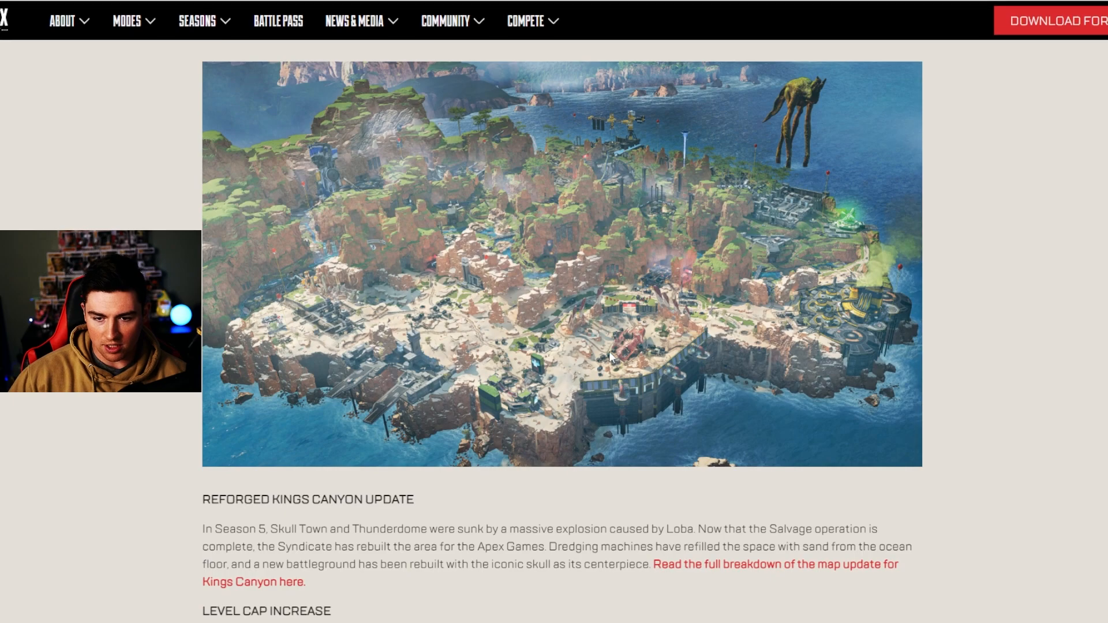
{"action": "mouse_move", "coordinate": [494, 173]}
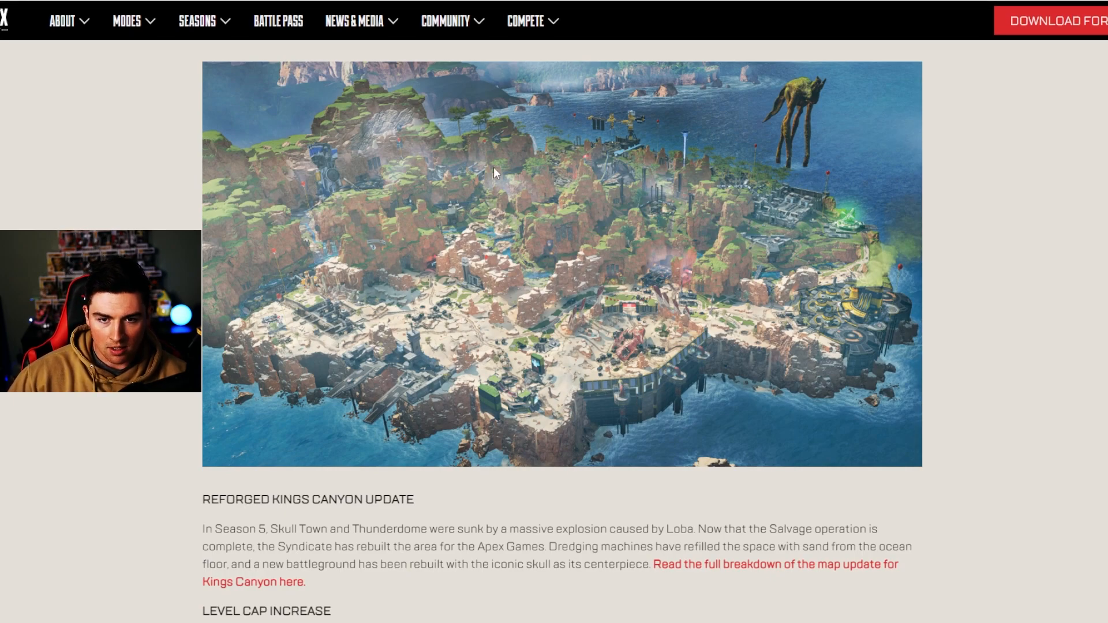
{"action": "mouse_move", "coordinate": [517, 200]}
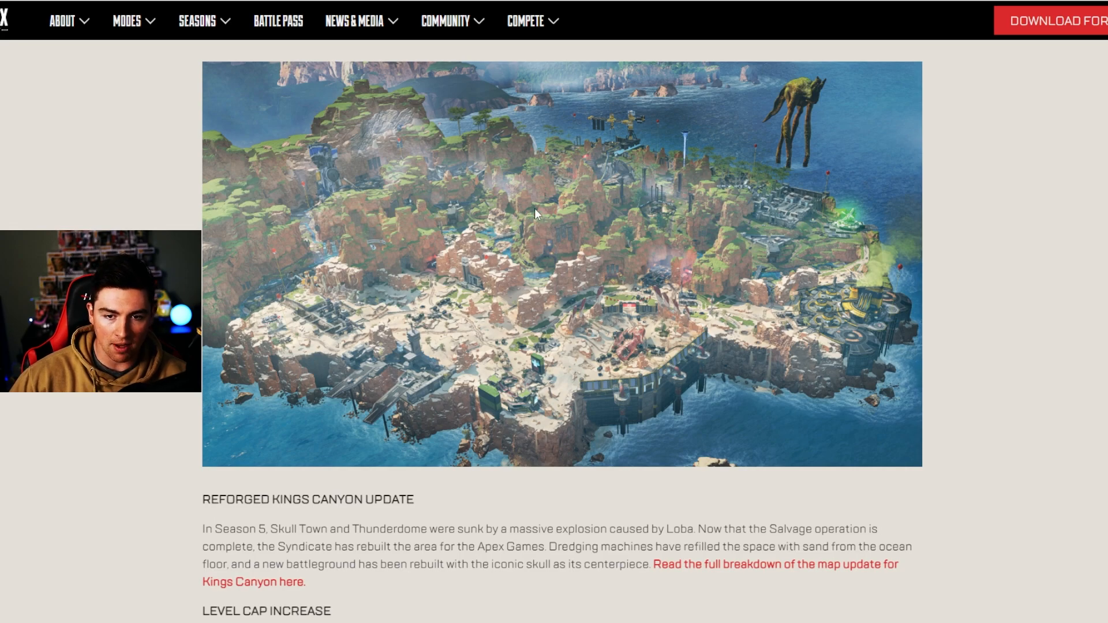
{"action": "mouse_move", "coordinate": [522, 371]}
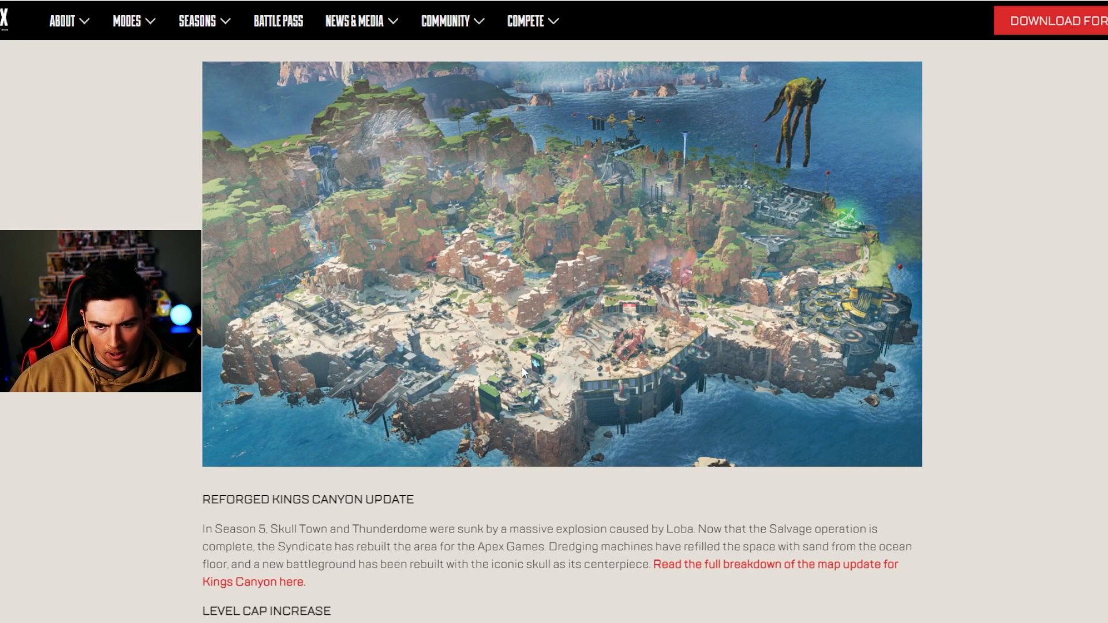
{"action": "mouse_move", "coordinate": [629, 305]}
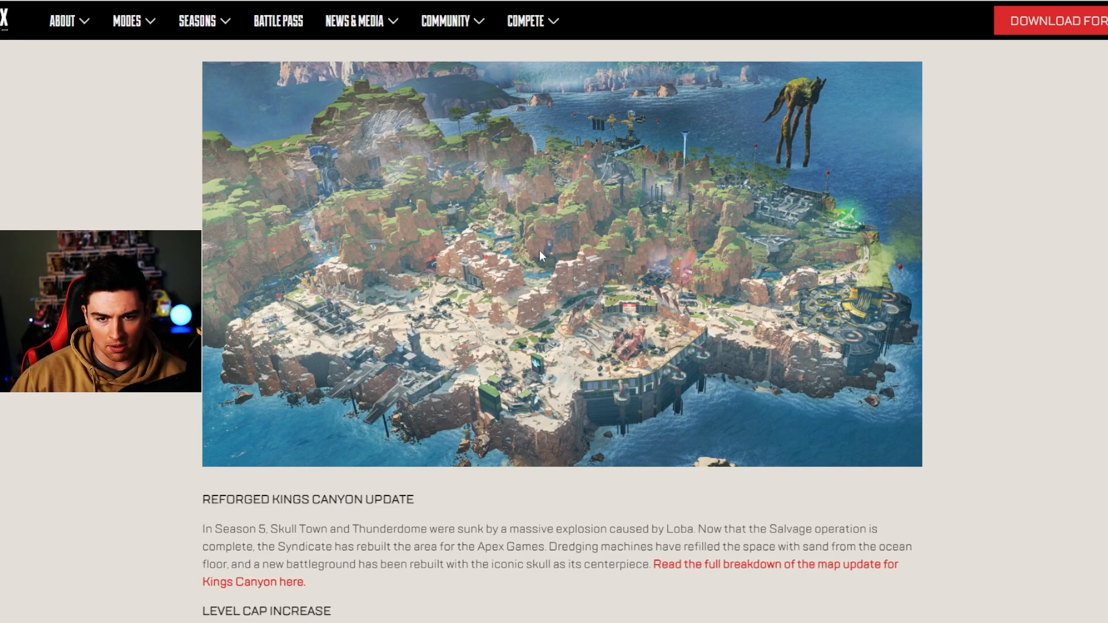
Scroll past level cap and Battle Pass notes to the Season 13 Ranked Results tier lists
{"action": "scroll", "scroll_direction": "down", "scroll_amount": 3}
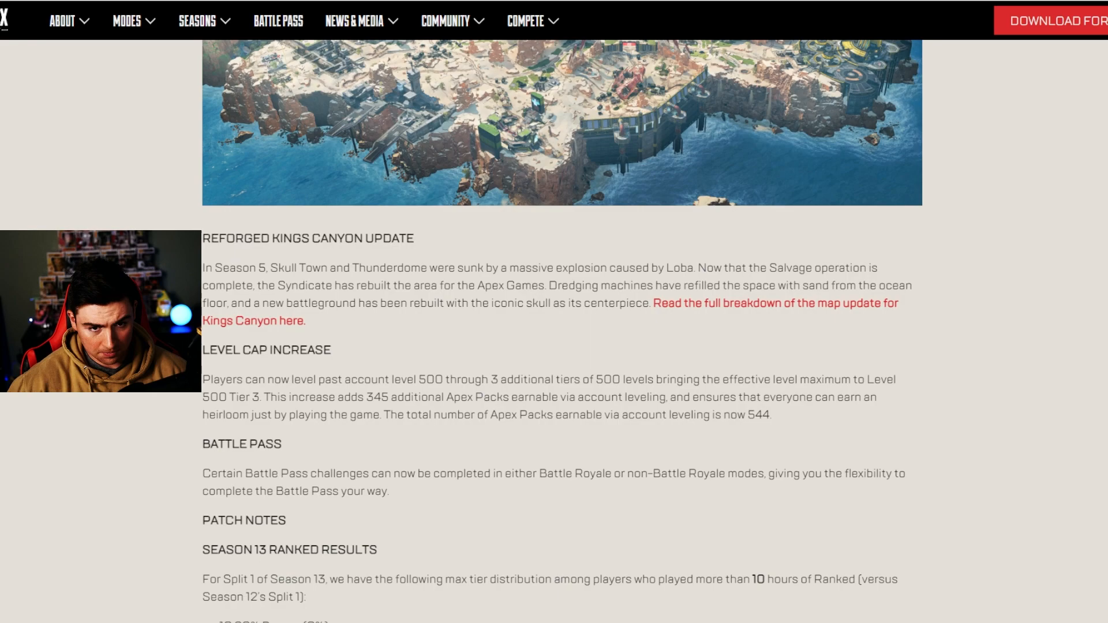
{"action": "scroll", "scroll_direction": "down", "scroll_amount": 3}
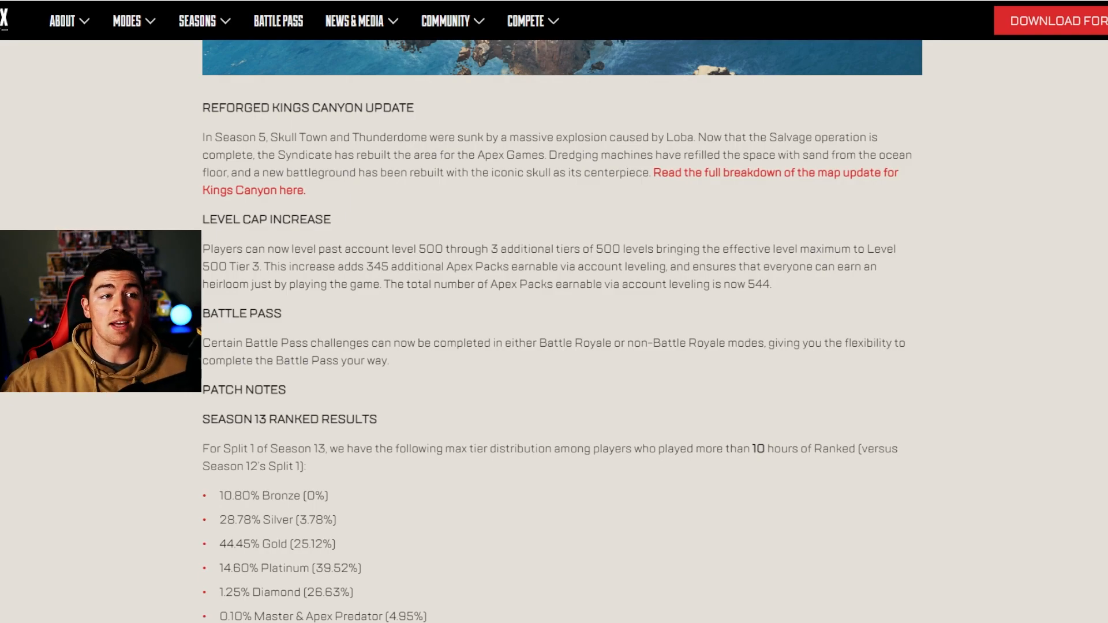
{"action": "scroll", "scroll_direction": "down", "scroll_amount": 3}
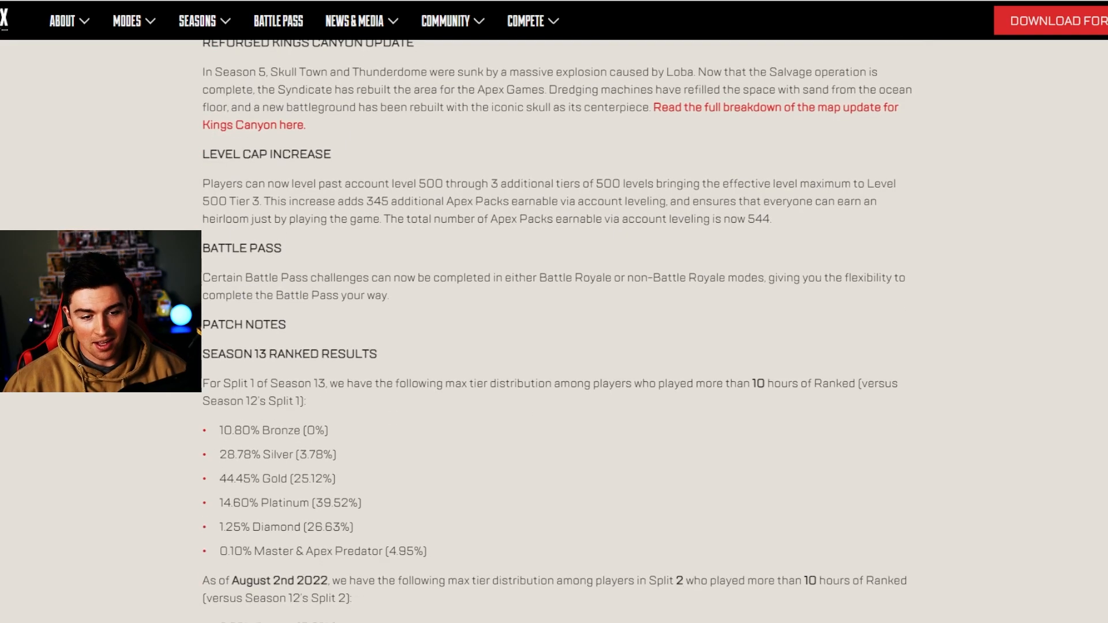
{"action": "scroll", "scroll_direction": "down", "scroll_amount": 3}
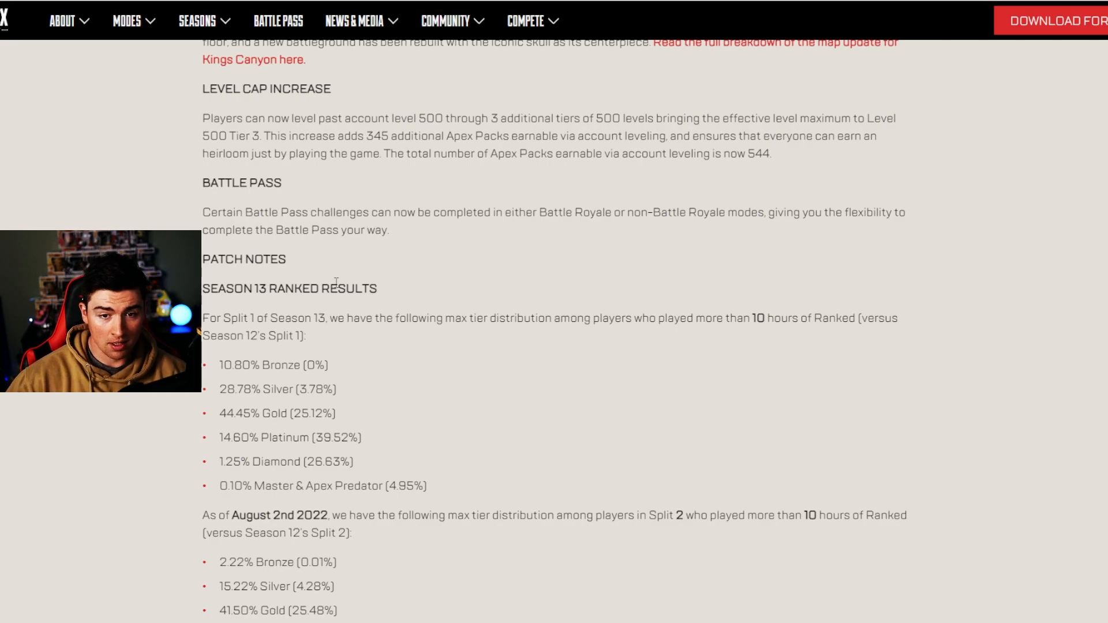
Highlight the 544 Apex Packs total, then scroll toward the Season 13 tier distributions
{"action": "double_click", "coordinate": [756, 153]}
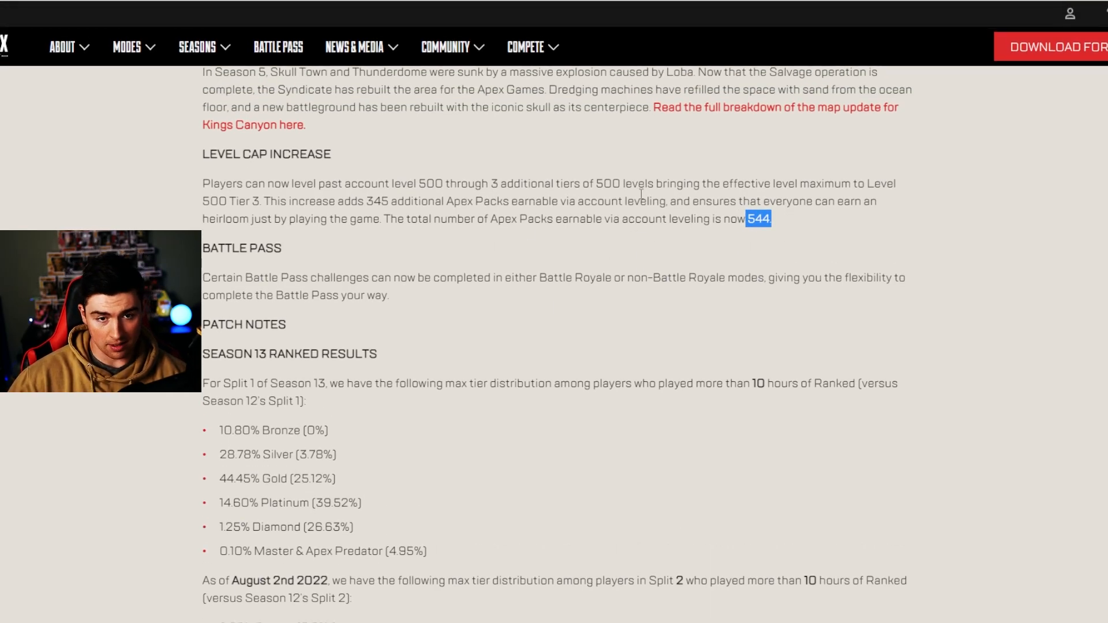
{"action": "scroll", "scroll_direction": "down", "scroll_amount": 3}
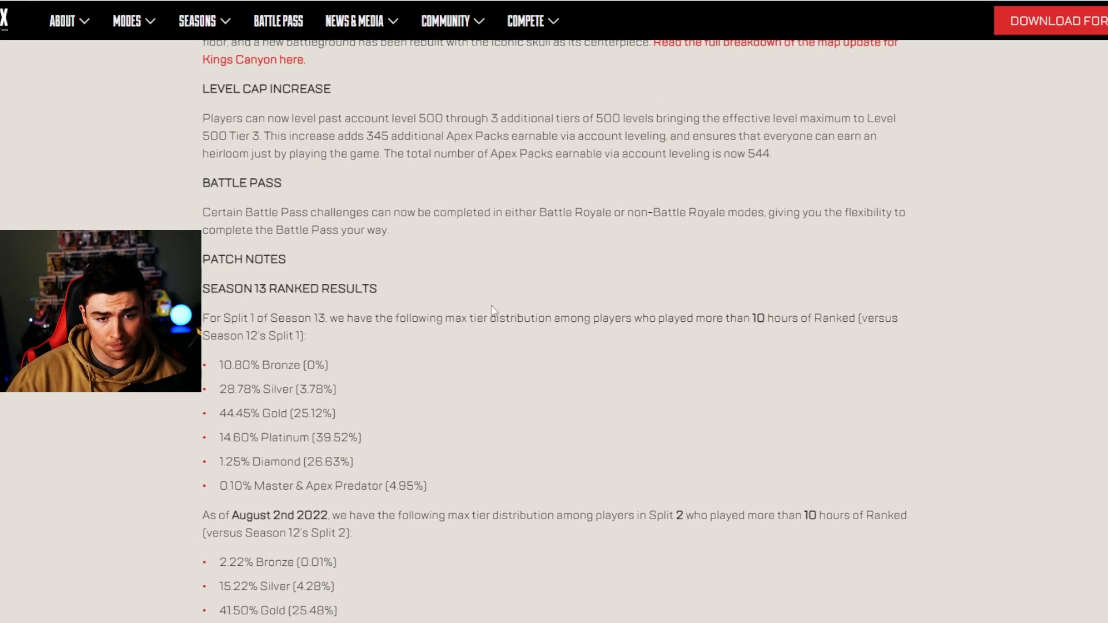
{"action": "scroll", "scroll_direction": "down", "scroll_amount": 3}
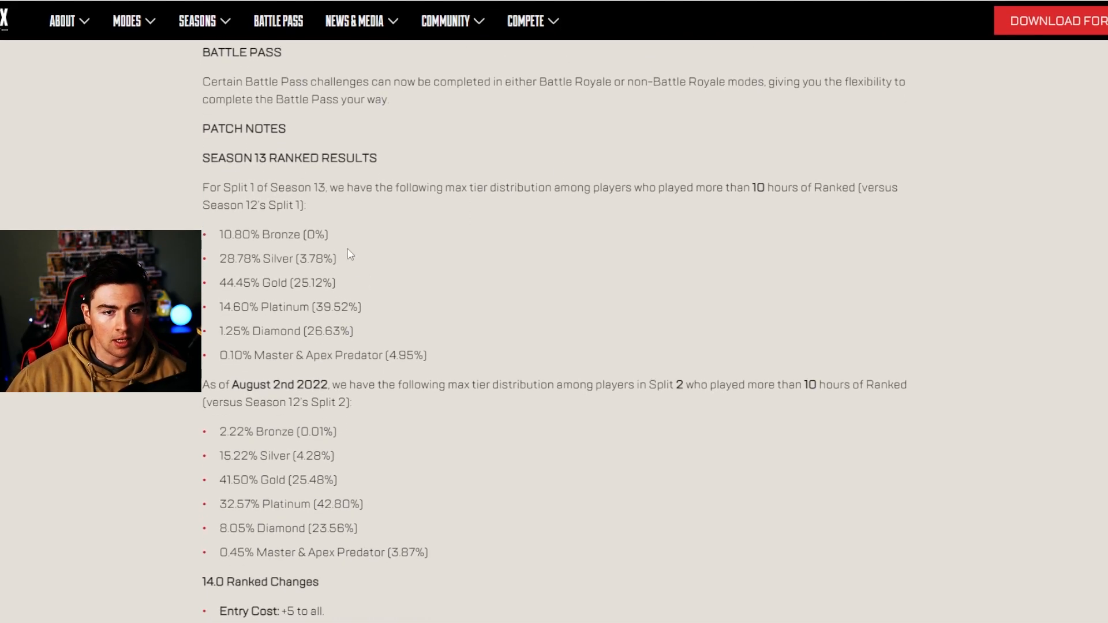
{"action": "mouse_move", "coordinate": [333, 224]}
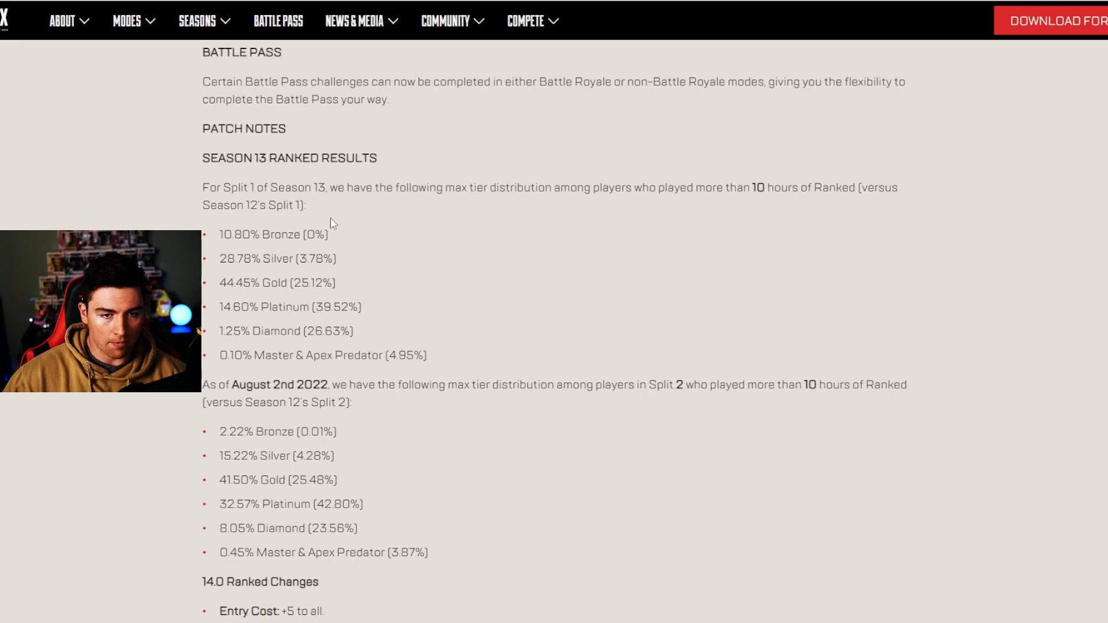
{"action": "mouse_move", "coordinate": [486, 209]}
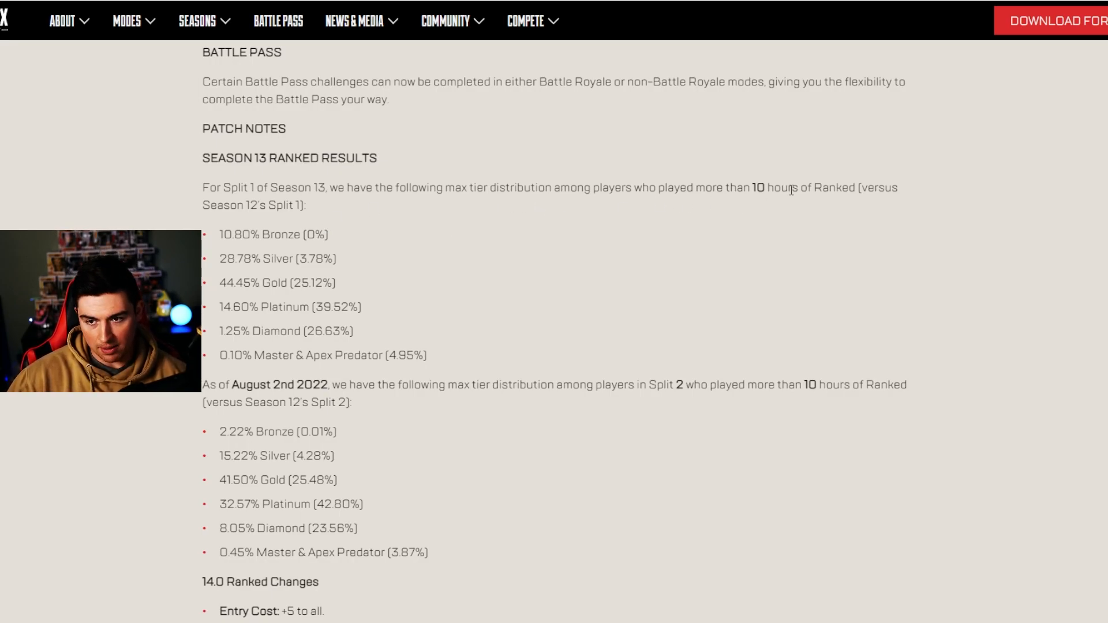
Highlight and clear the Split 1 Silver tier figure near the 14.0 Ranked Changes
{"action": "scroll", "scroll_direction": "down", "scroll_amount": 3}
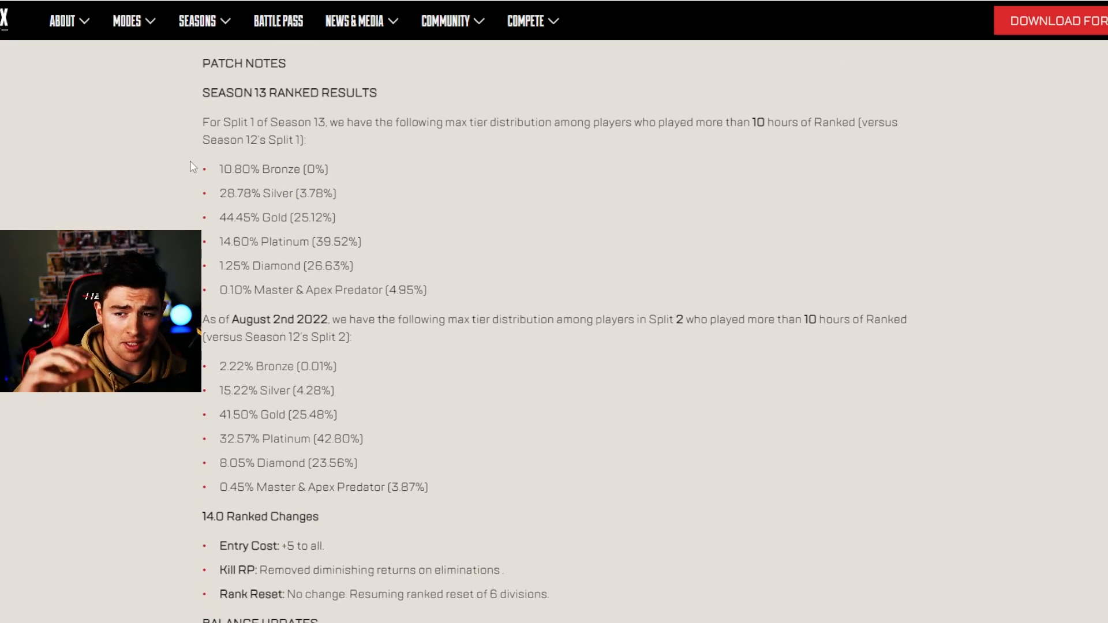
{"action": "left_click_drag", "start_coordinate": [218, 169], "coordinate": [281, 169]}
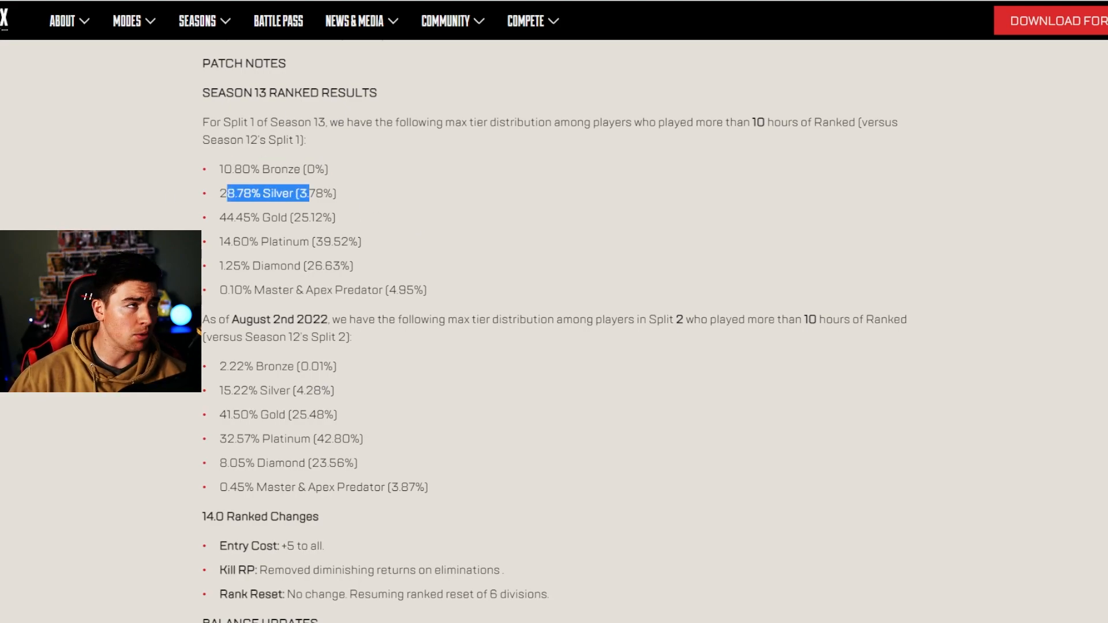
{"action": "left_click", "coordinate": [445, 245]}
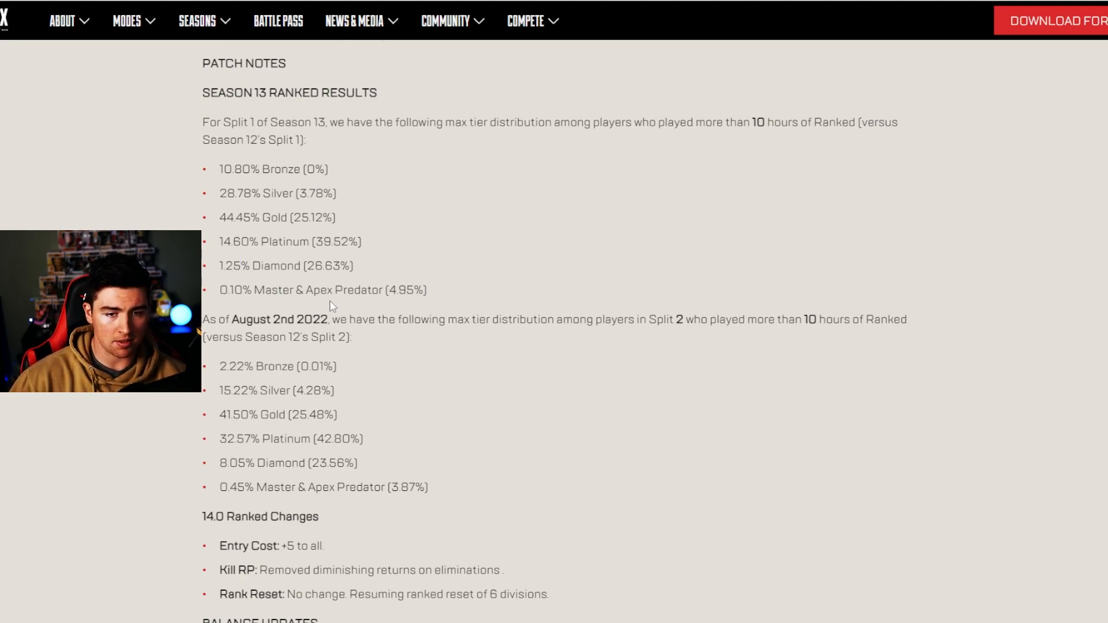
{"action": "mouse_move", "coordinate": [387, 286]}
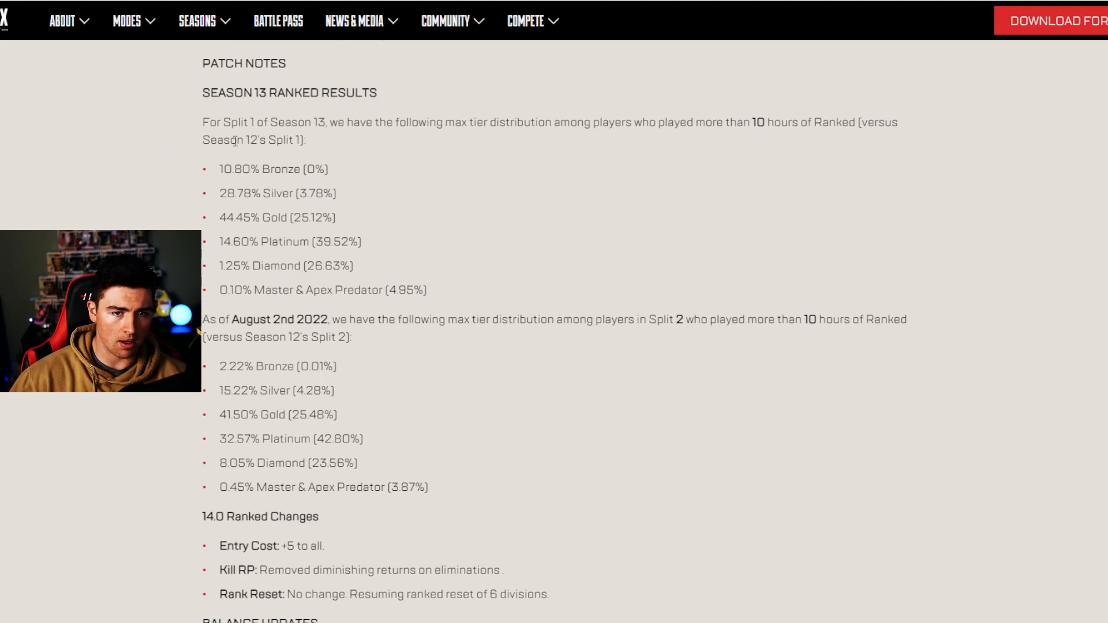
{"action": "double_click", "coordinate": [230, 217]}
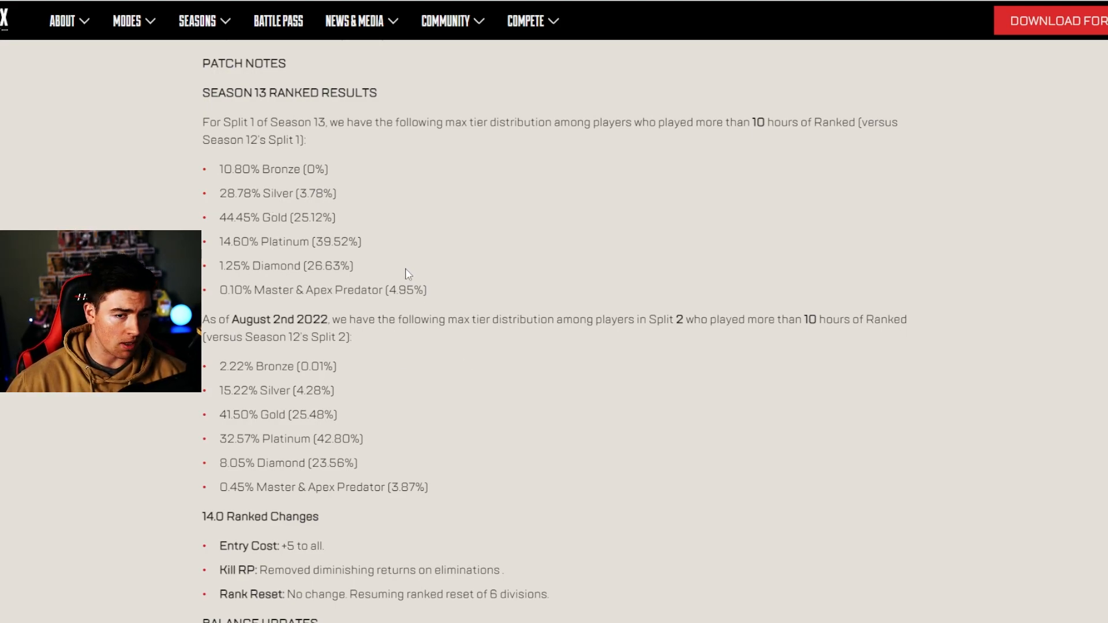
{"action": "scroll", "scroll_direction": "down", "scroll_amount": 3}
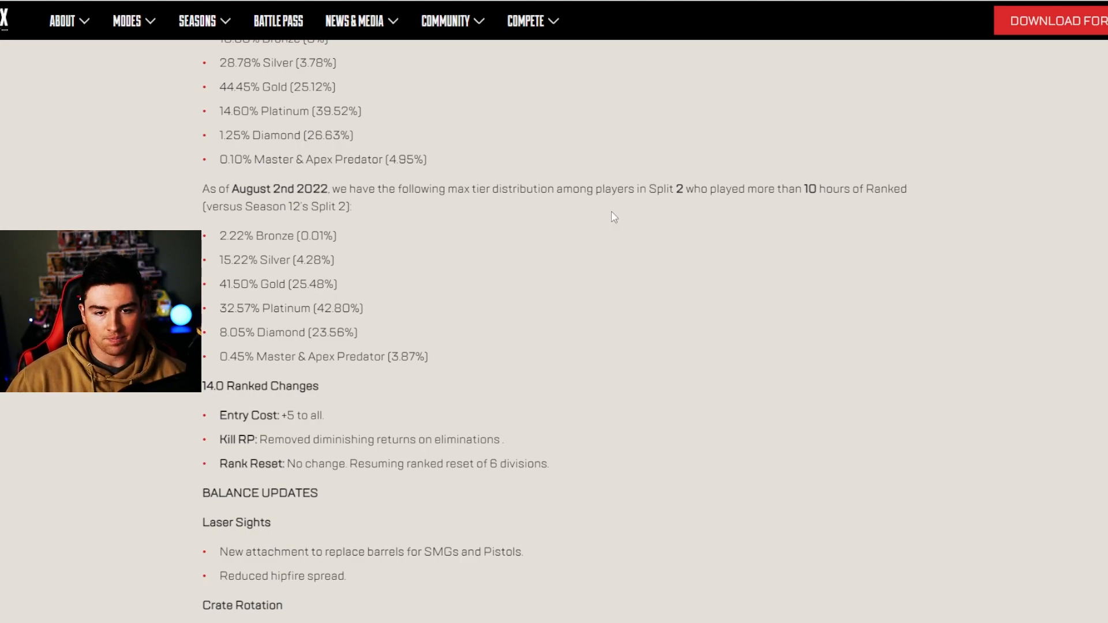
{"action": "mouse_move", "coordinate": [693, 219]}
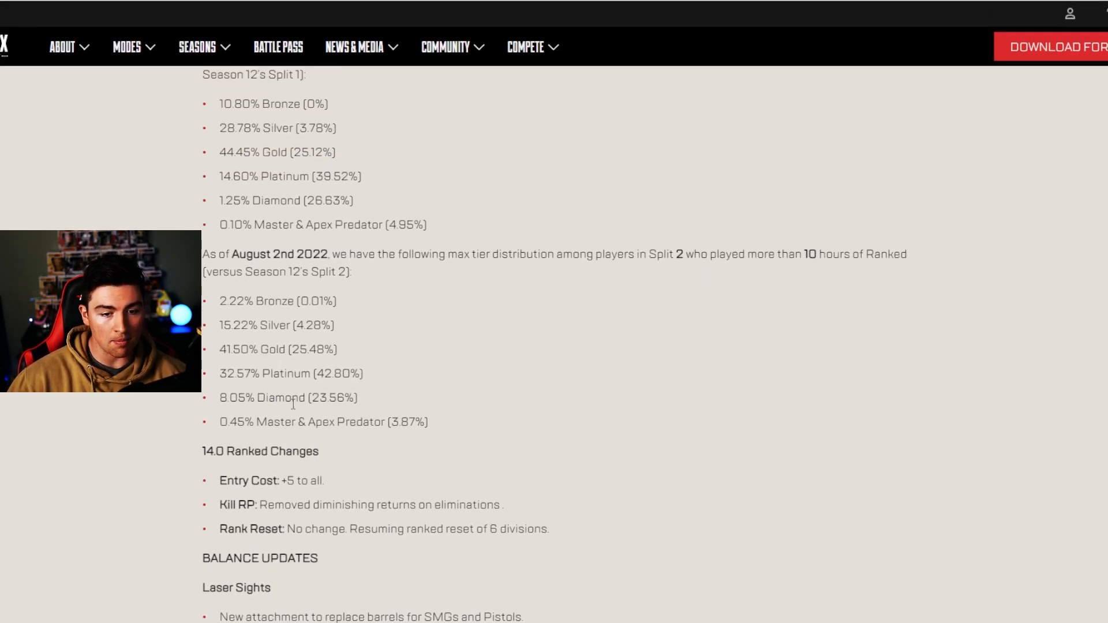
{"action": "left_click_drag", "start_coordinate": [226, 397], "coordinate": [329, 397]}
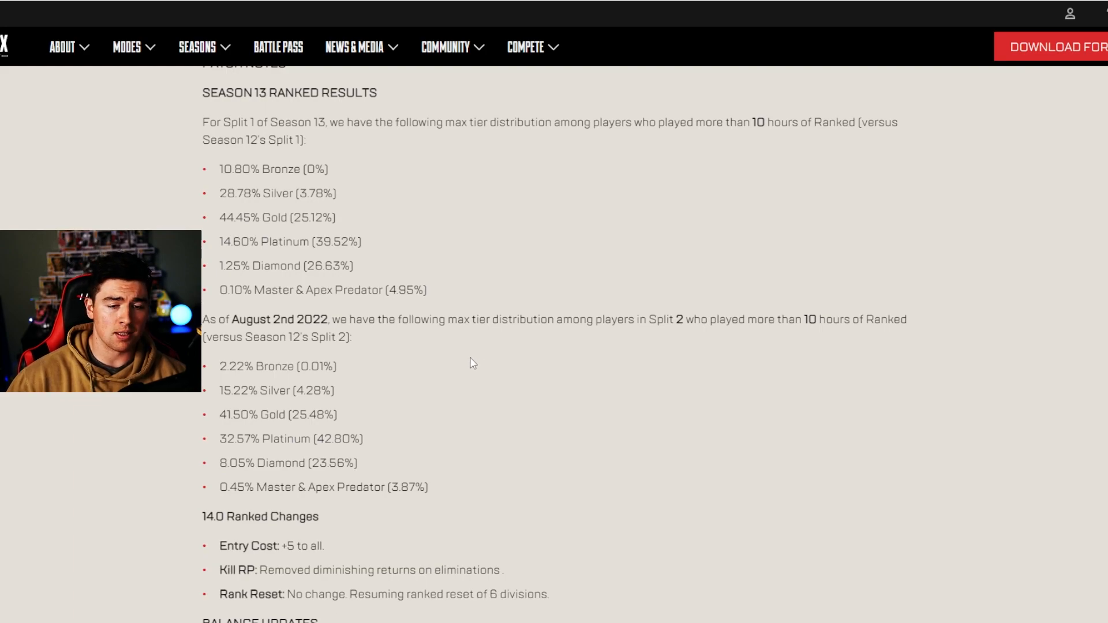
Scroll to the laser sights notes and the crate, crafting and gold weapon rotations
{"action": "scroll", "scroll_direction": "down", "scroll_amount": 3}
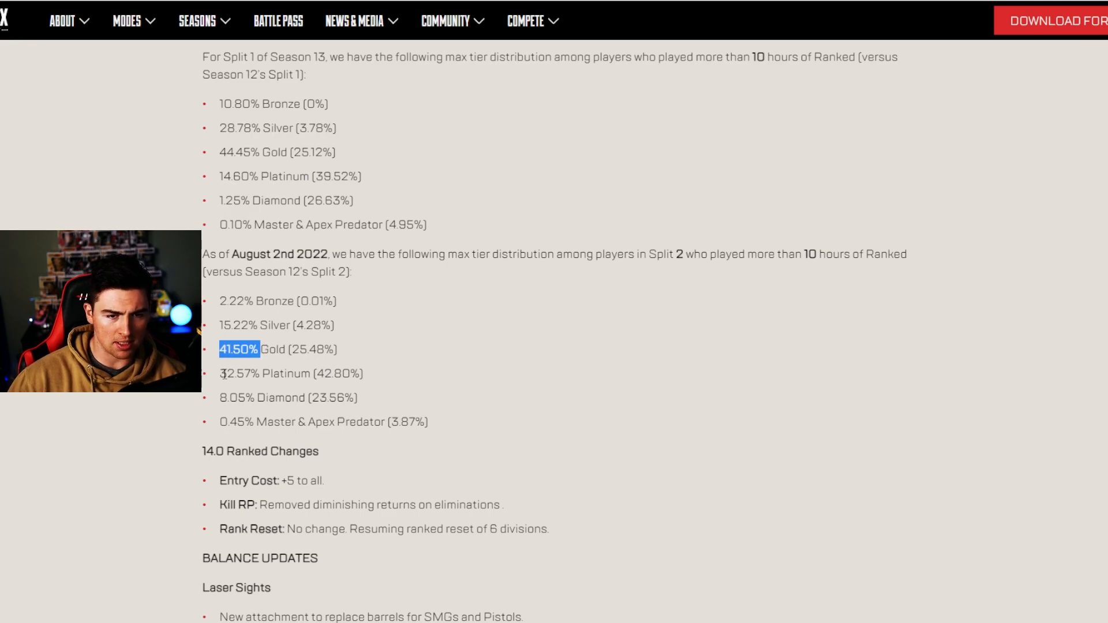
{"action": "scroll", "scroll_direction": "down", "scroll_amount": 3}
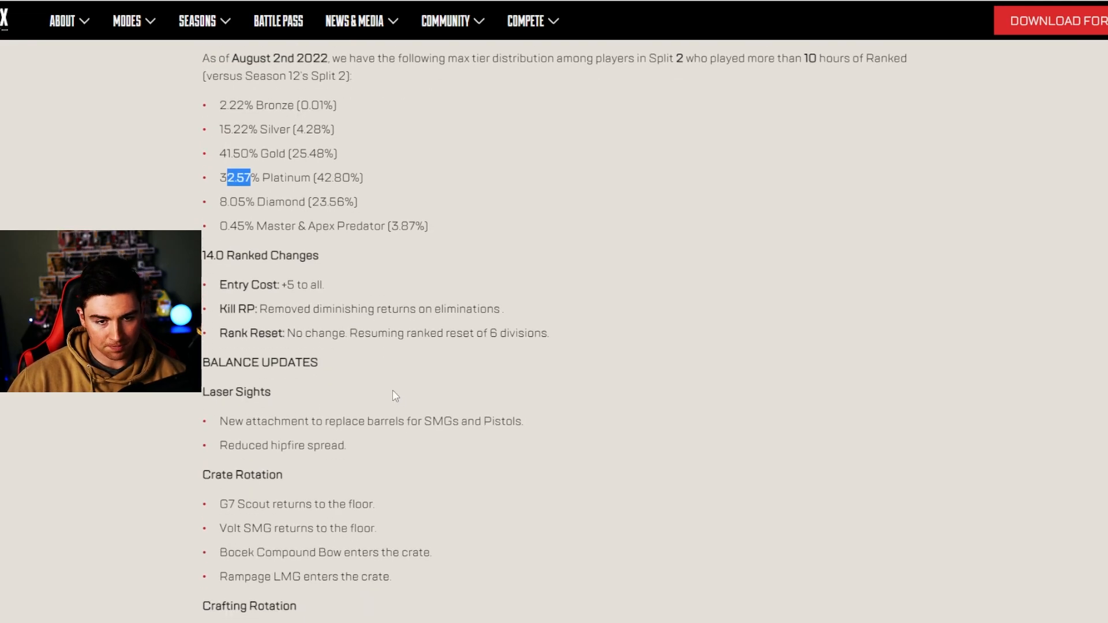
{"action": "scroll", "scroll_direction": "down", "scroll_amount": 3}
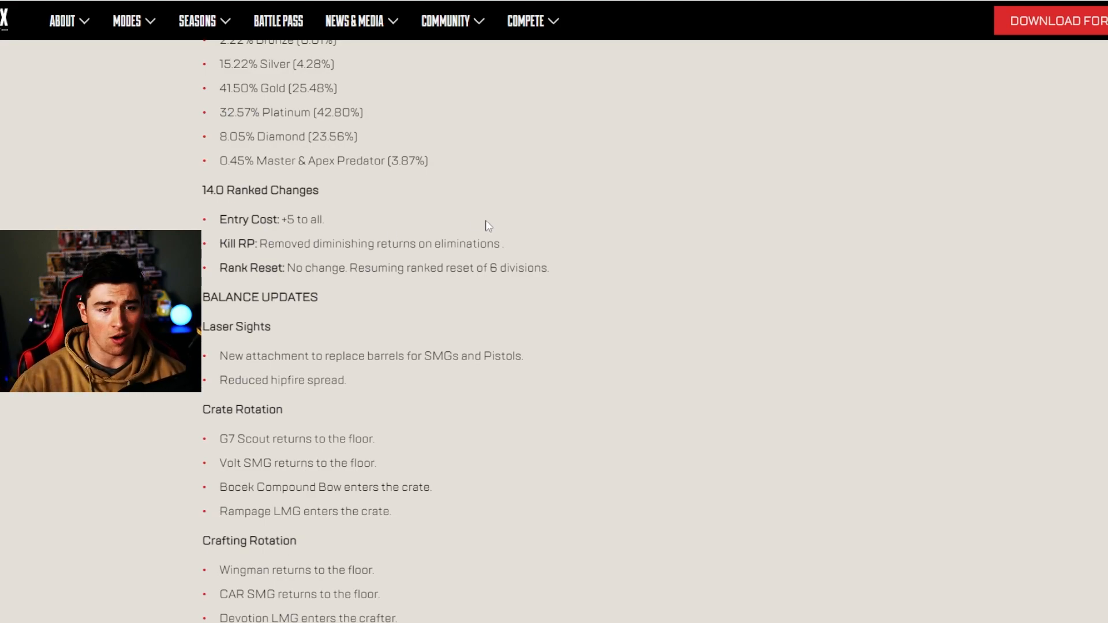
{"action": "mouse_move", "coordinate": [396, 308]}
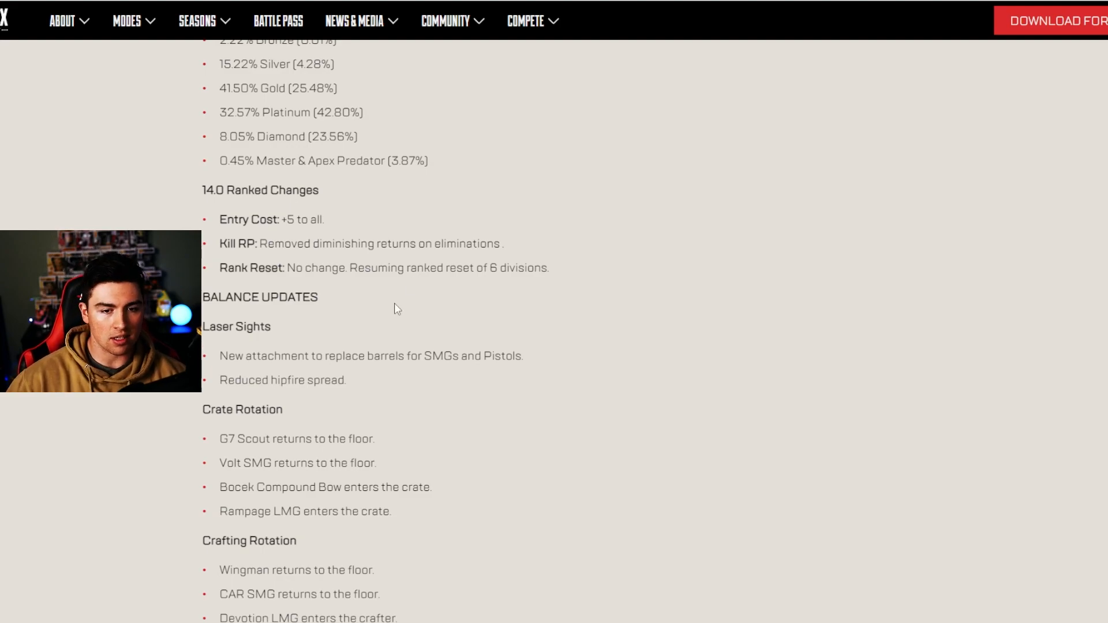
{"action": "mouse_move", "coordinate": [535, 248]}
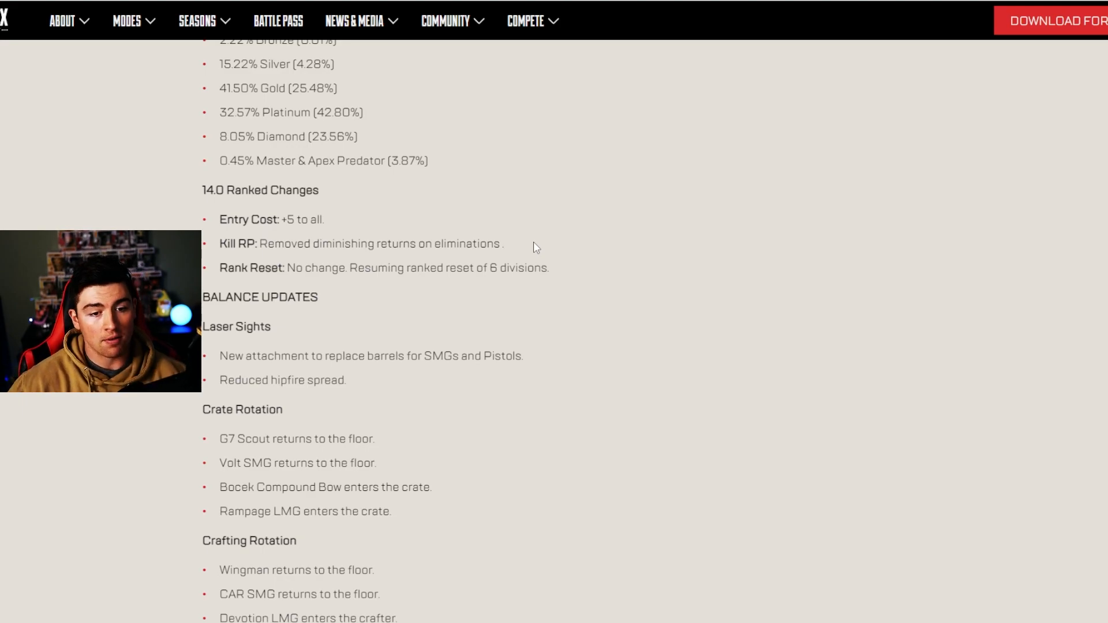
{"action": "mouse_move", "coordinate": [353, 287]}
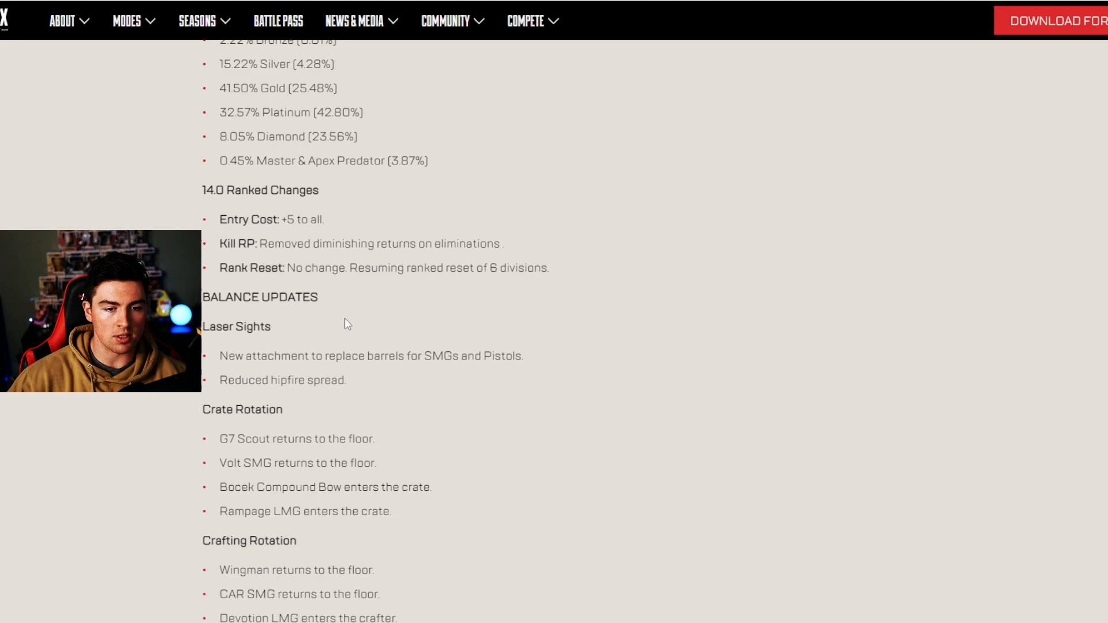
{"action": "scroll", "scroll_direction": "down", "scroll_amount": 3}
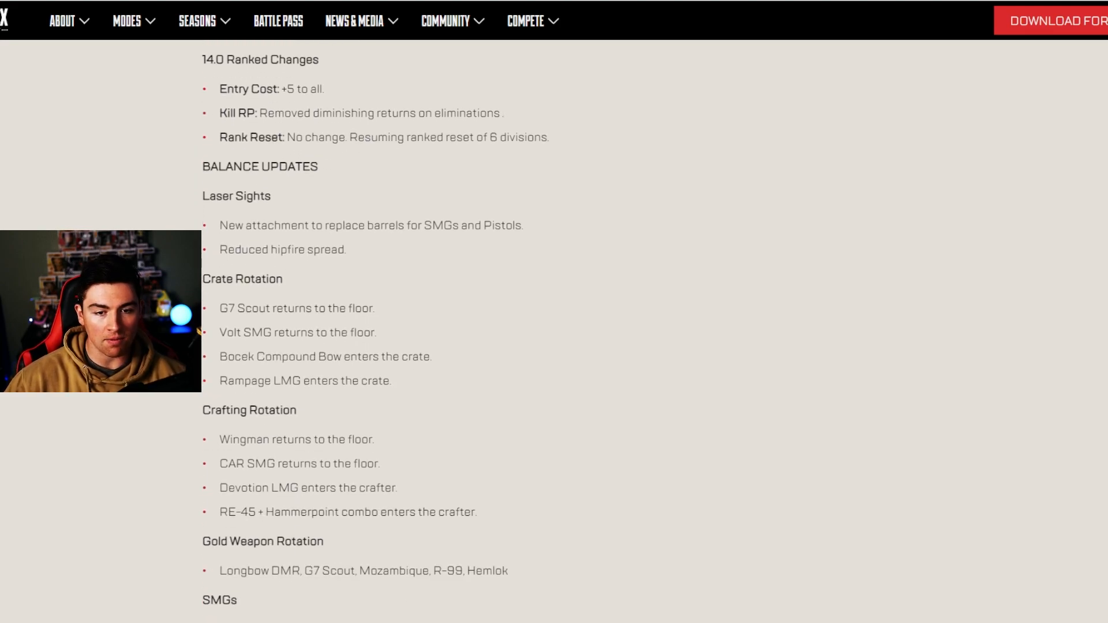
{"action": "mouse_move", "coordinate": [464, 259]}
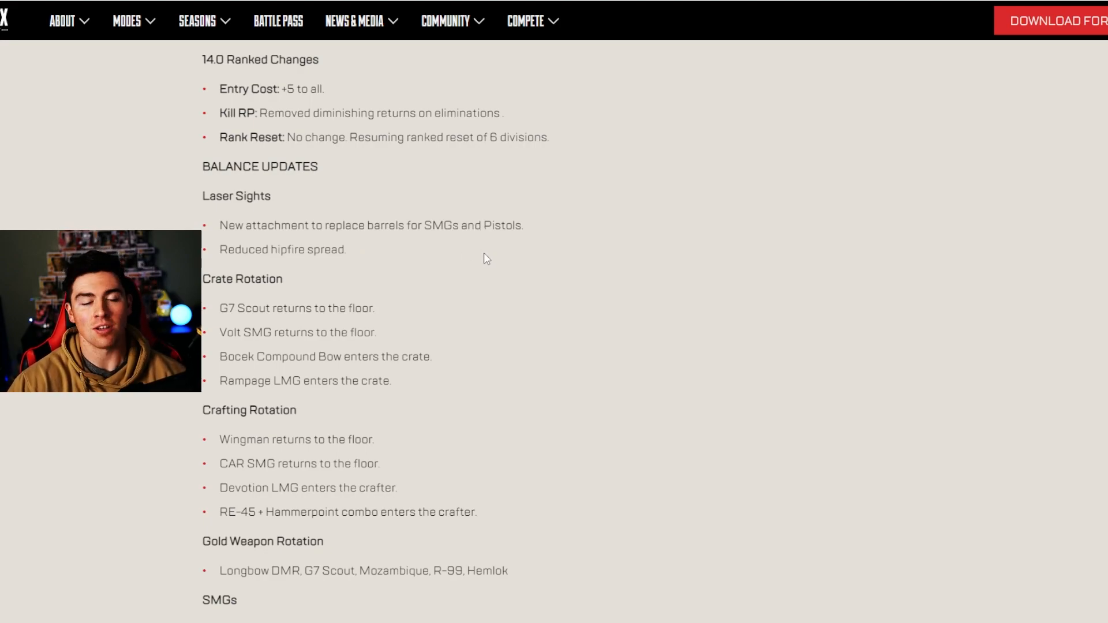
Scroll down to the SMG, Assault Rifle and EVA-8 weapon changes
{"action": "scroll", "scroll_direction": "down", "scroll_amount": 3}
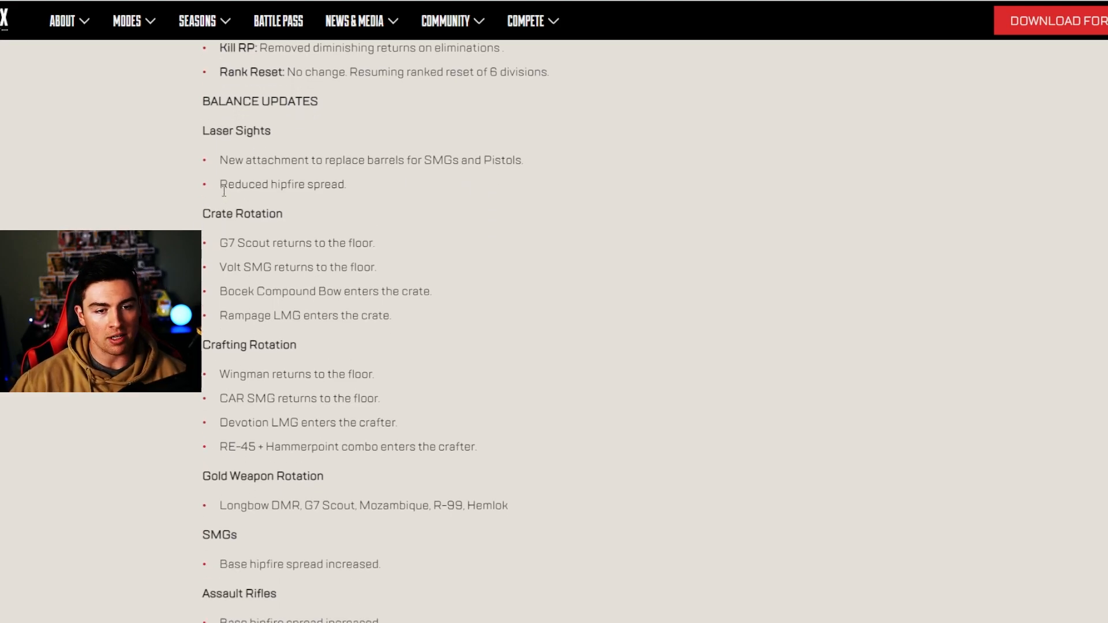
{"action": "mouse_move", "coordinate": [206, 158]}
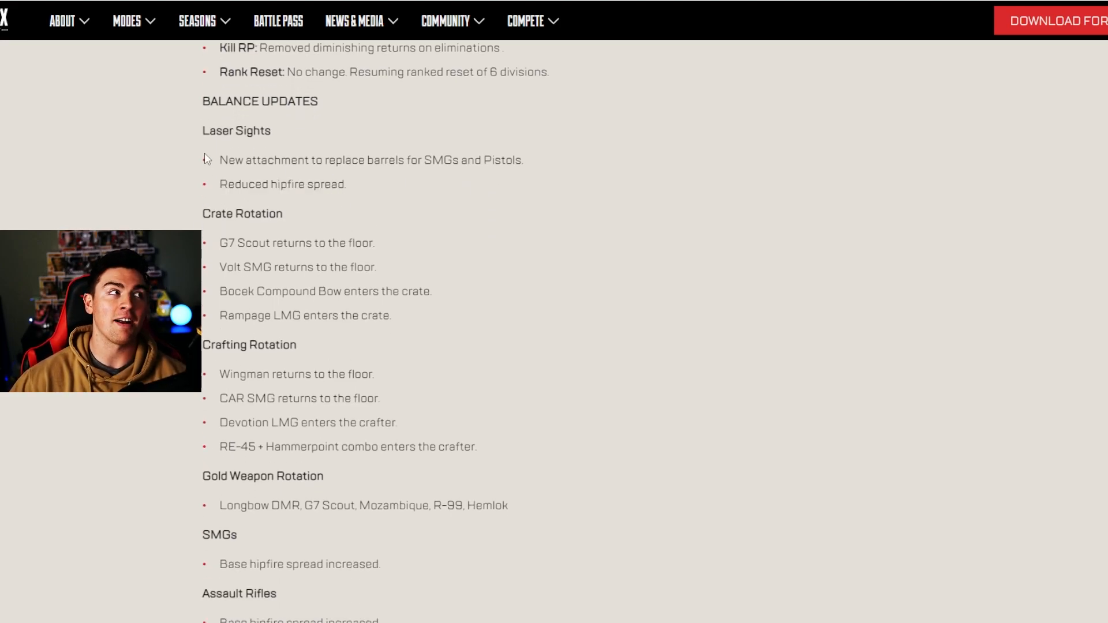
{"action": "scroll", "scroll_direction": "down", "scroll_amount": 3}
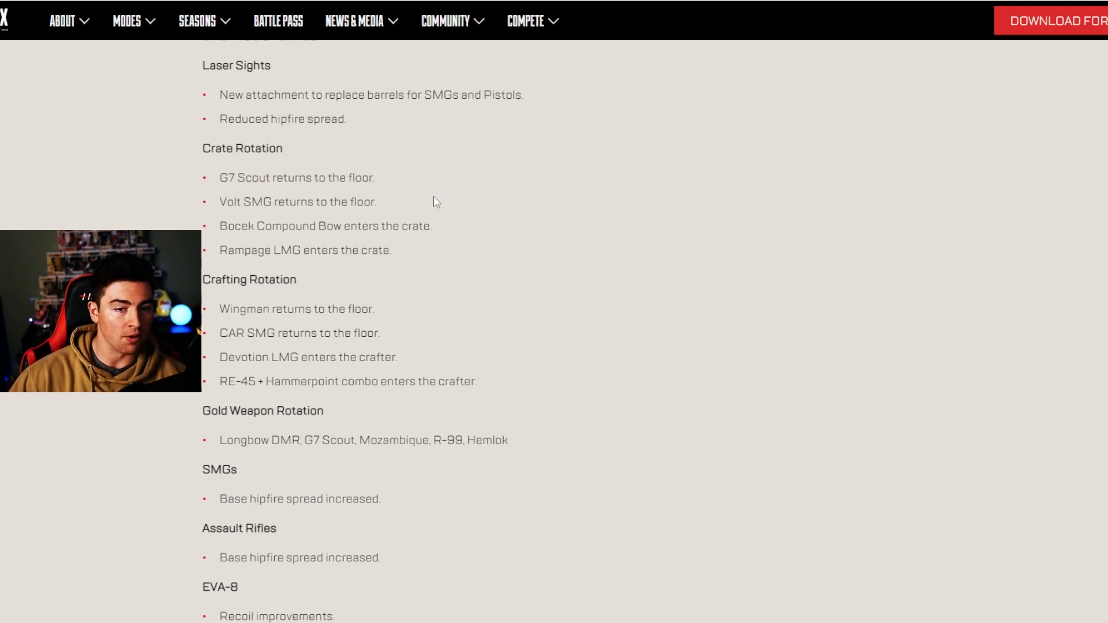
{"action": "scroll", "scroll_direction": "down", "scroll_amount": 3}
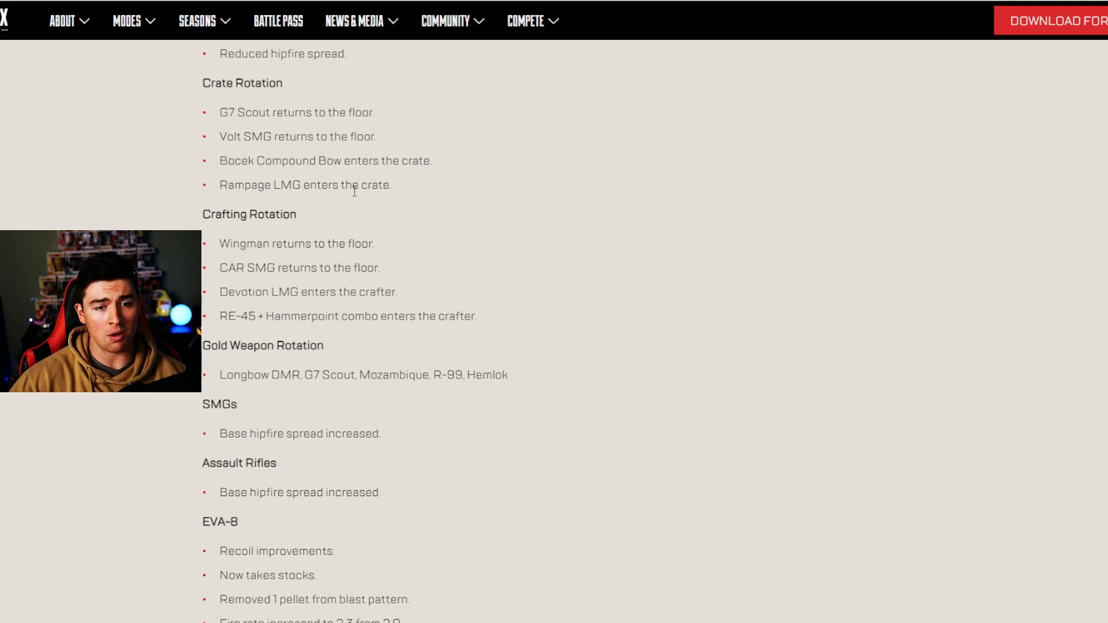
{"action": "scroll", "scroll_direction": "down", "scroll_amount": 3}
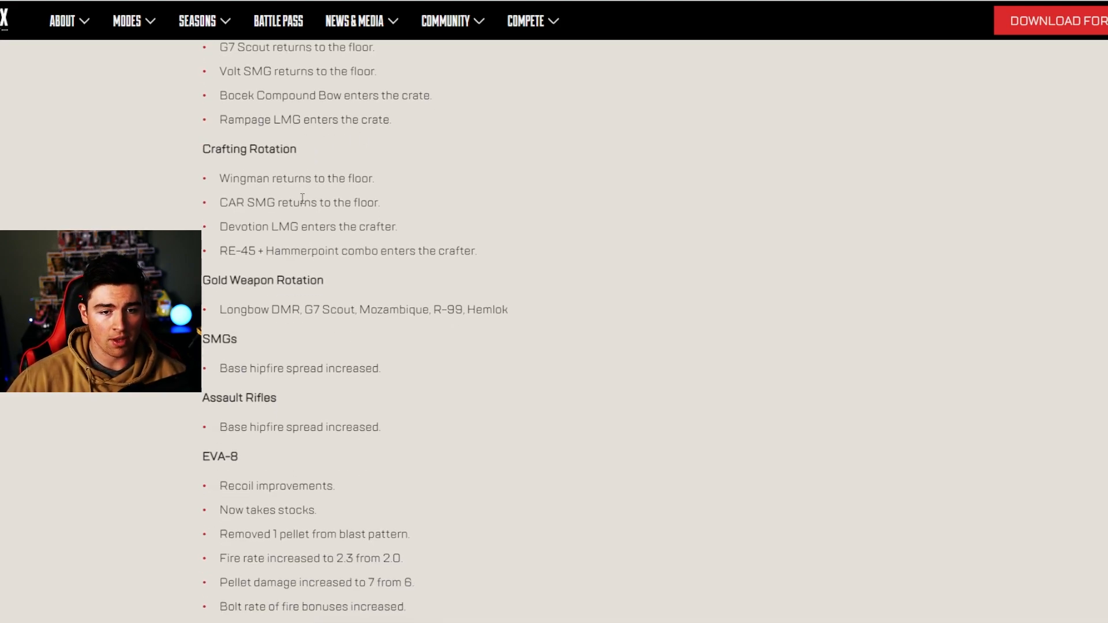
Select crafting rotation lines, ending with the CAR SMG line
{"action": "left_click_drag", "start_coordinate": [226, 203], "coordinate": [372, 202]}
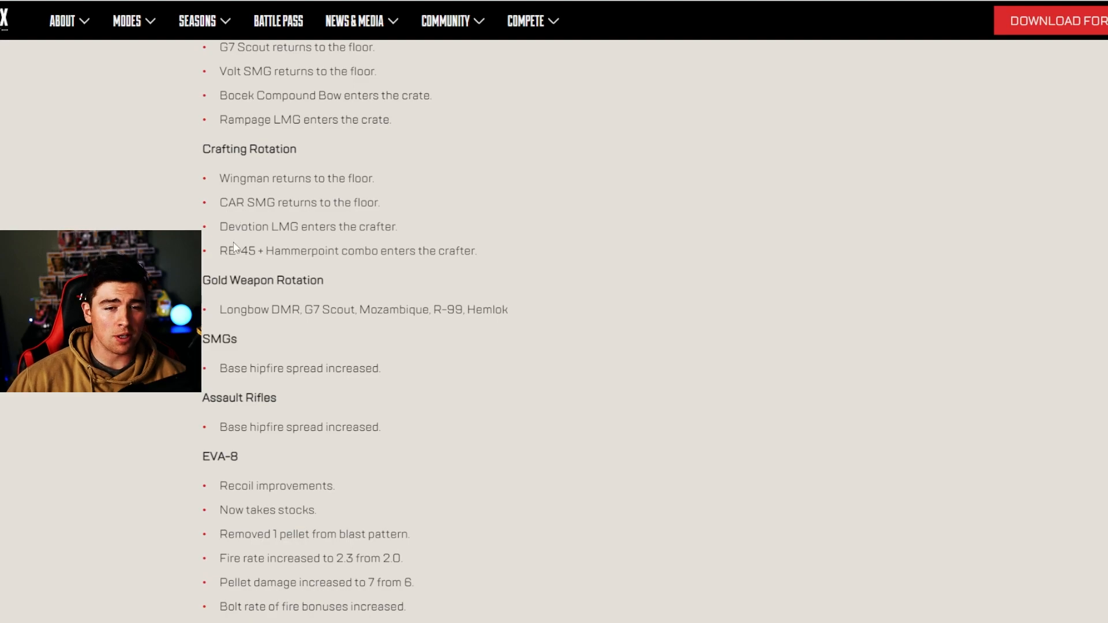
{"action": "left_click_drag", "start_coordinate": [240, 226], "coordinate": [331, 226]}
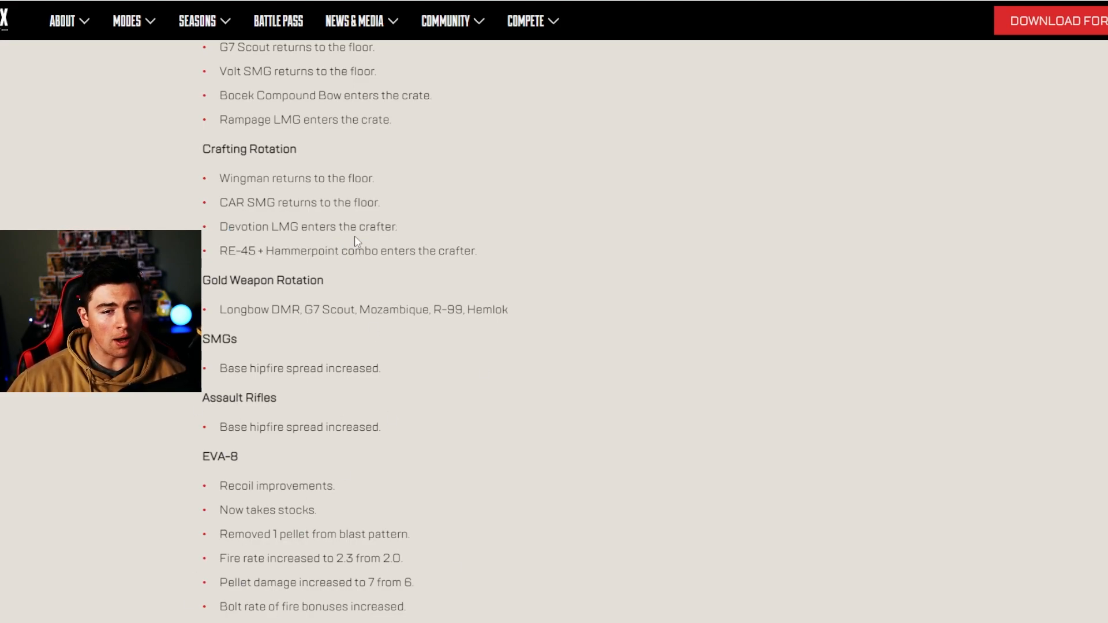
{"action": "double_click", "coordinate": [296, 203]}
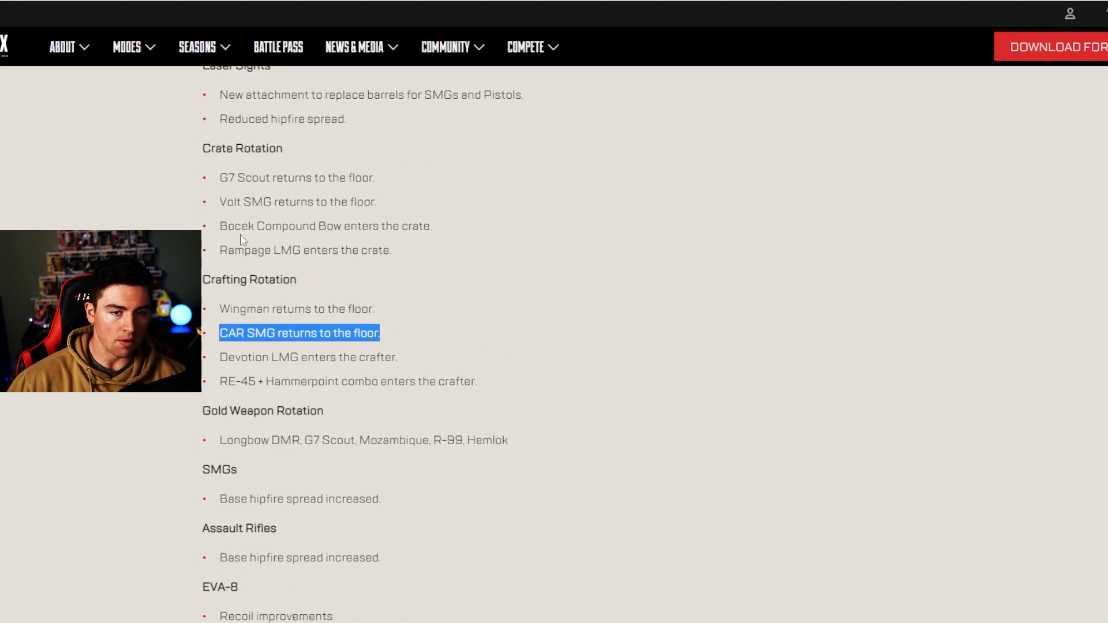
Scroll through the balance updates to the full EVA-8 changes and start of Bocek bow buffs
{"action": "scroll", "scroll_direction": "down", "scroll_amount": 3}
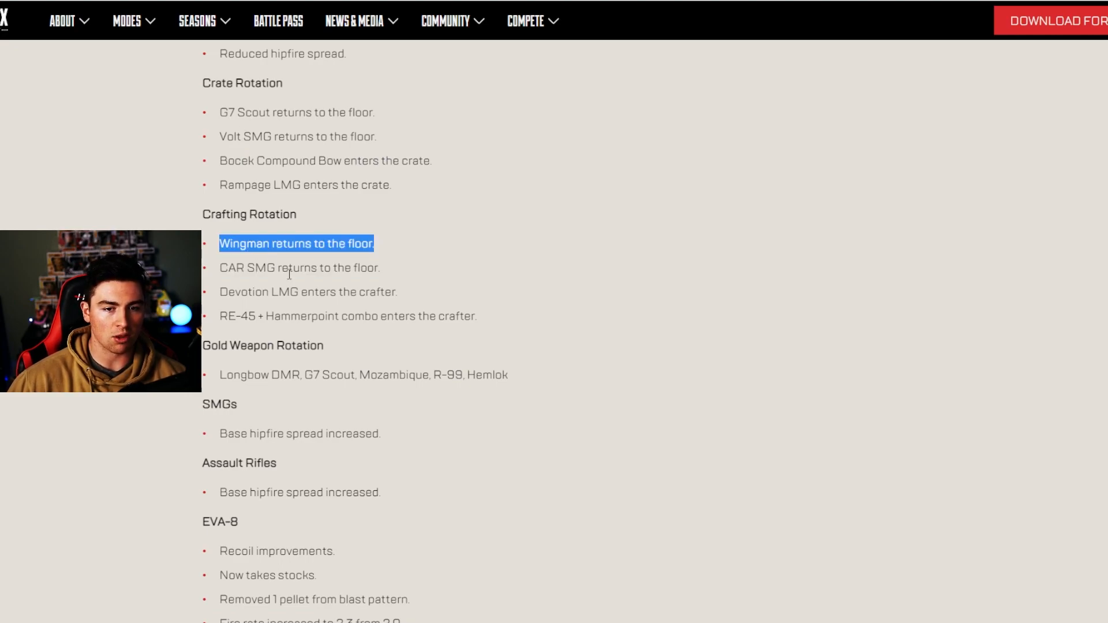
{"action": "scroll", "scroll_direction": "down", "scroll_amount": 3}
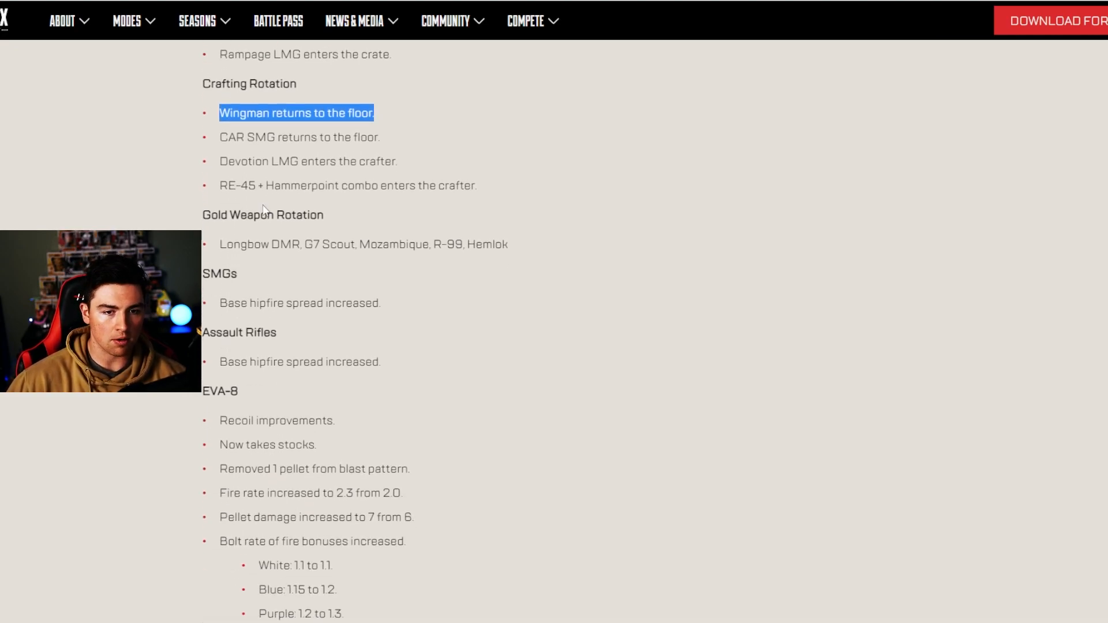
{"action": "scroll", "scroll_direction": "down", "scroll_amount": 3}
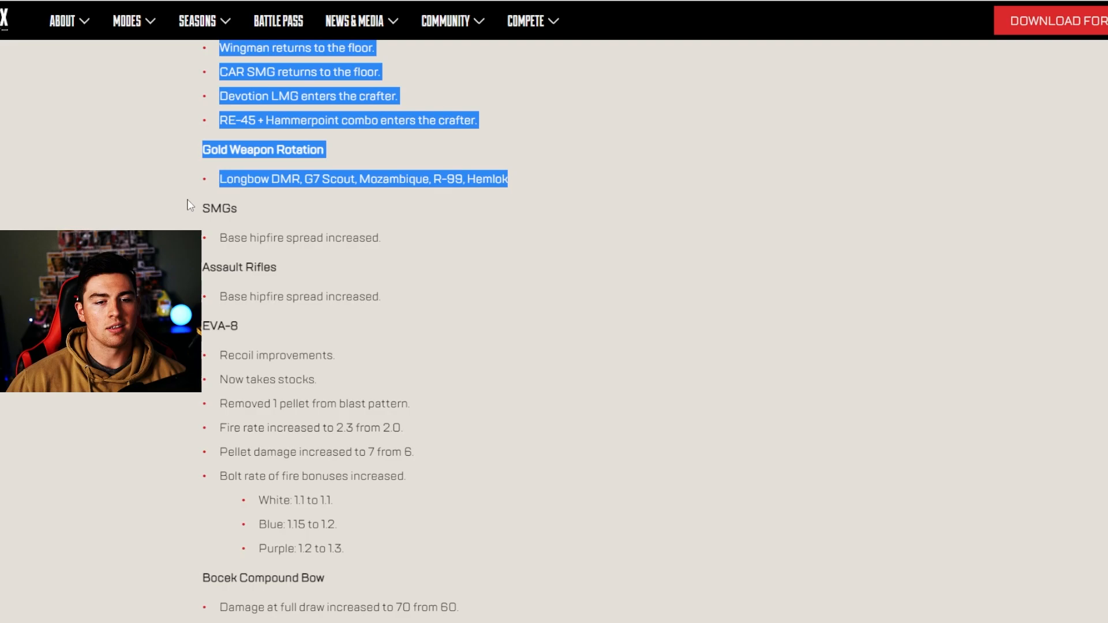
{"action": "scroll", "scroll_direction": "down", "scroll_amount": 3}
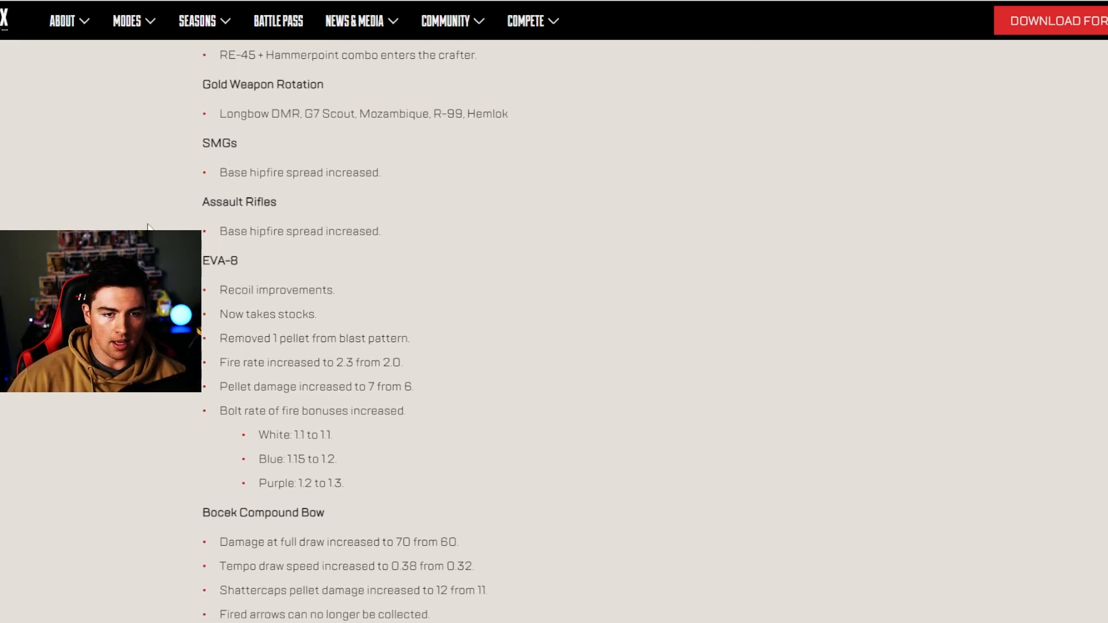
{"action": "mouse_move", "coordinate": [356, 189]}
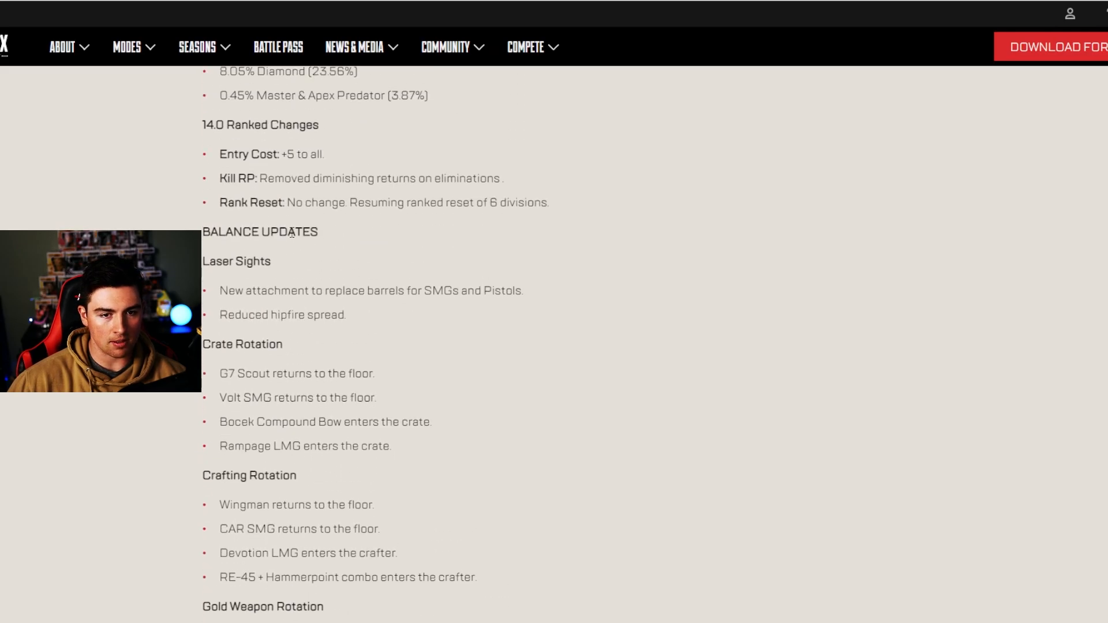
{"action": "scroll", "scroll_direction": "down", "scroll_amount": 3}
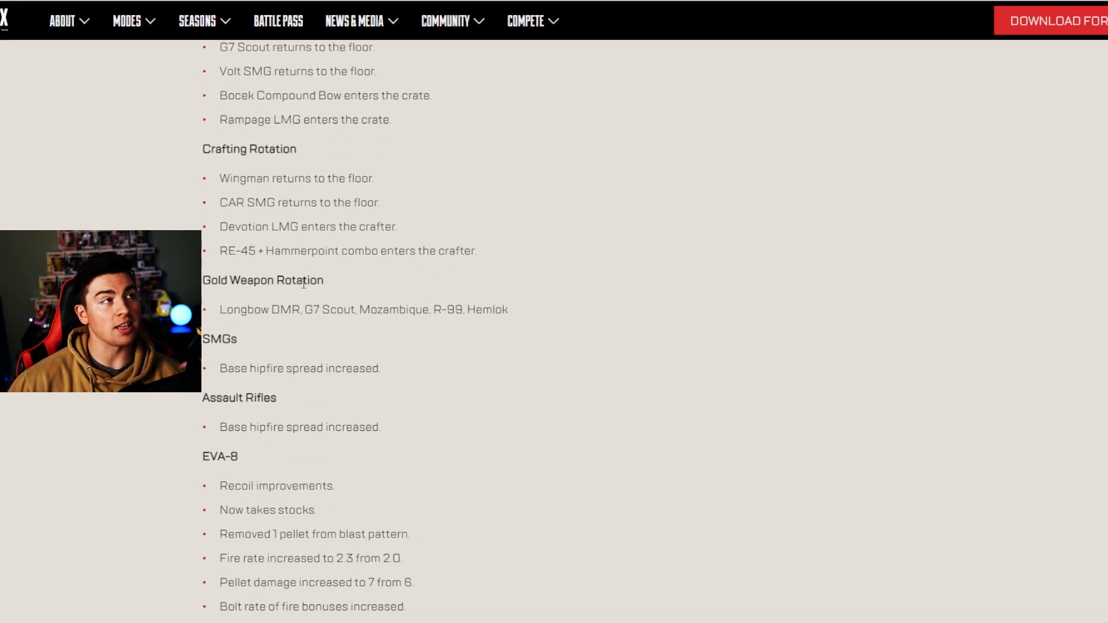
{"action": "scroll", "scroll_direction": "down", "scroll_amount": 3}
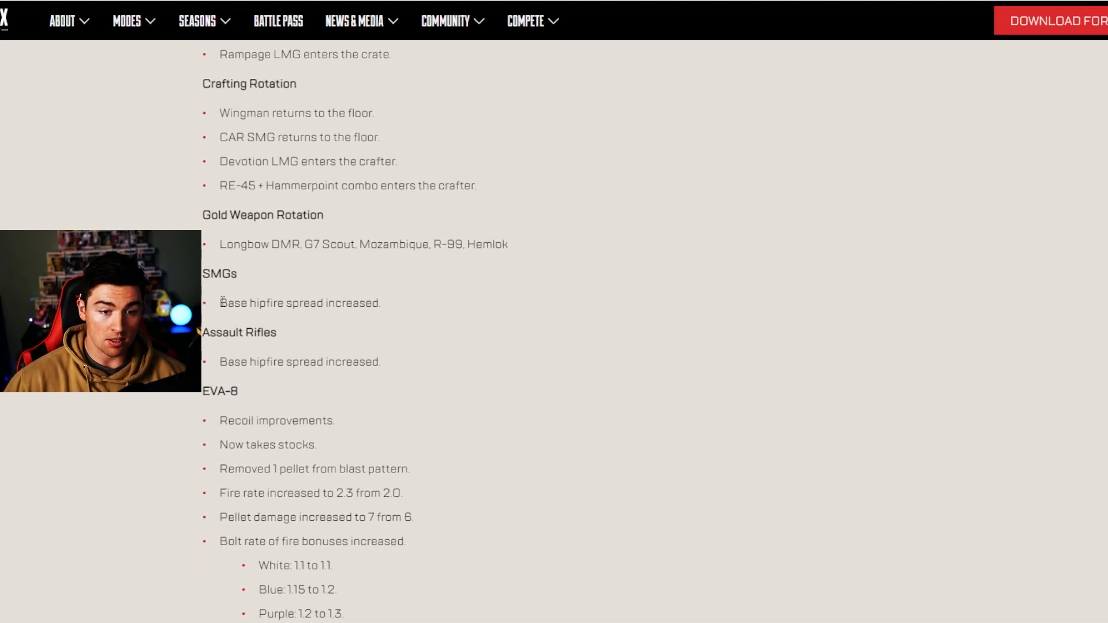
{"action": "scroll", "scroll_direction": "down", "scroll_amount": 3}
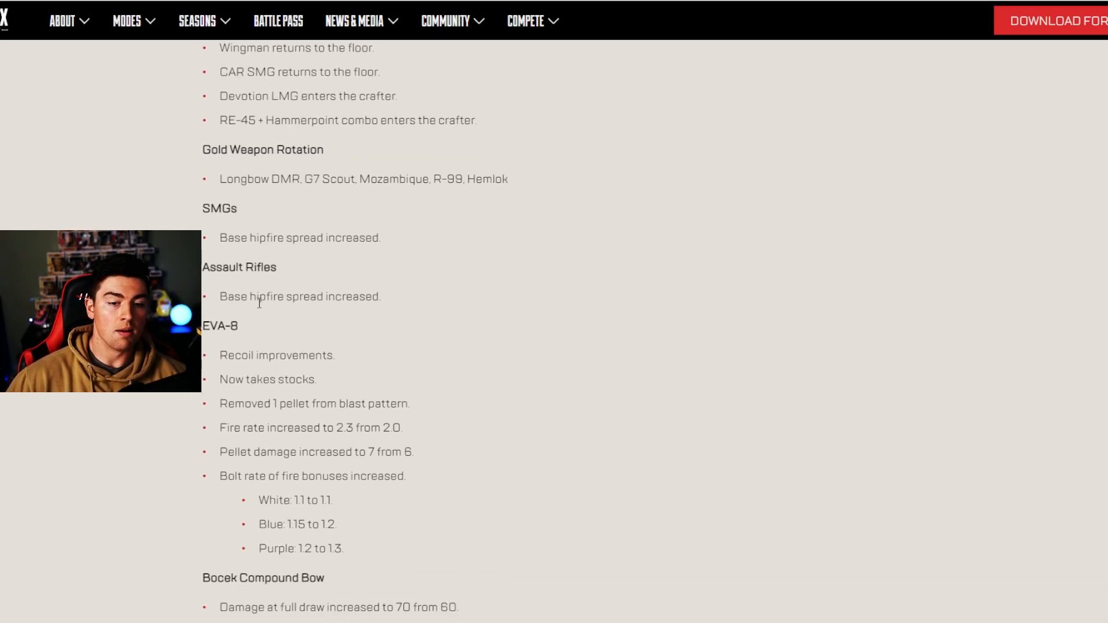
{"action": "scroll", "scroll_direction": "down", "scroll_amount": 3}
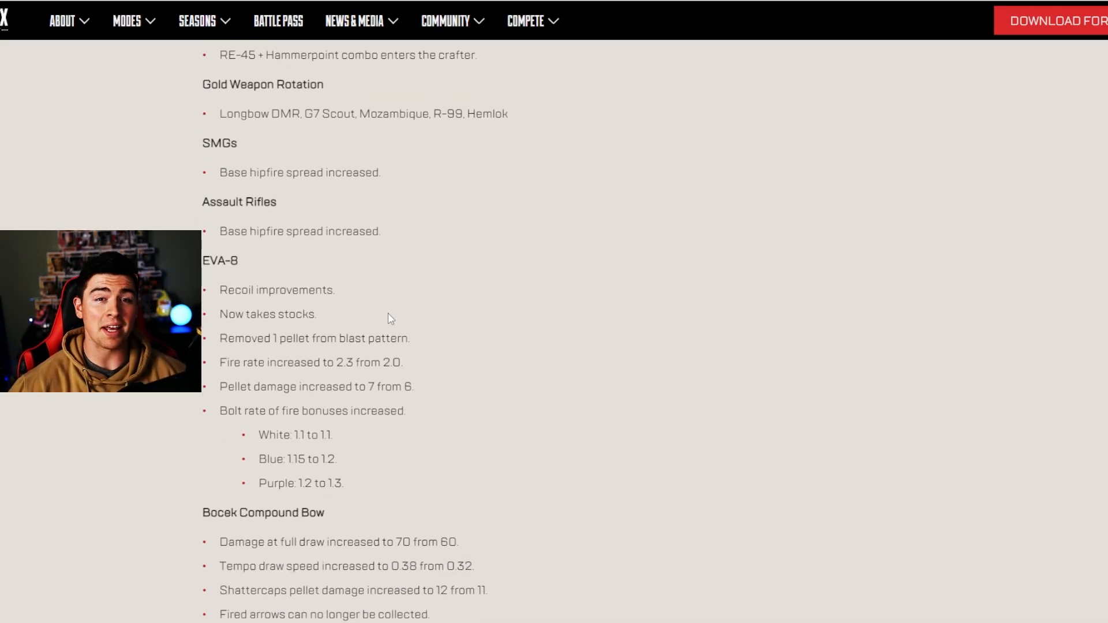
Scroll past the Bocek bow buffs through the Rampage, Volt, CAR and G7 Scout changes
{"action": "scroll", "scroll_direction": "down", "scroll_amount": 3}
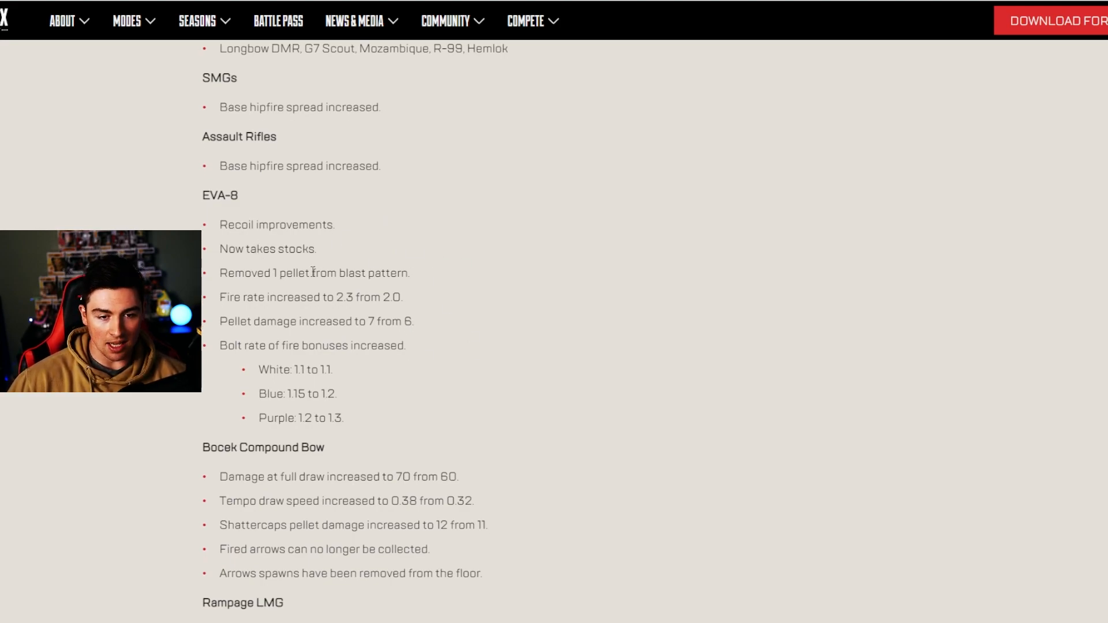
{"action": "mouse_move", "coordinate": [416, 282]}
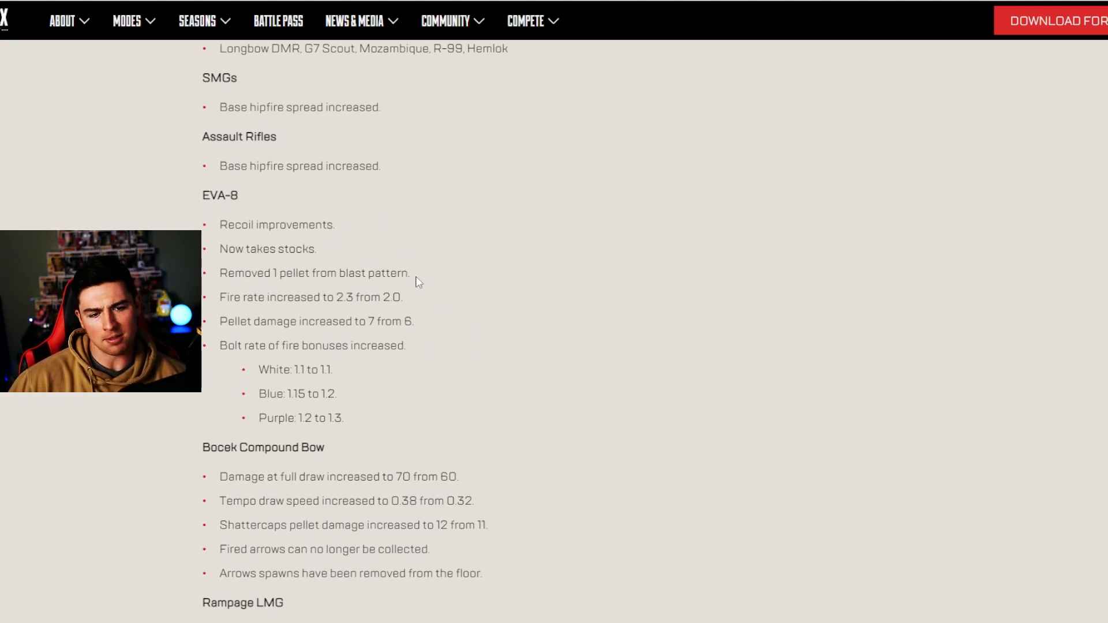
{"action": "scroll", "scroll_direction": "down", "scroll_amount": 3}
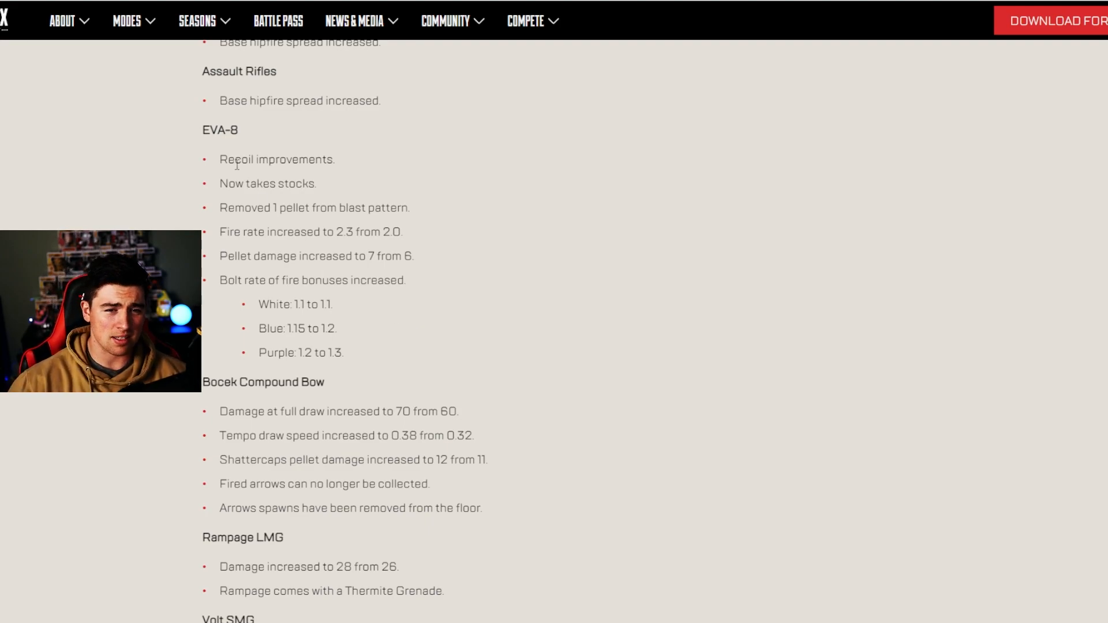
{"action": "scroll", "scroll_direction": "down", "scroll_amount": 3}
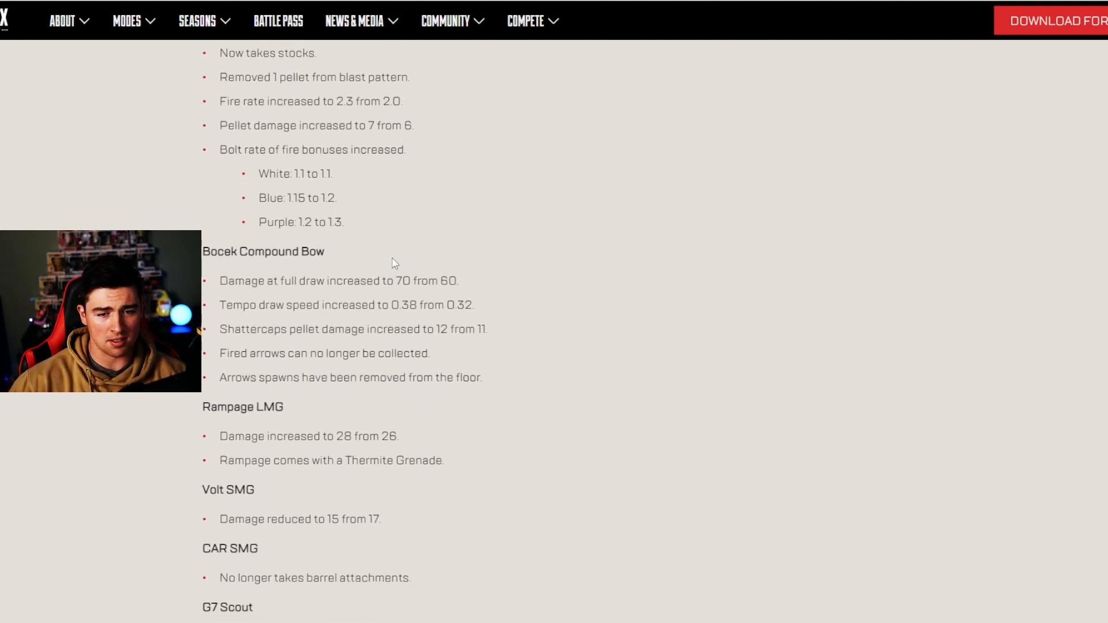
{"action": "scroll", "scroll_direction": "down", "scroll_amount": 3}
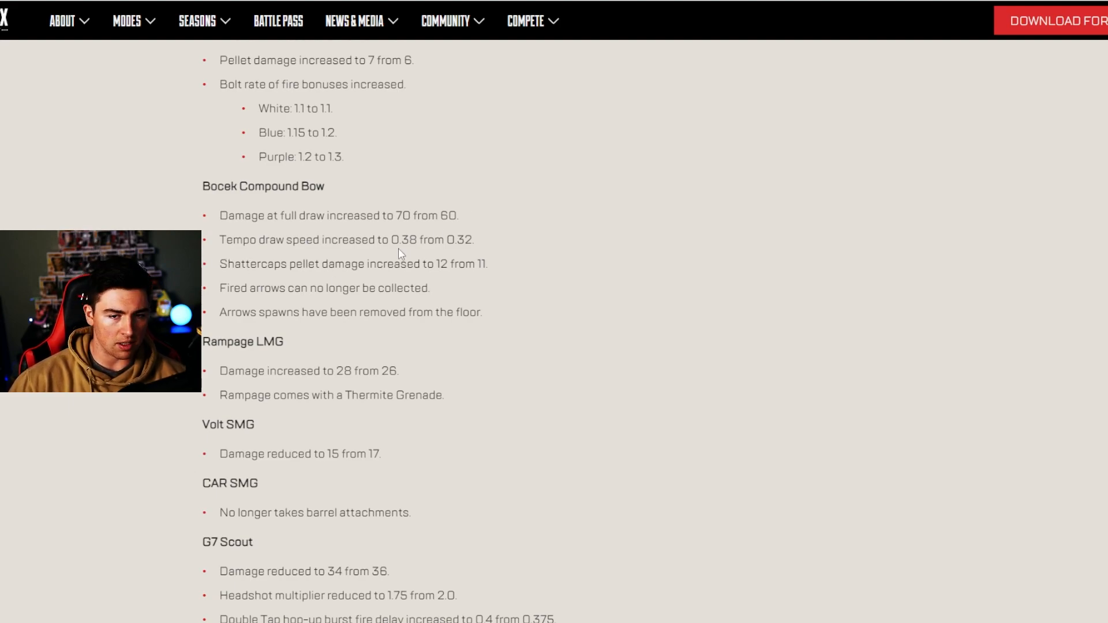
{"action": "scroll", "scroll_direction": "down", "scroll_amount": 3}
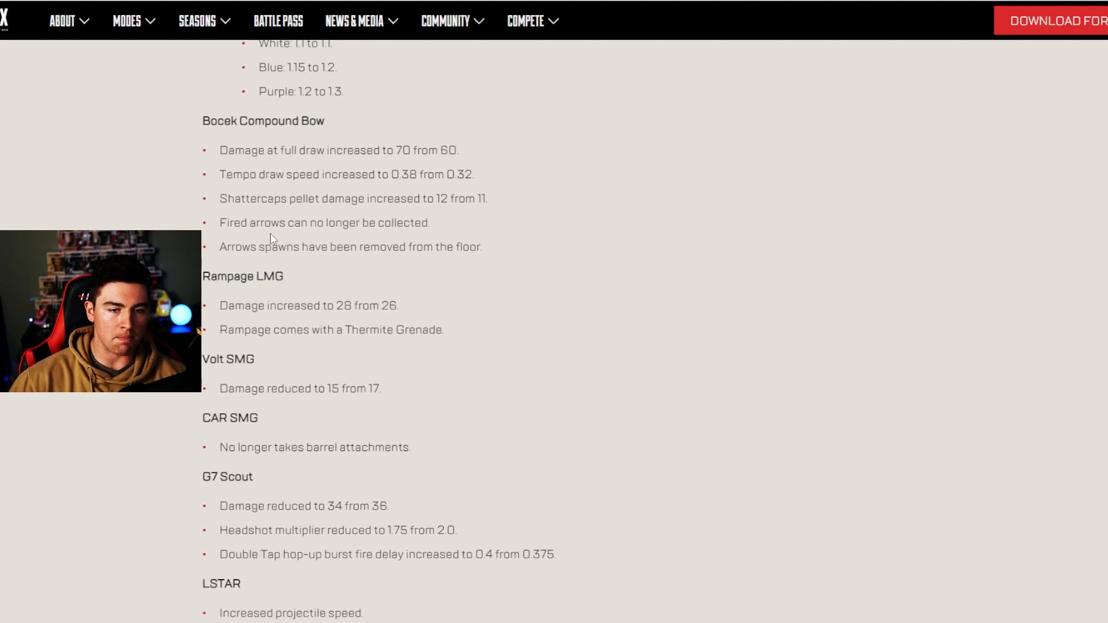
Scroll through the LSTAR, RE-45, Wingman and Sniper Ammo changes, selecting one line
{"action": "scroll", "scroll_direction": "down", "scroll_amount": 3}
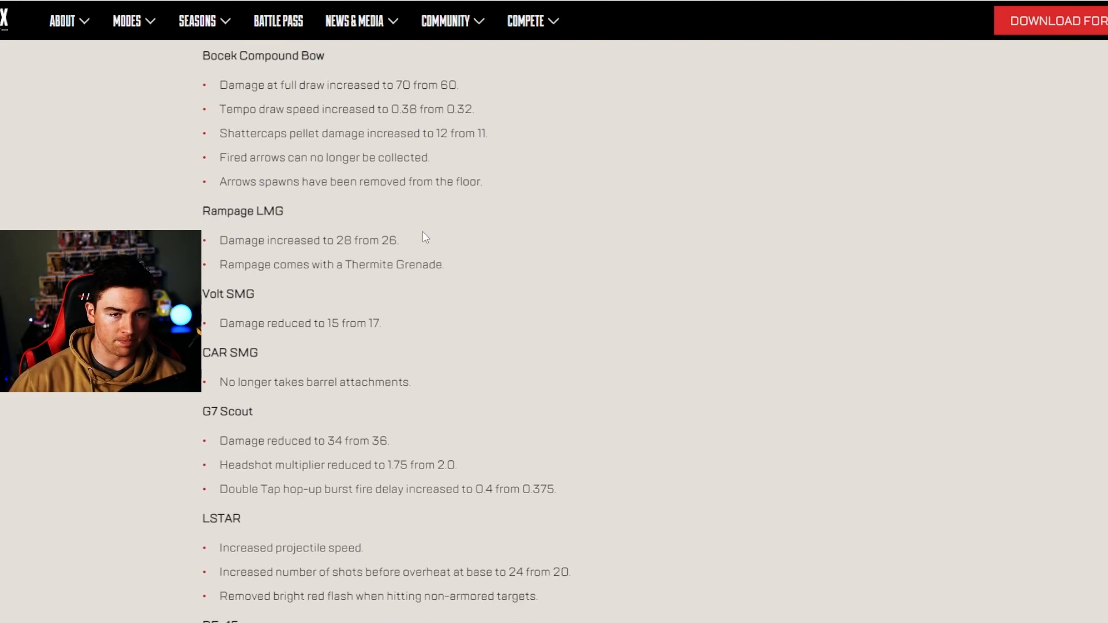
{"action": "mouse_move", "coordinate": [371, 234]}
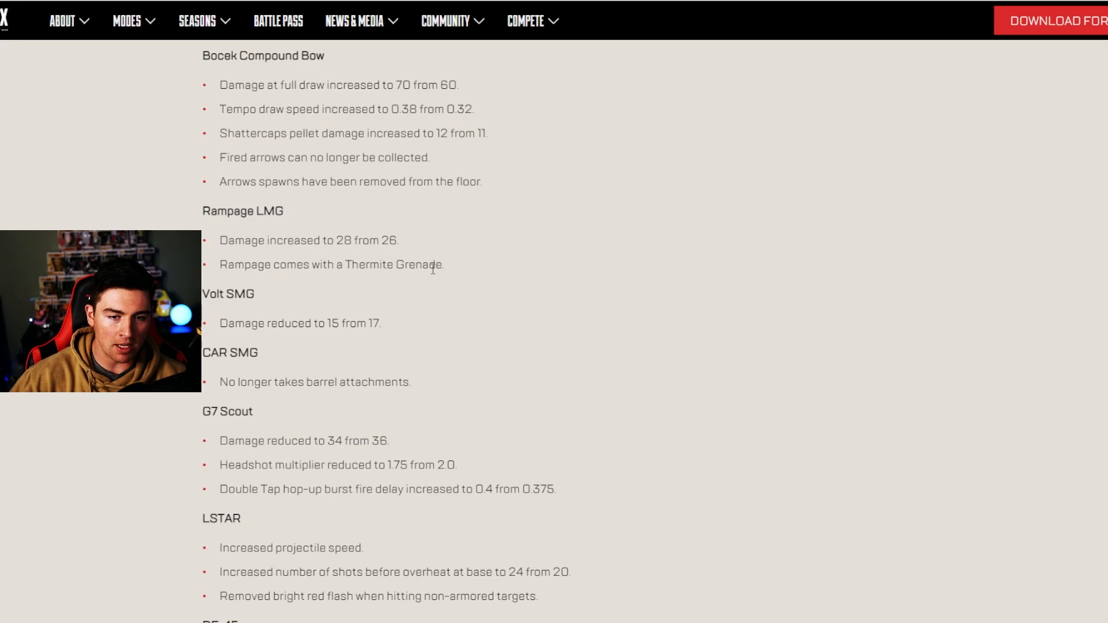
{"action": "scroll", "scroll_direction": "down", "scroll_amount": 3}
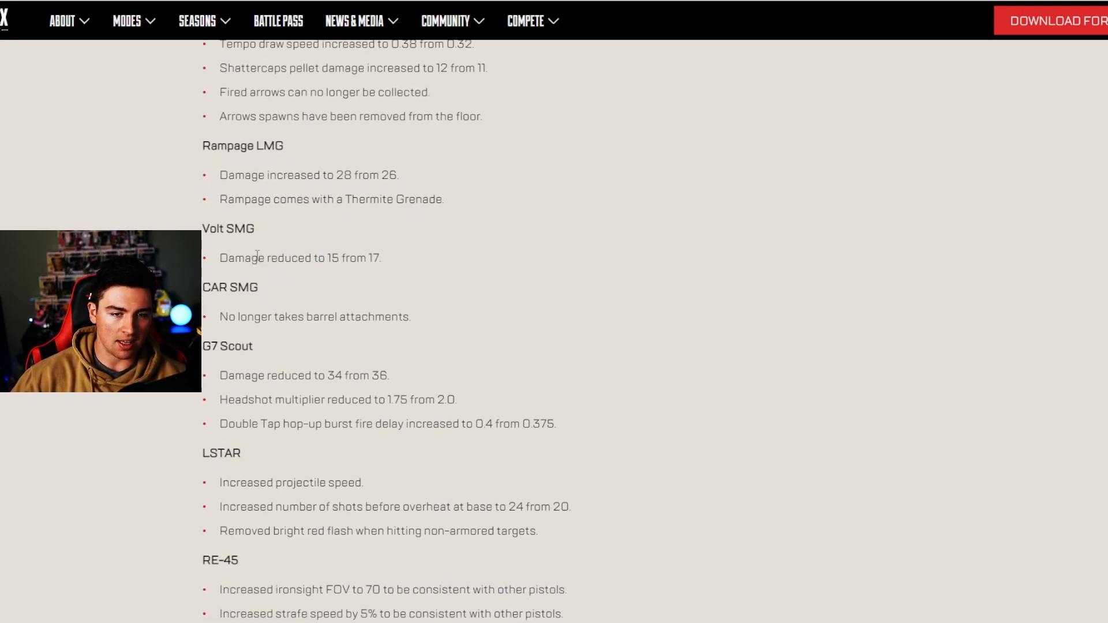
{"action": "scroll", "scroll_direction": "down", "scroll_amount": 3}
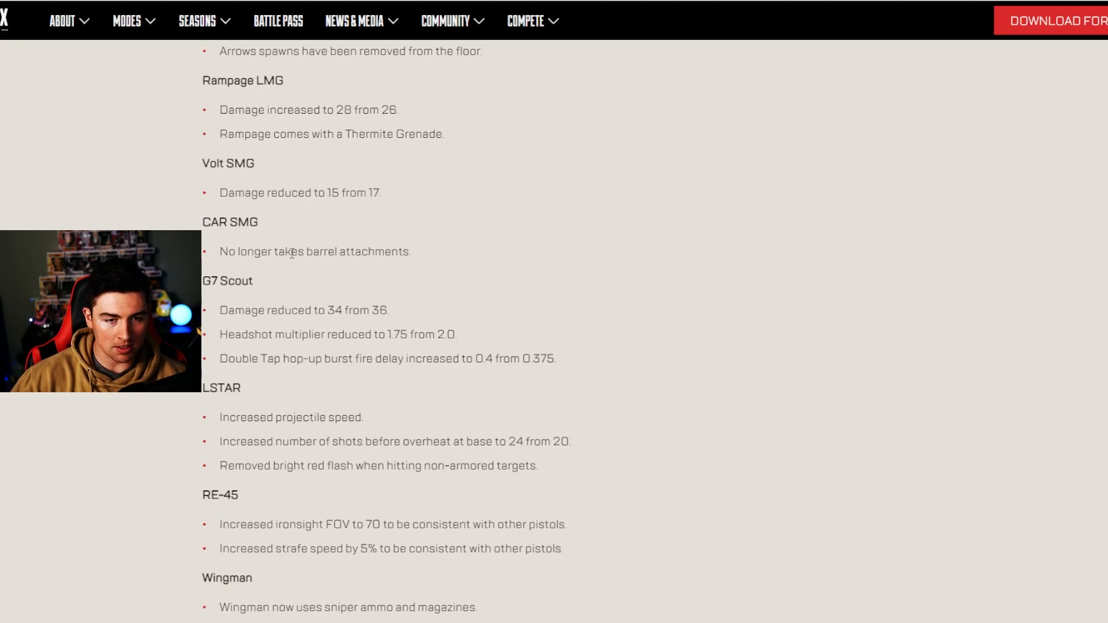
{"action": "left_click_drag", "start_coordinate": [262, 251], "coordinate": [339, 251]}
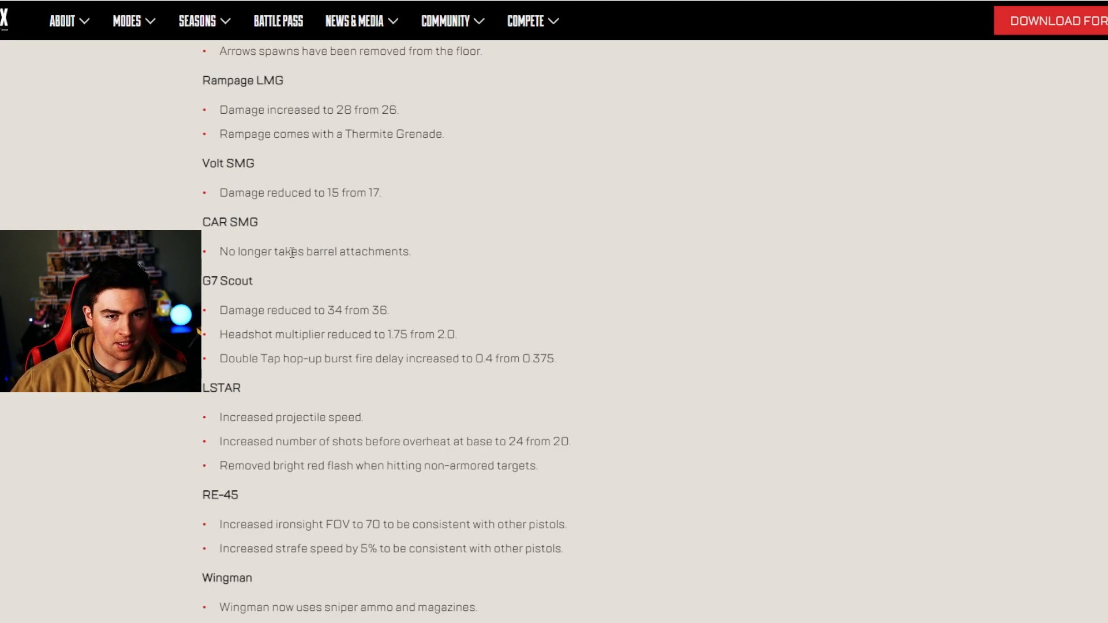
{"action": "scroll", "scroll_direction": "down", "scroll_amount": 3}
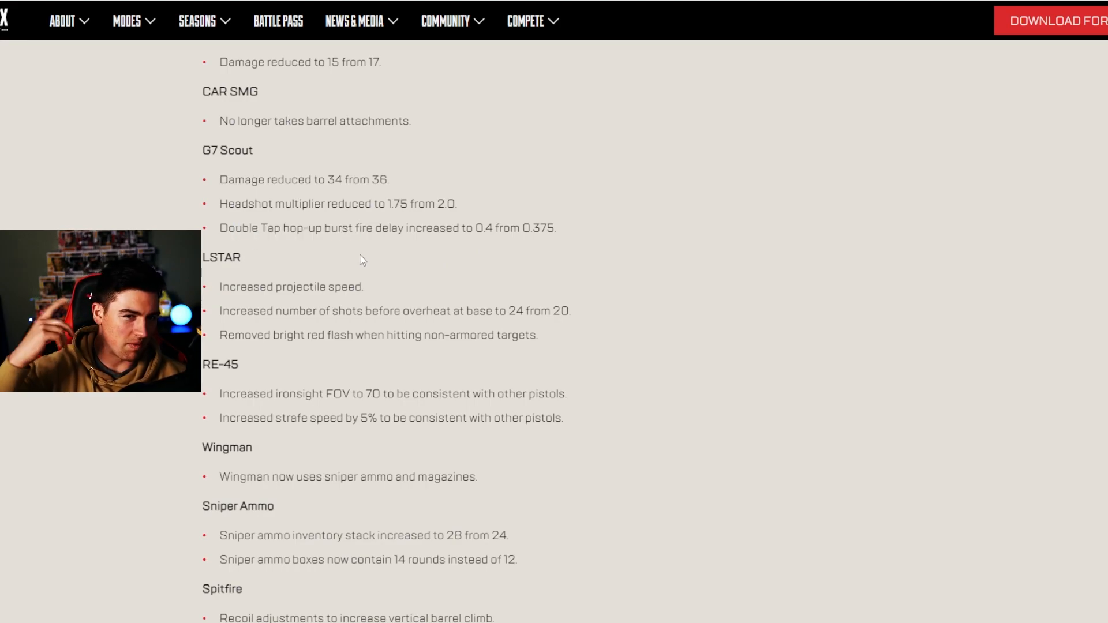
Scroll past Spitfire, 30-30 Repeater, Mastiff and Sentinel changes to the Hop-Ups section
{"action": "scroll", "scroll_direction": "down", "scroll_amount": 3}
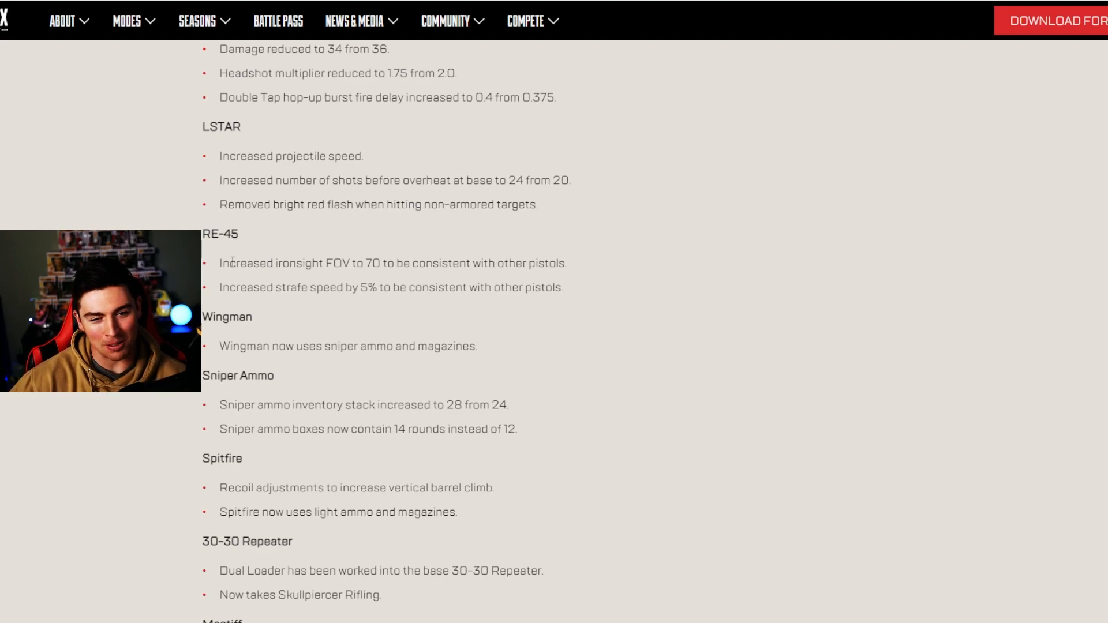
{"action": "scroll", "scroll_direction": "down", "scroll_amount": 3}
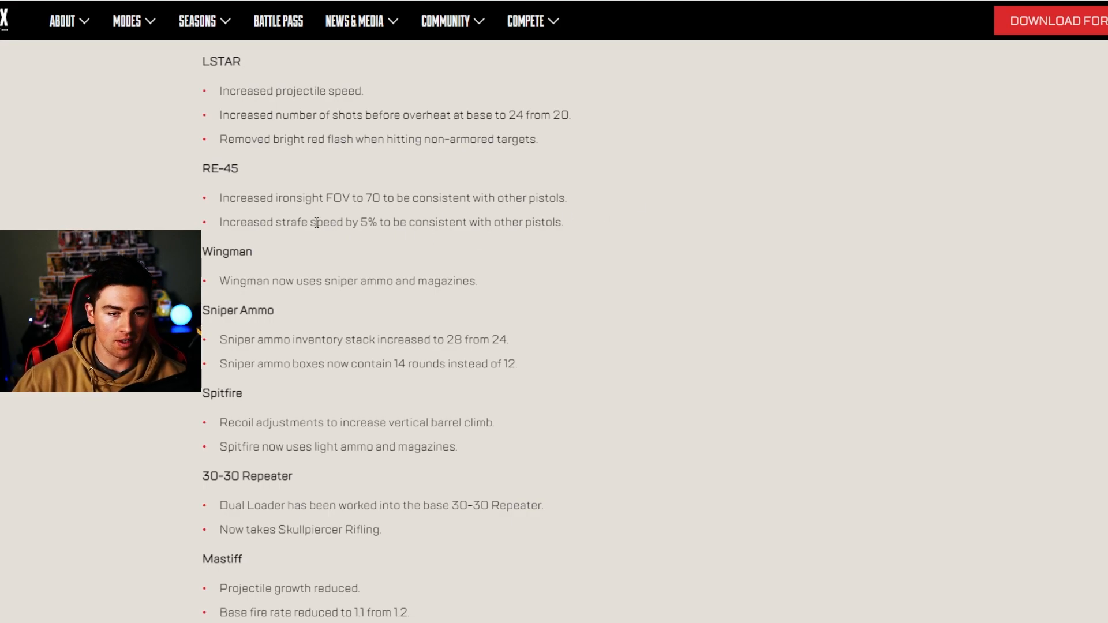
{"action": "scroll", "scroll_direction": "down", "scroll_amount": 3}
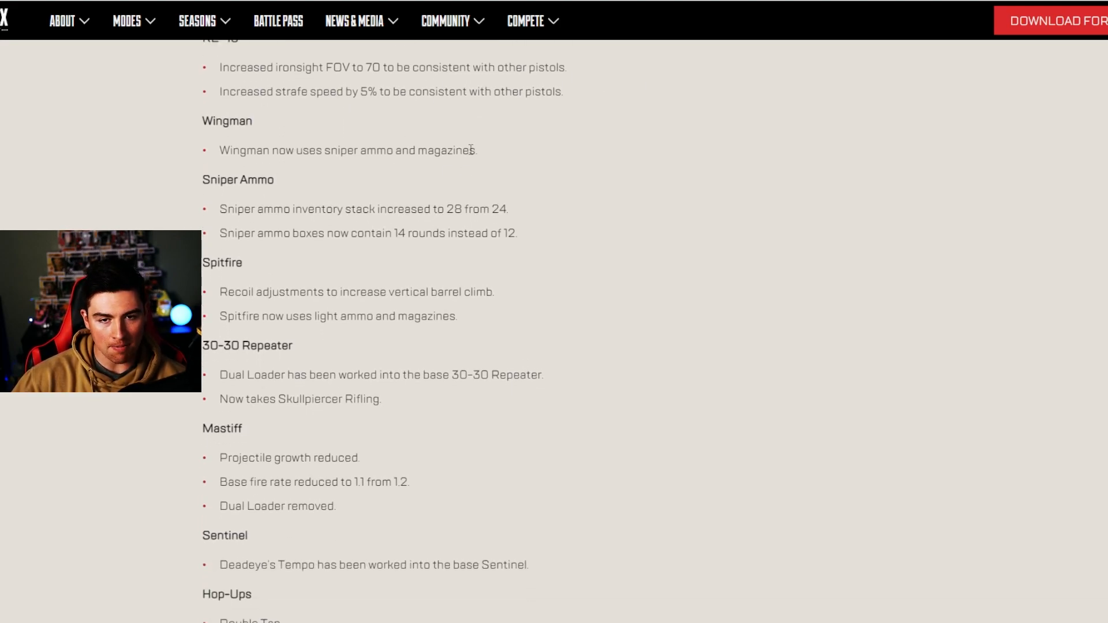
{"action": "mouse_move", "coordinate": [218, 152]}
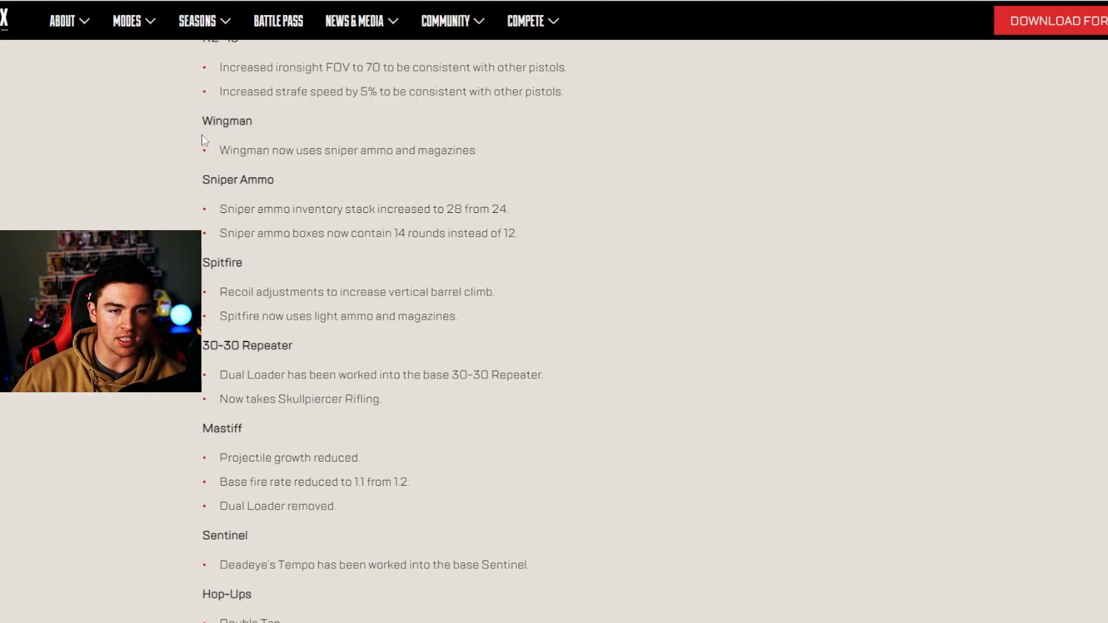
{"action": "scroll", "scroll_direction": "down", "scroll_amount": 3}
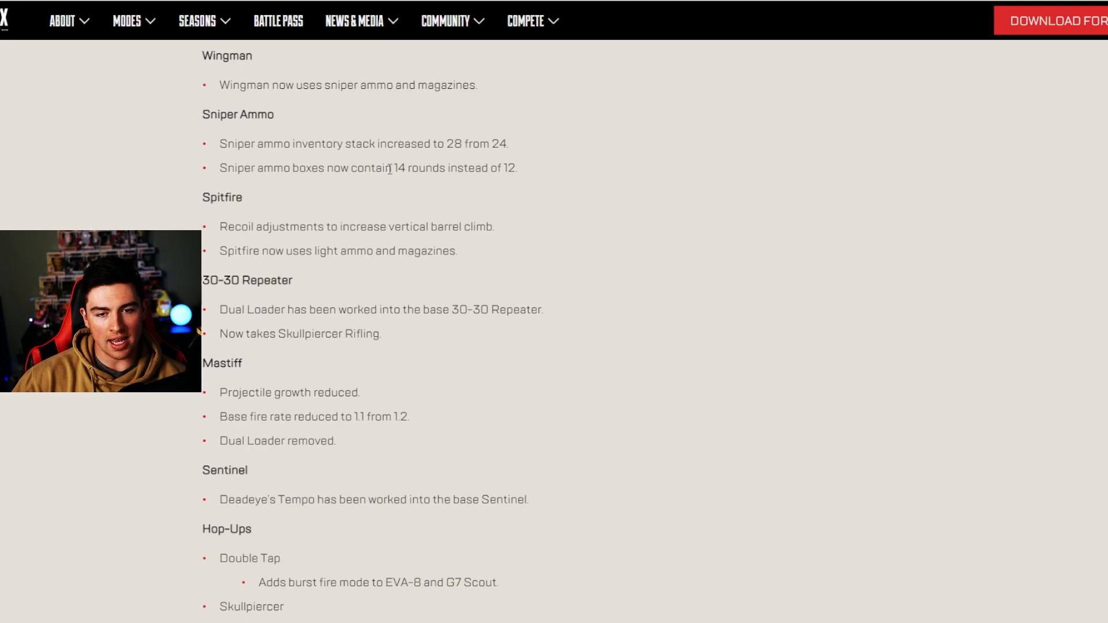
{"action": "double_click", "coordinate": [459, 144]}
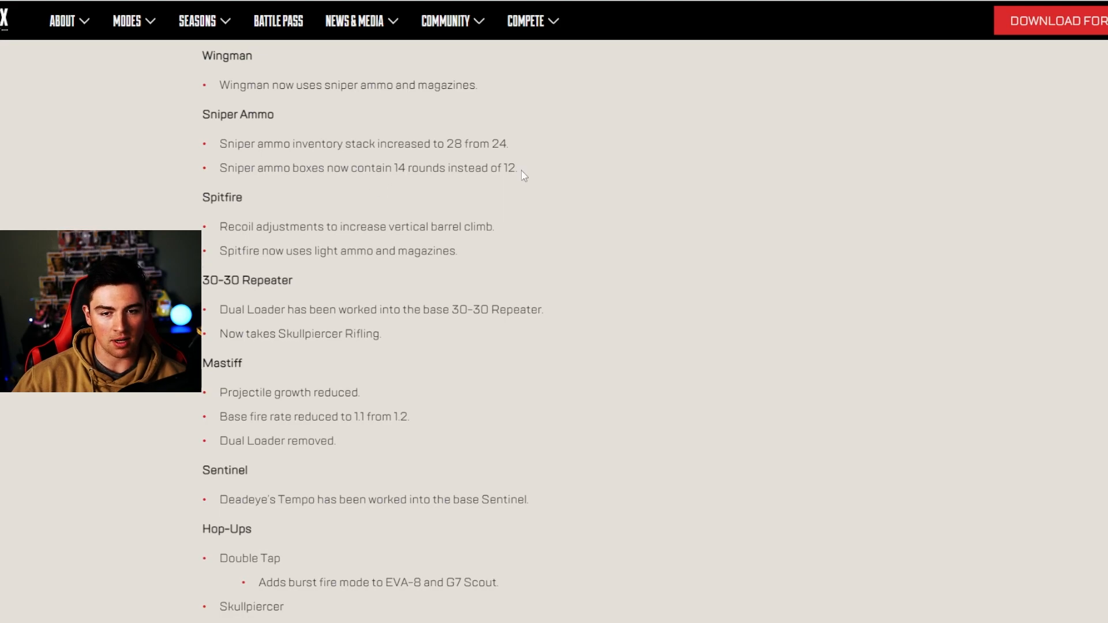
{"action": "mouse_move", "coordinate": [429, 203]}
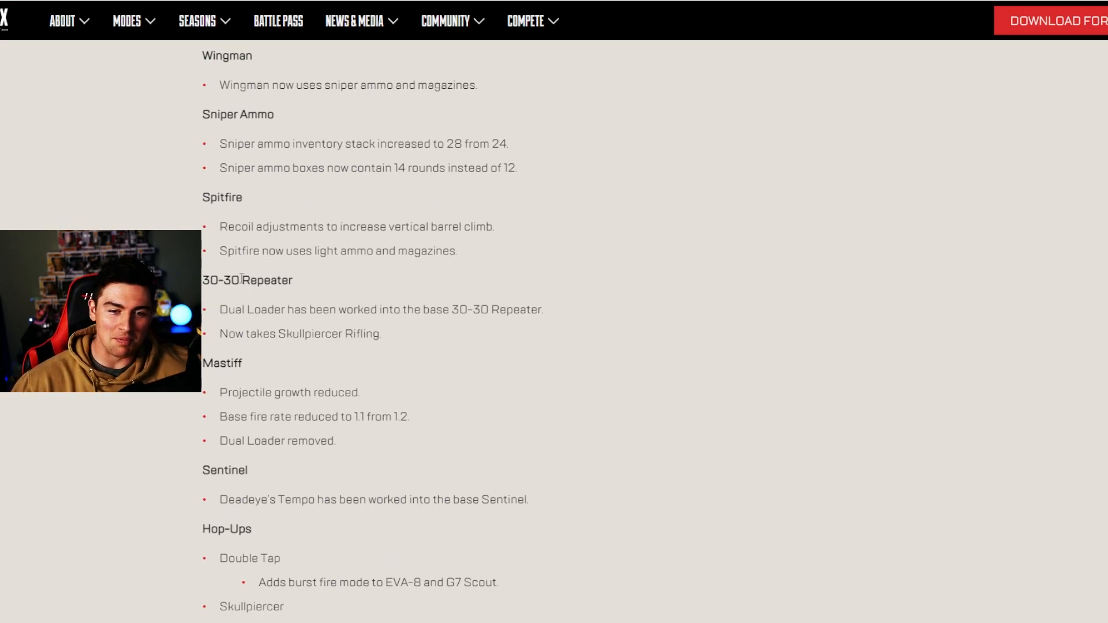
{"action": "mouse_move", "coordinate": [329, 231]}
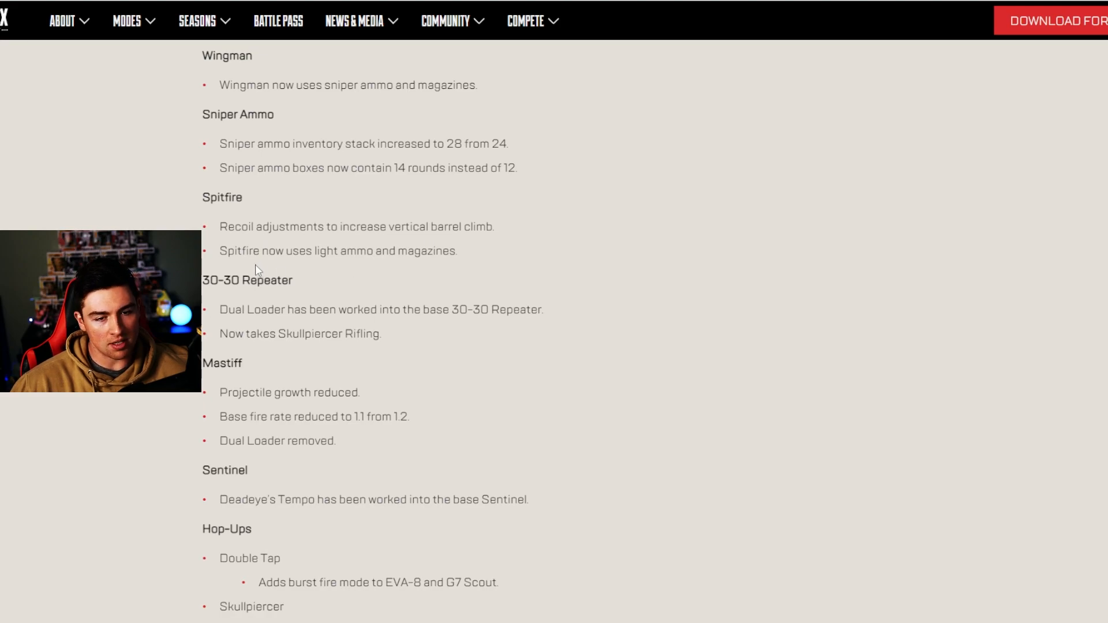
{"action": "mouse_move", "coordinate": [365, 265]}
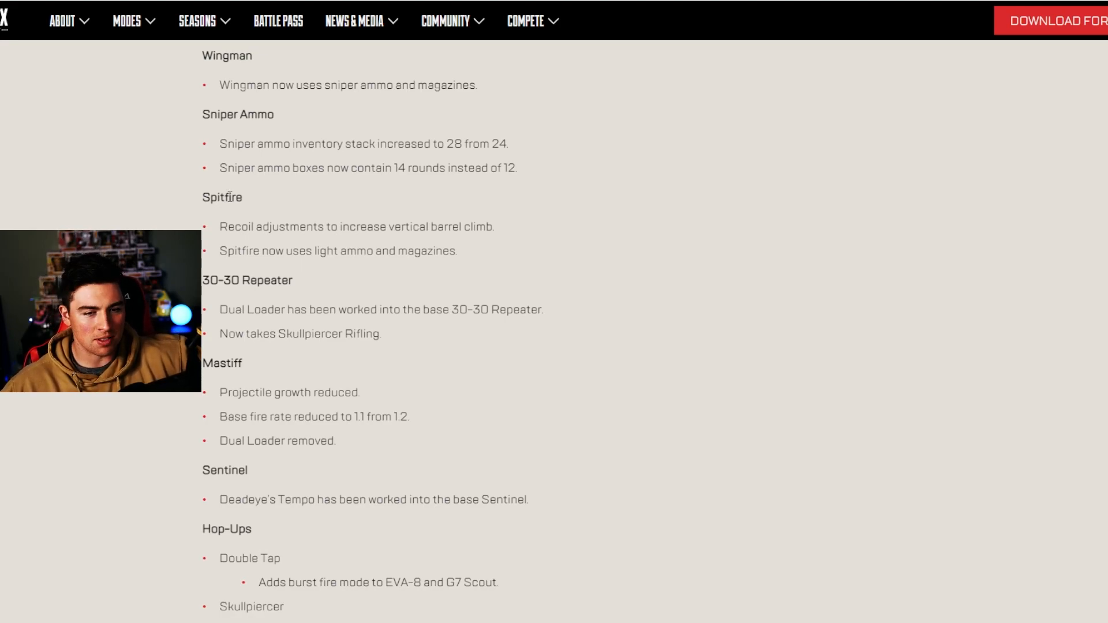
Highlight the Spitfire balance notes and read down into the Hop-Ups and gold perk changes
{"action": "left_click_drag", "start_coordinate": [289, 227], "coordinate": [457, 250]}
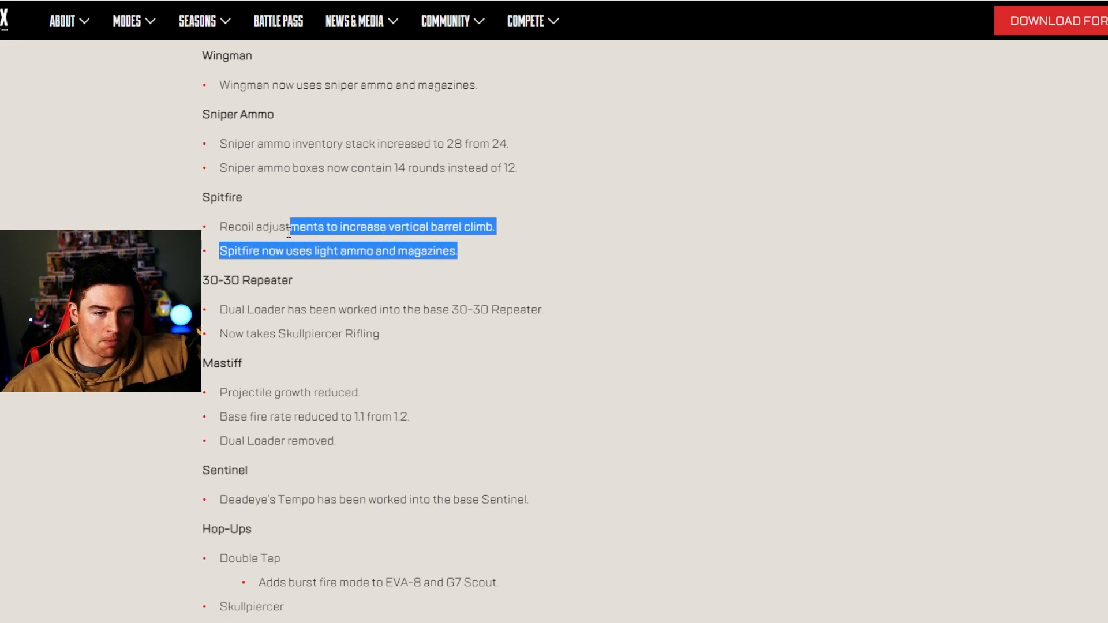
{"action": "scroll", "scroll_direction": "down", "scroll_amount": 3}
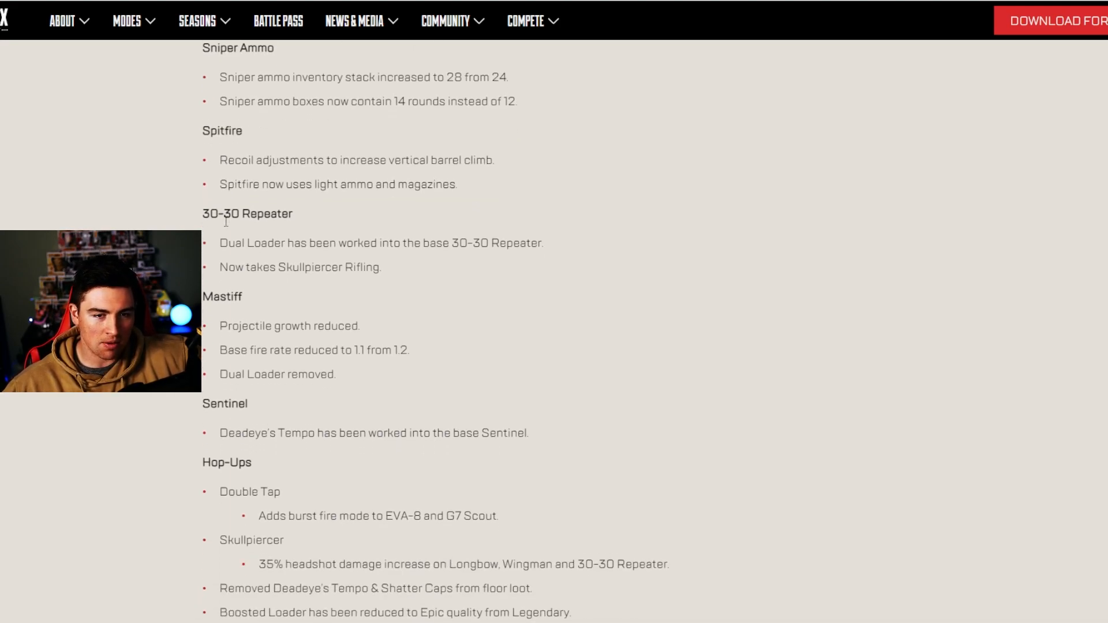
{"action": "scroll", "scroll_direction": "down", "scroll_amount": 3}
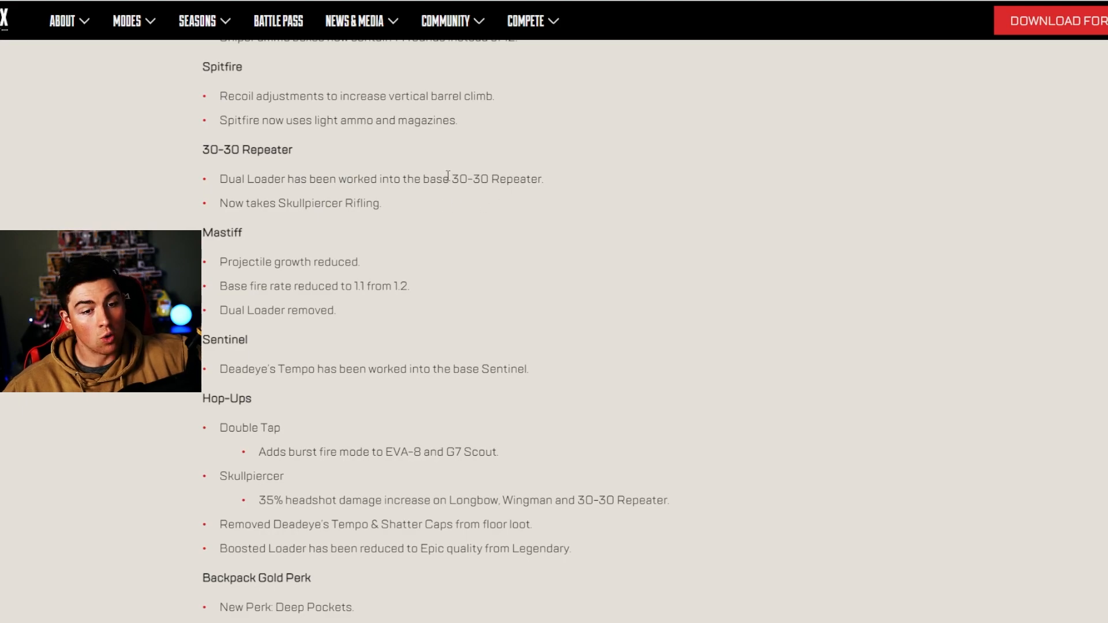
{"action": "mouse_move", "coordinate": [305, 217]}
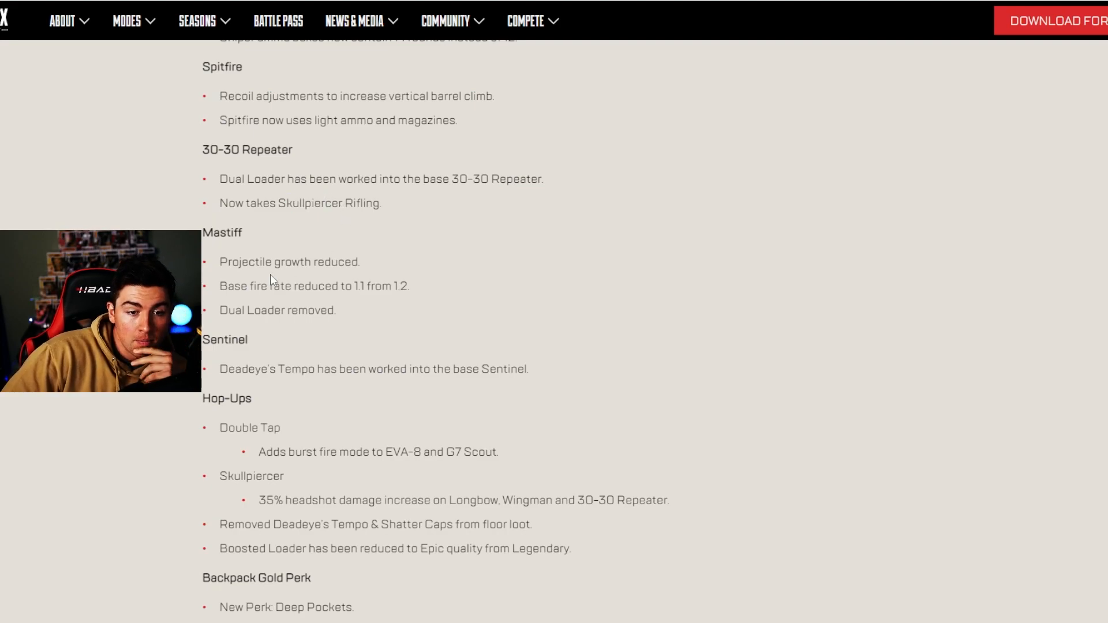
{"action": "mouse_move", "coordinate": [388, 317]}
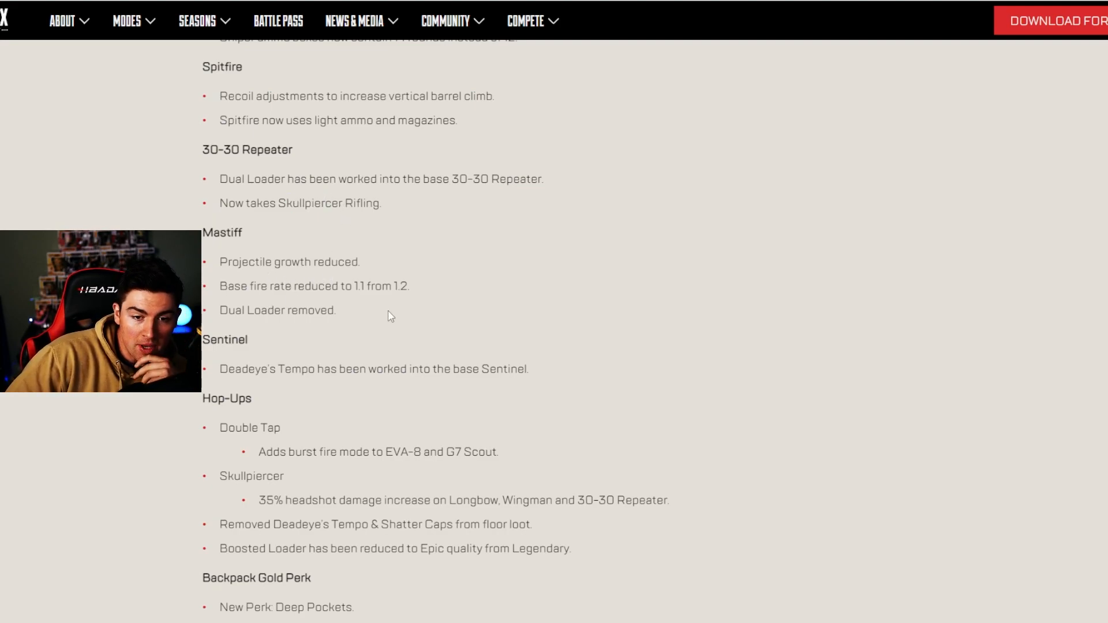
{"action": "scroll", "scroll_direction": "down", "scroll_amount": 3}
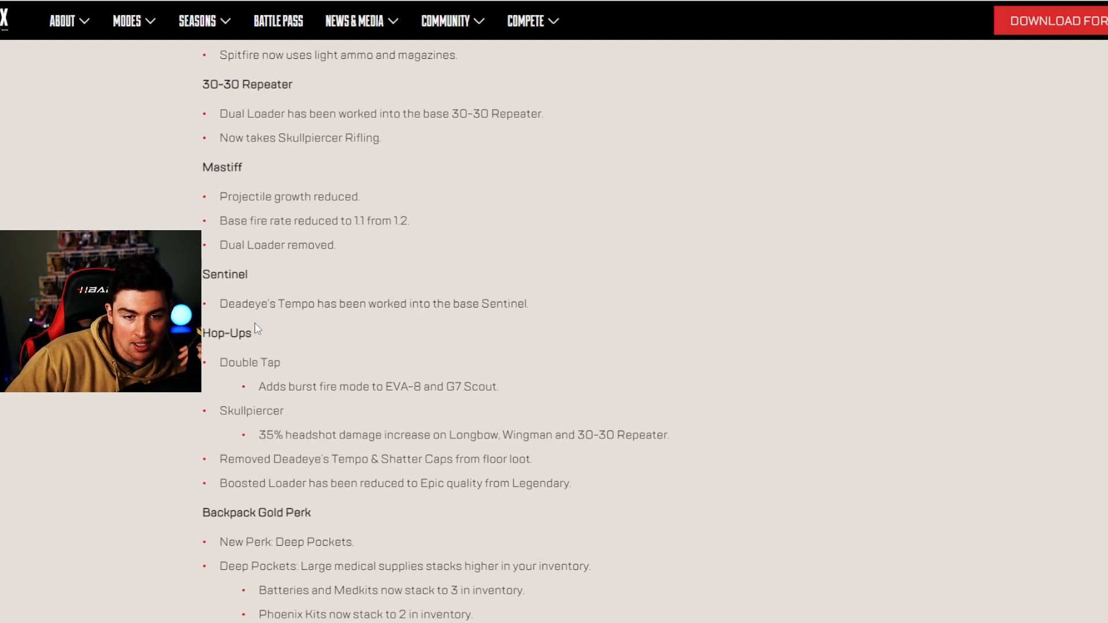
{"action": "scroll", "scroll_direction": "down", "scroll_amount": 3}
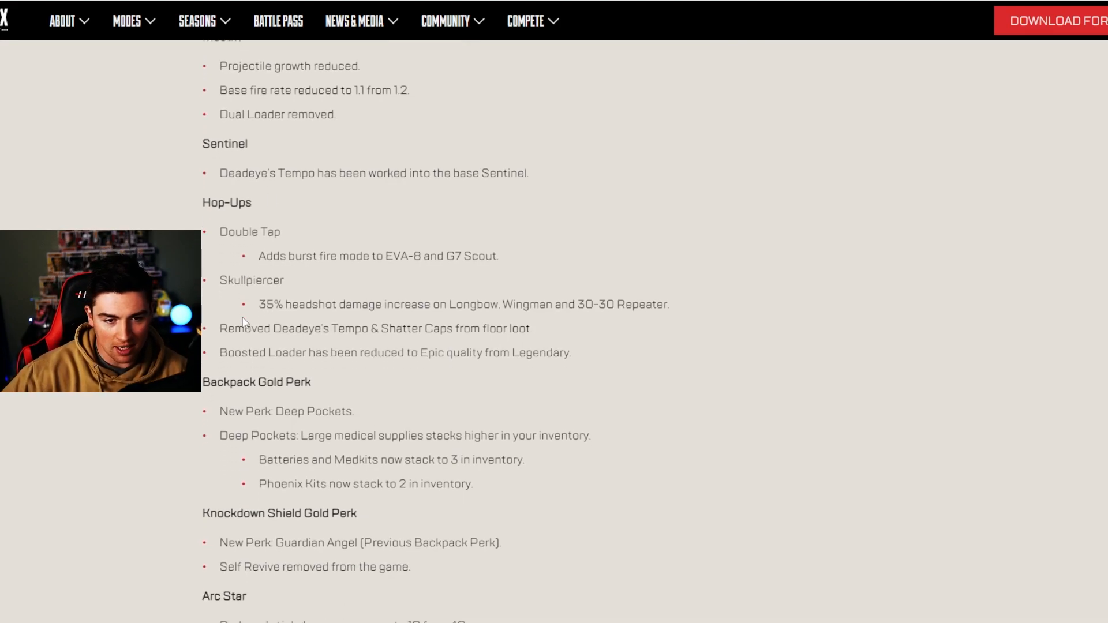
{"action": "scroll", "scroll_direction": "down", "scroll_amount": 3}
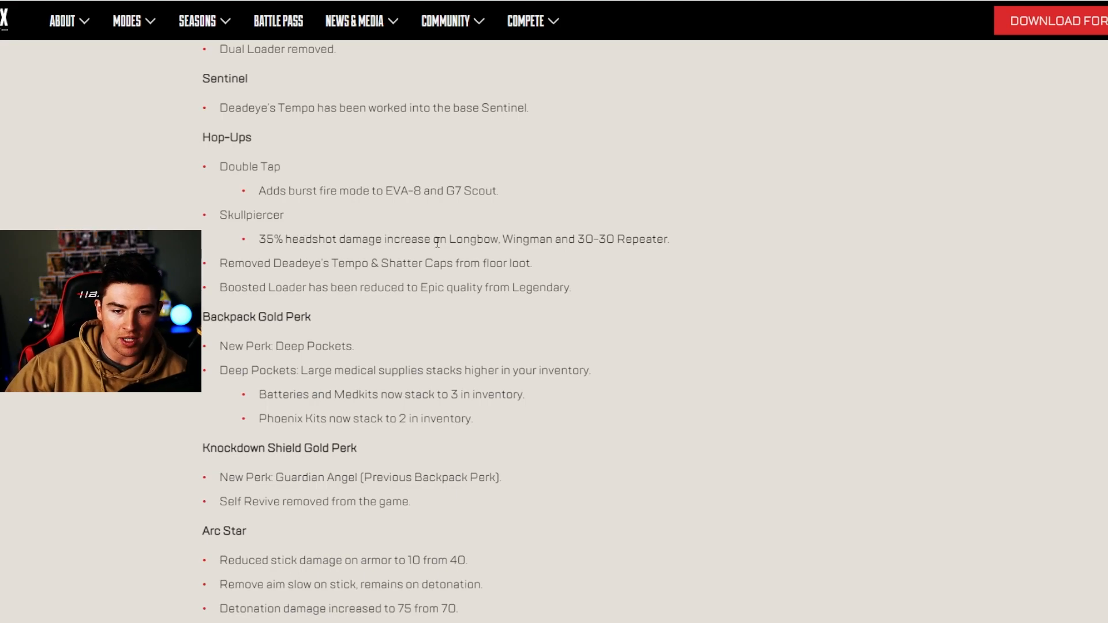
Highlight the word 'Wingman' in the Skullpiercer note
{"action": "double_click", "coordinate": [529, 239]}
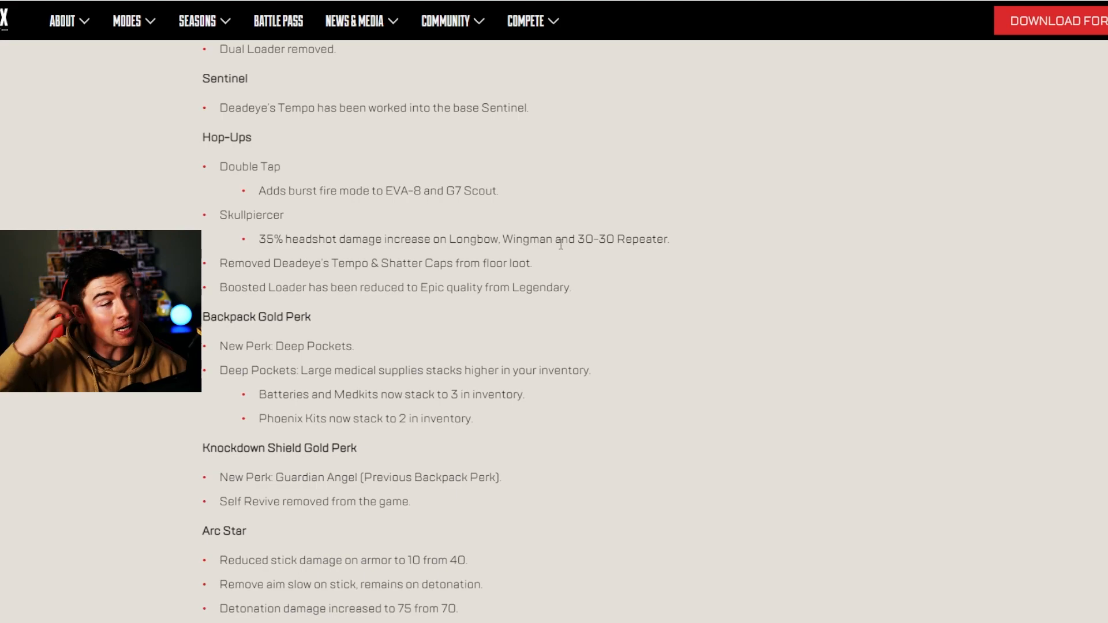
{"action": "double_click", "coordinate": [532, 239]}
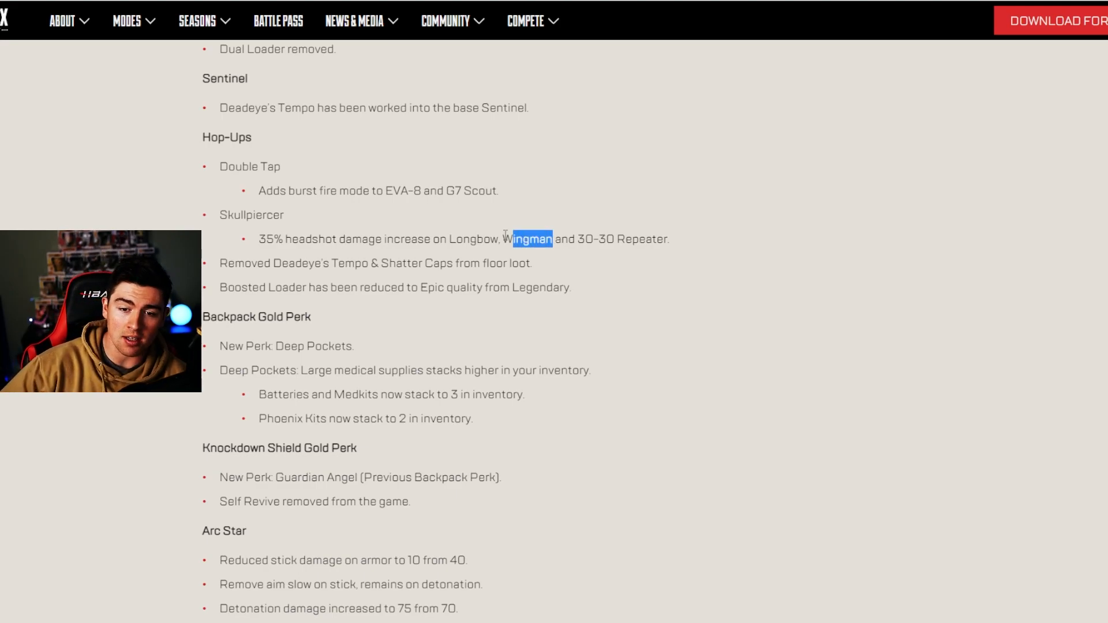
{"action": "double_click", "coordinate": [527, 239]}
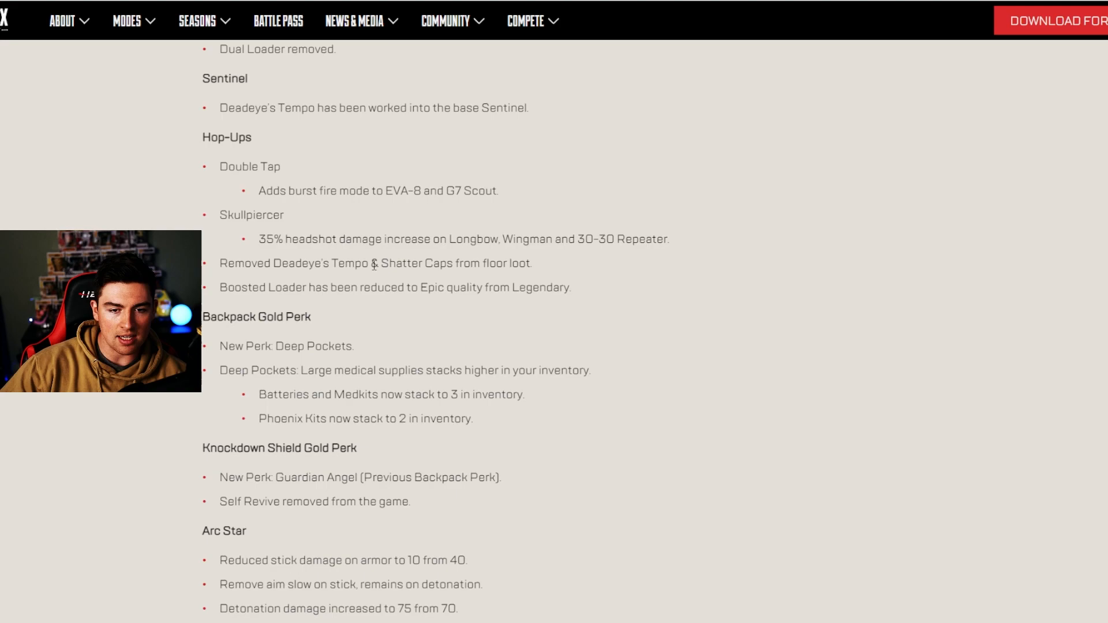
{"action": "mouse_move", "coordinate": [418, 308]}
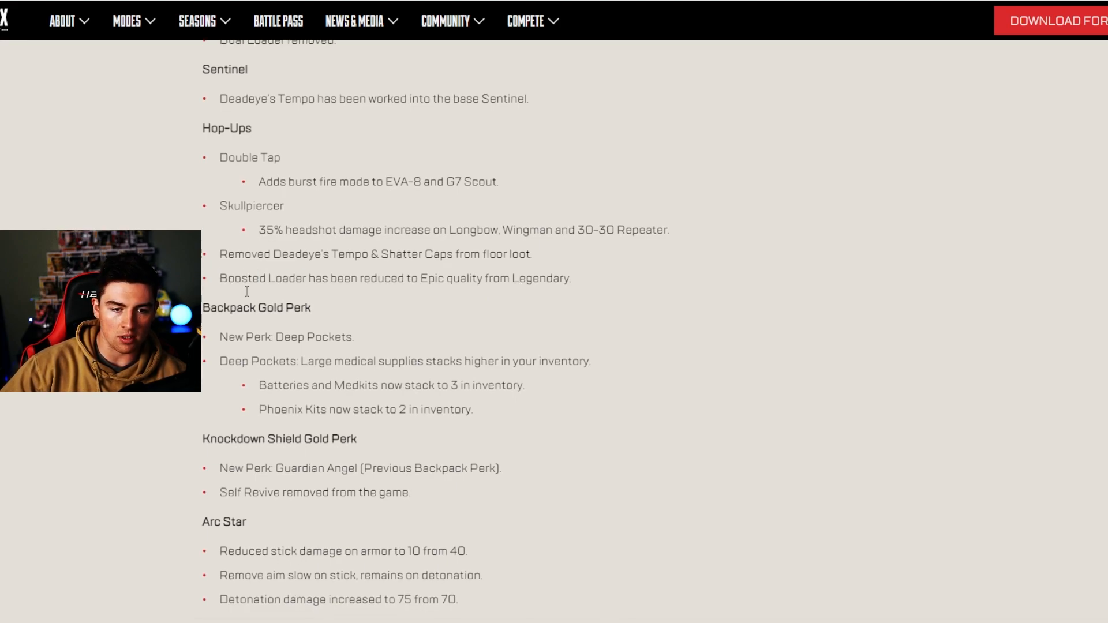
Read through Arc Star and Explosive Holds, highlighting the Knockdown Shield Gold Perk and aim slow notes
{"action": "scroll", "scroll_direction": "down", "scroll_amount": 3}
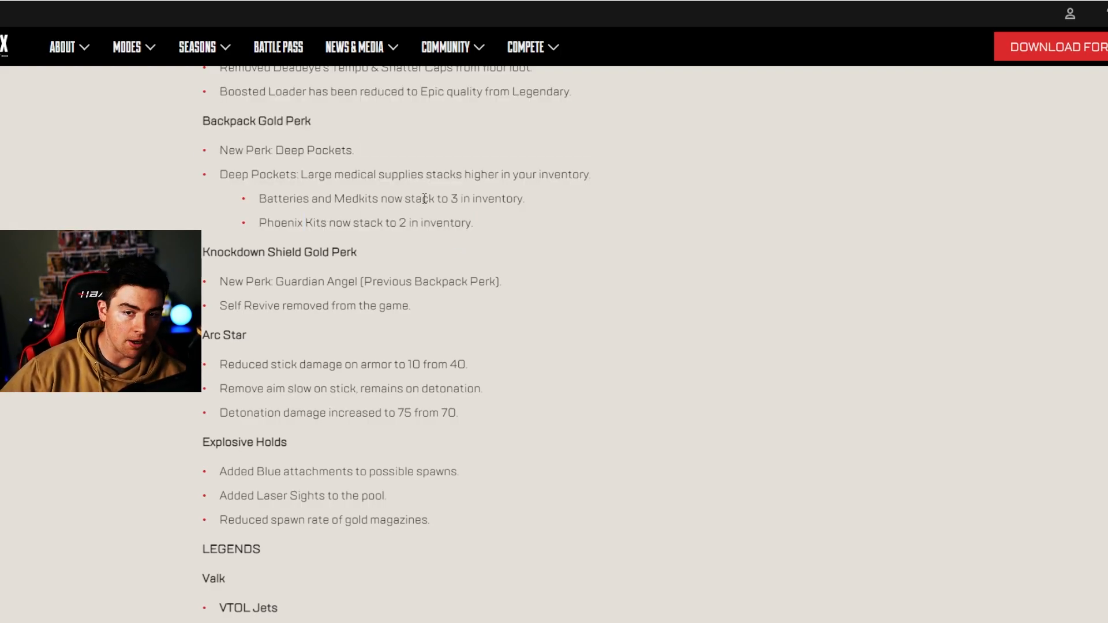
{"action": "scroll", "scroll_direction": "down", "scroll_amount": 3}
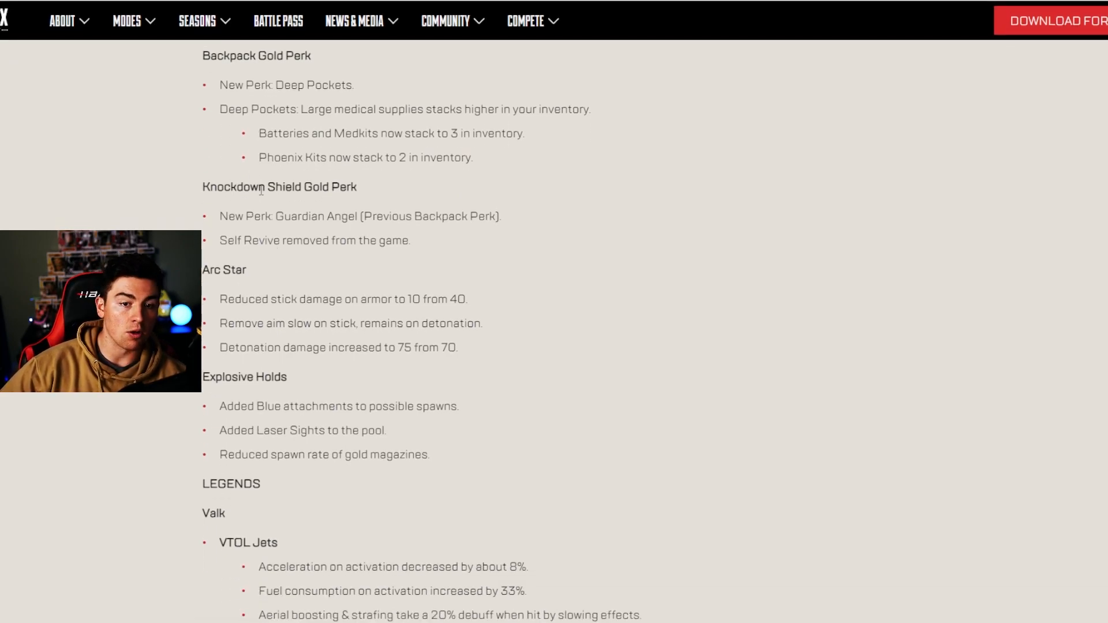
{"action": "double_click", "coordinate": [267, 186]}
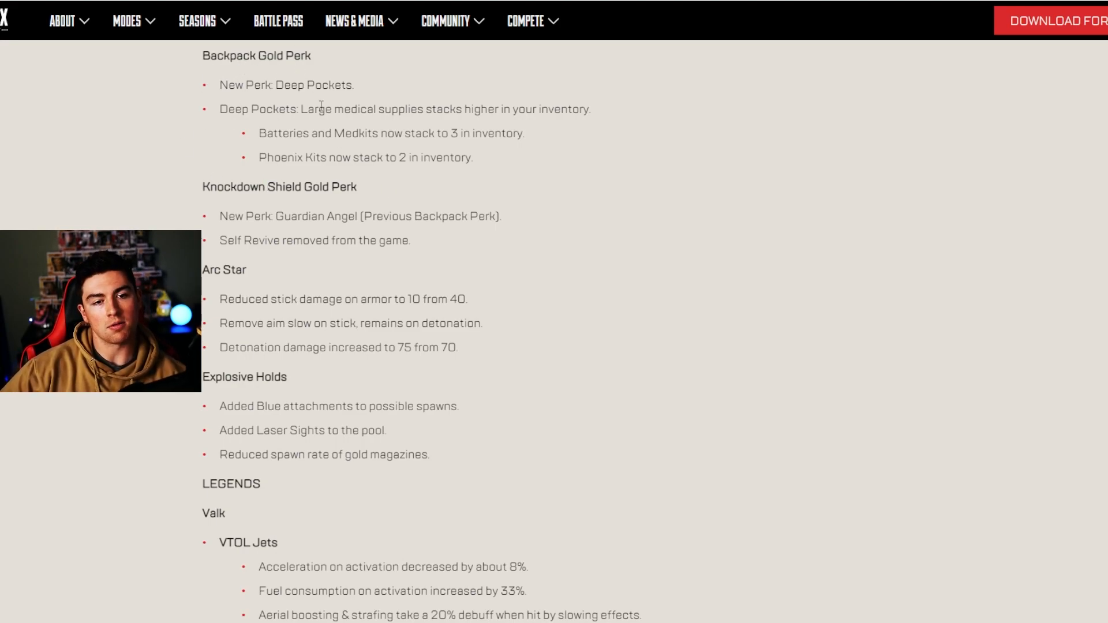
{"action": "scroll", "scroll_direction": "down", "scroll_amount": 3}
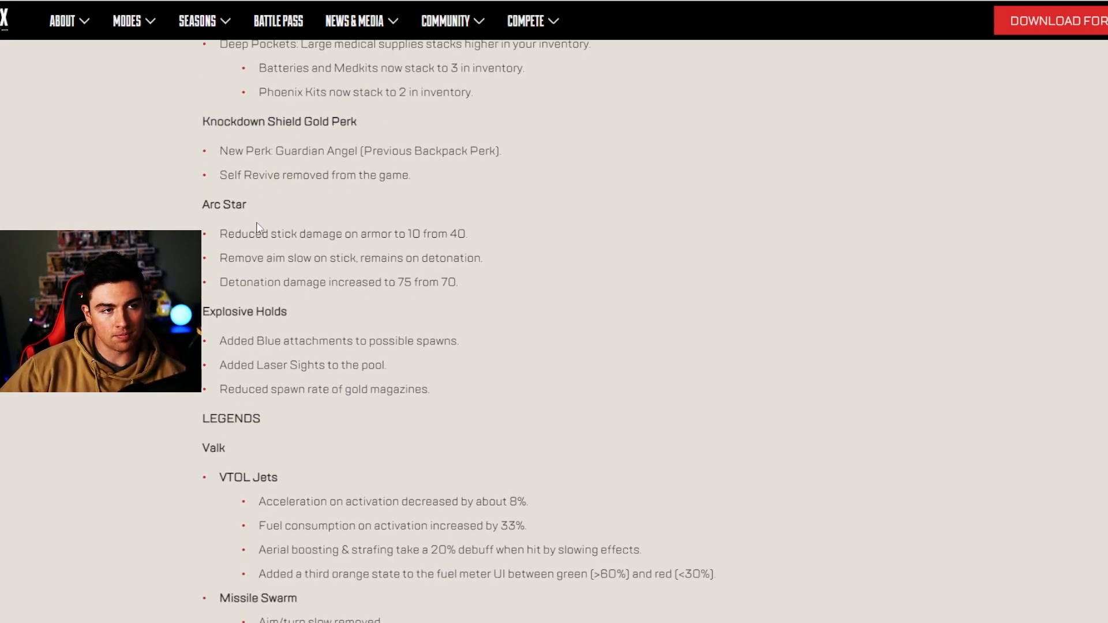
{"action": "scroll", "scroll_direction": "down", "scroll_amount": 3}
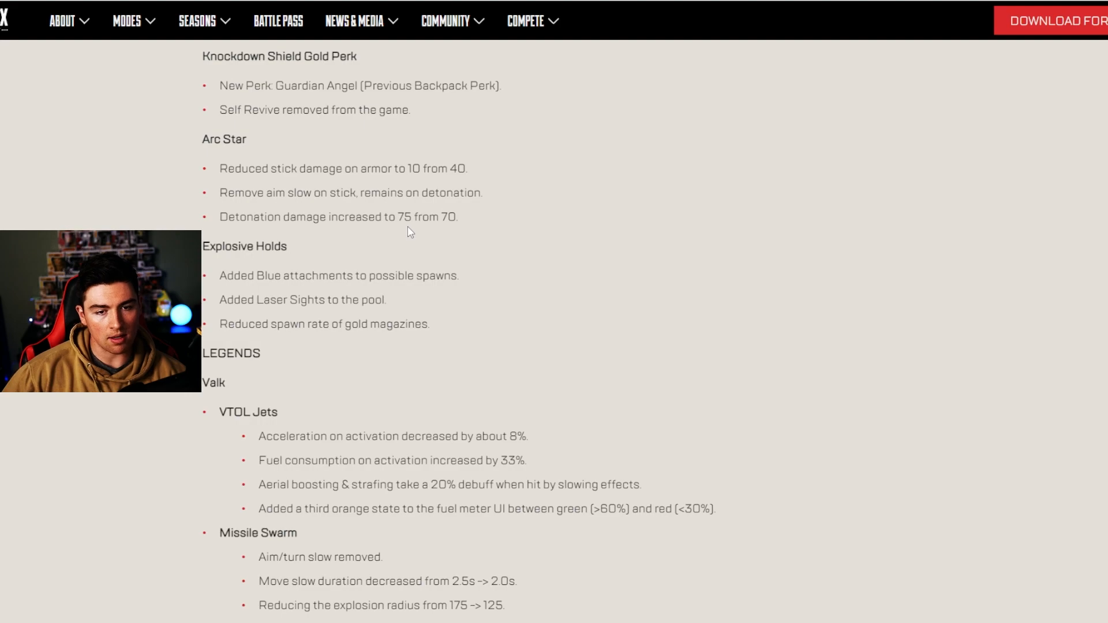
{"action": "left_click_drag", "start_coordinate": [202, 57], "coordinate": [356, 168]}
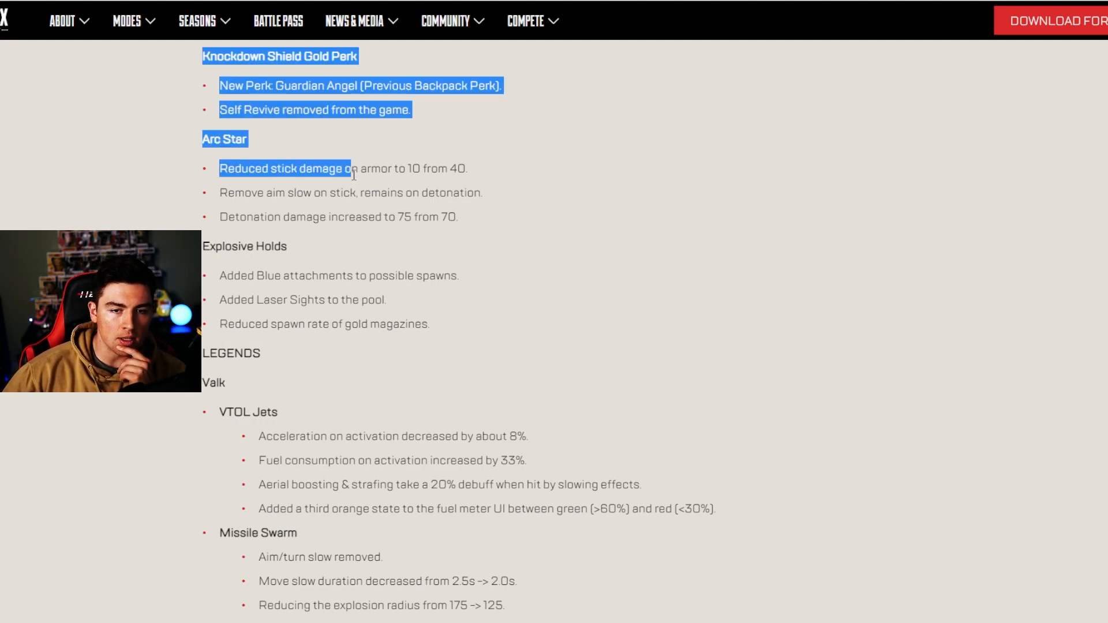
{"action": "left_click", "coordinate": [347, 205]}
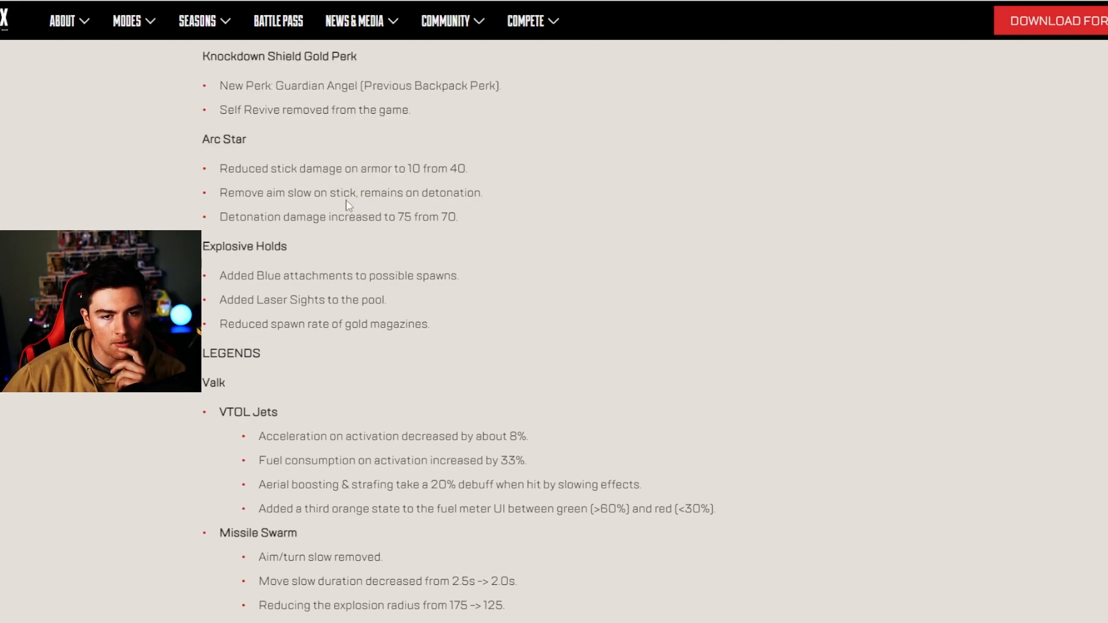
{"action": "left_click_drag", "start_coordinate": [229, 192], "coordinate": [350, 192]}
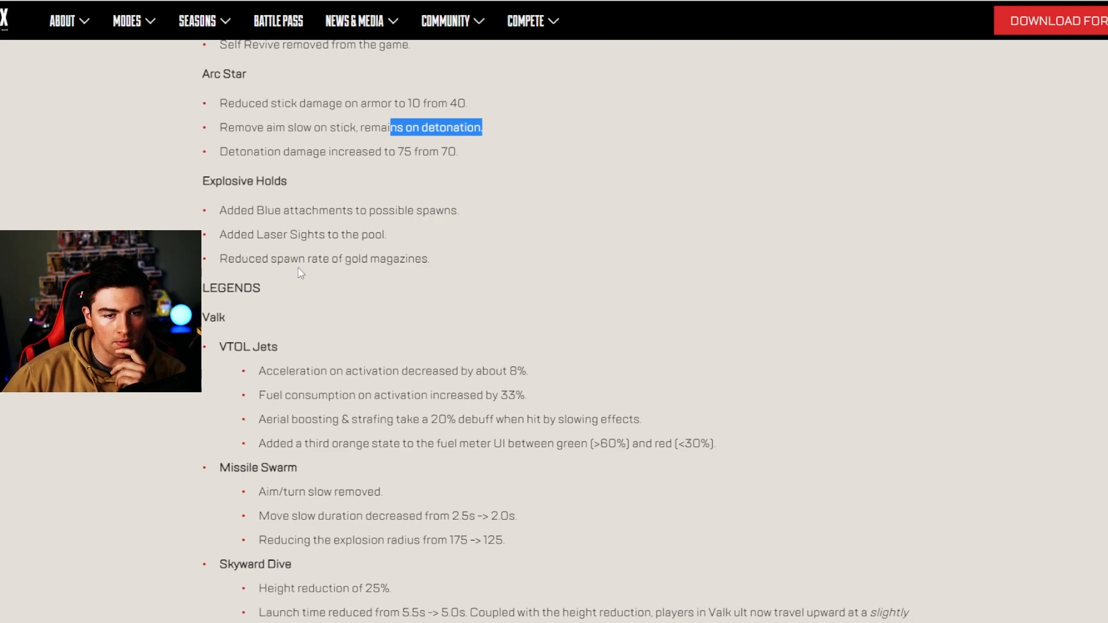
Read down into Valk's ability changes and highlight the explosion radius note
{"action": "scroll", "scroll_direction": "down", "scroll_amount": 3}
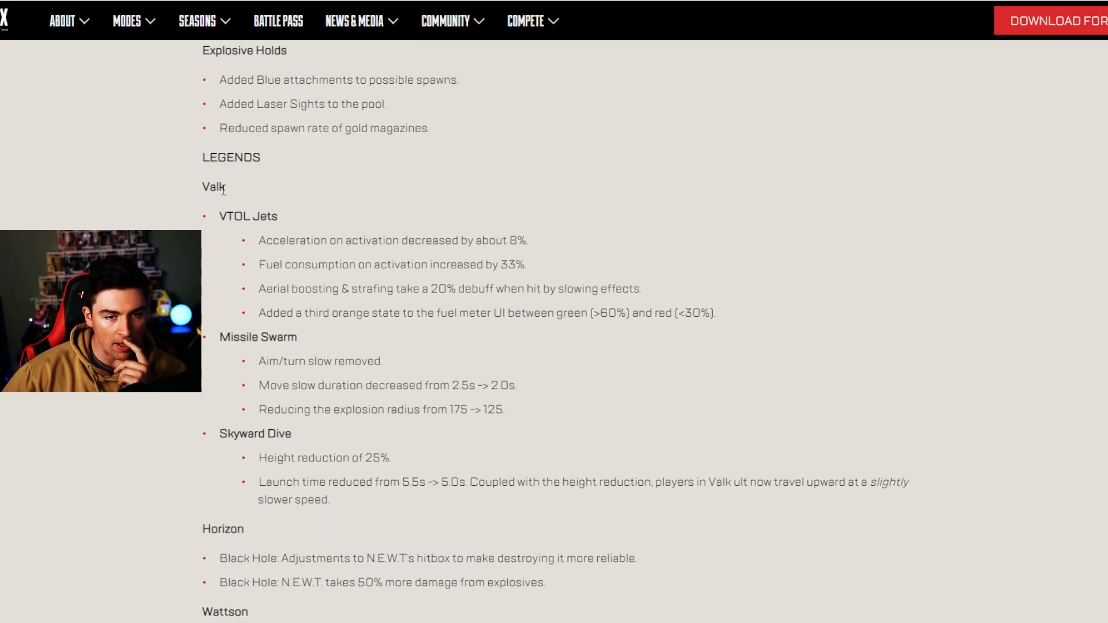
{"action": "scroll", "scroll_direction": "down", "scroll_amount": 3}
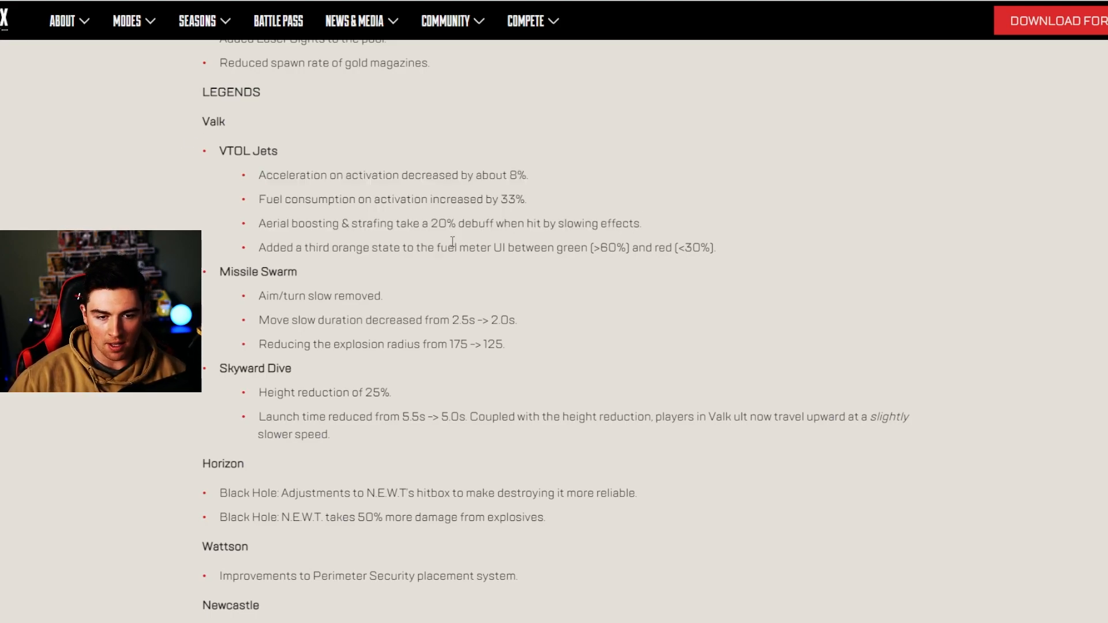
{"action": "scroll", "scroll_direction": "down", "scroll_amount": 3}
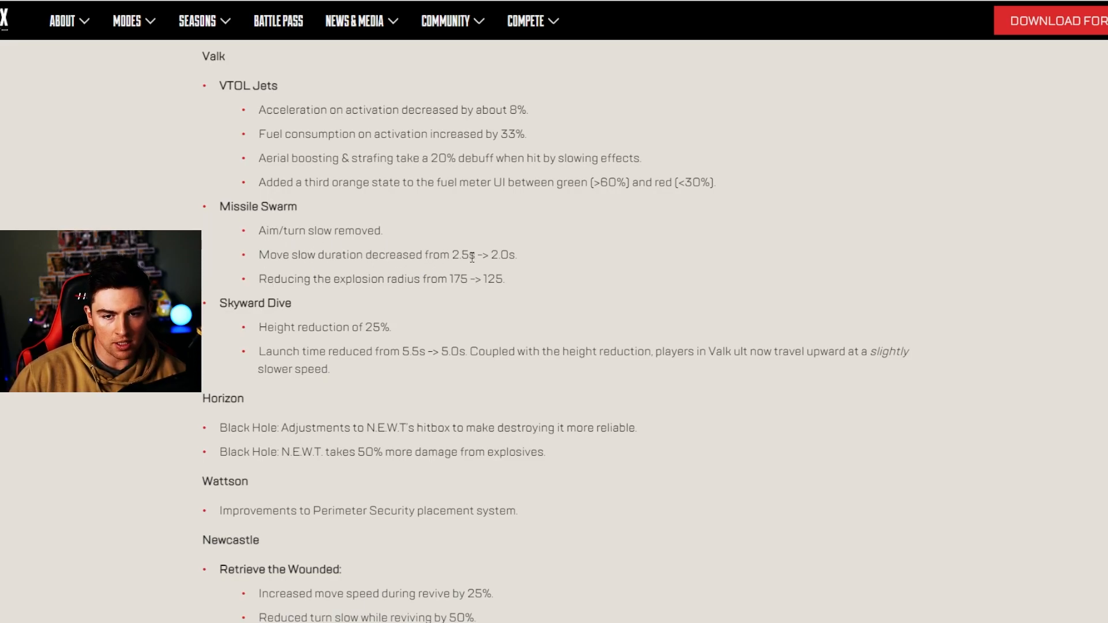
{"action": "left_click_drag", "start_coordinate": [332, 255], "coordinate": [490, 279]}
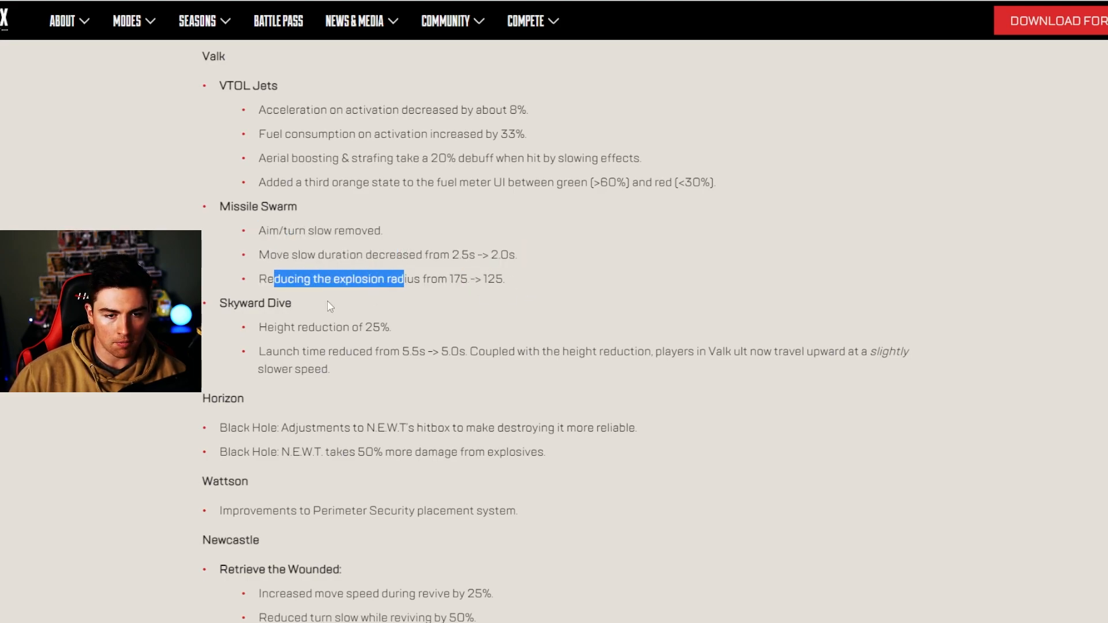
Highlight the 25% height reduction note and continue toward Horizon, Wattson and Newcastle
{"action": "scroll", "scroll_direction": "down", "scroll_amount": 3}
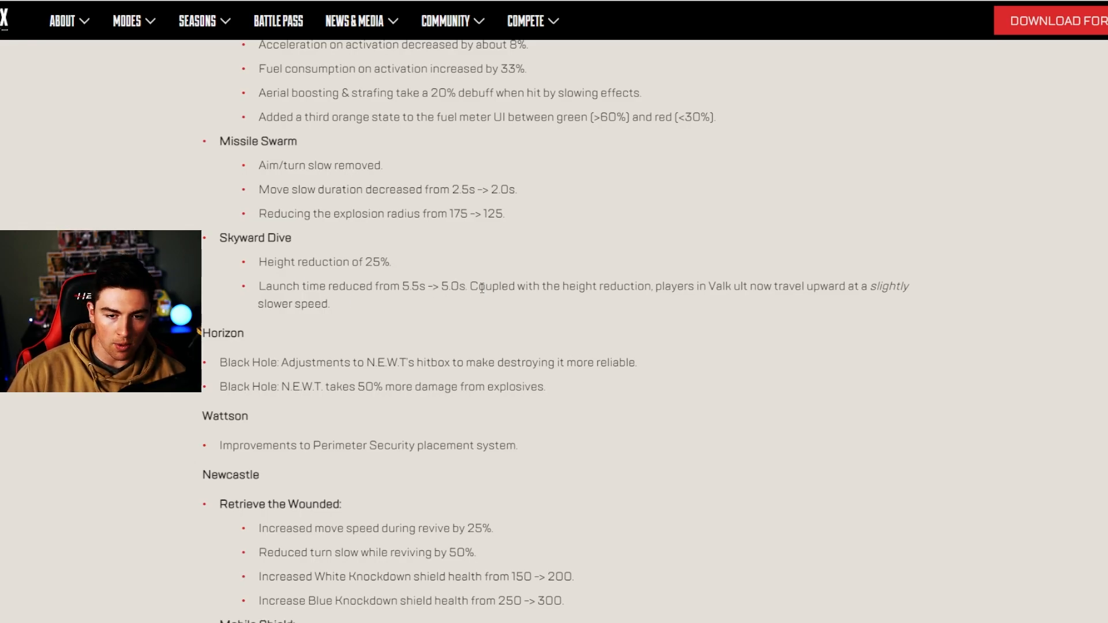
{"action": "left_click_drag", "start_coordinate": [320, 262], "coordinate": [394, 262]}
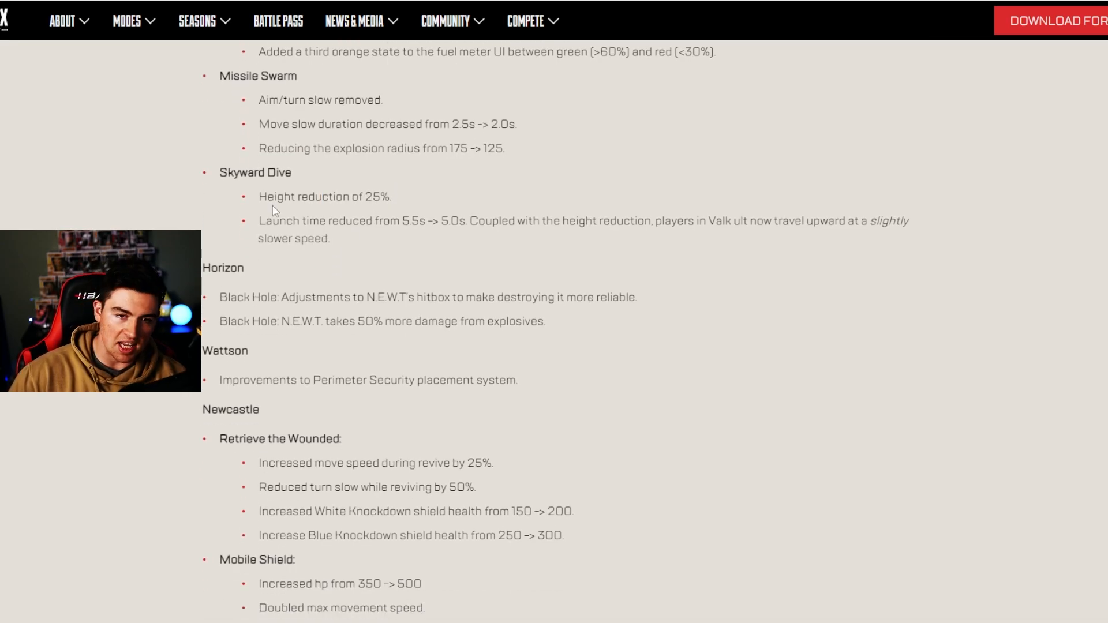
{"action": "scroll", "scroll_direction": "down", "scroll_amount": 3}
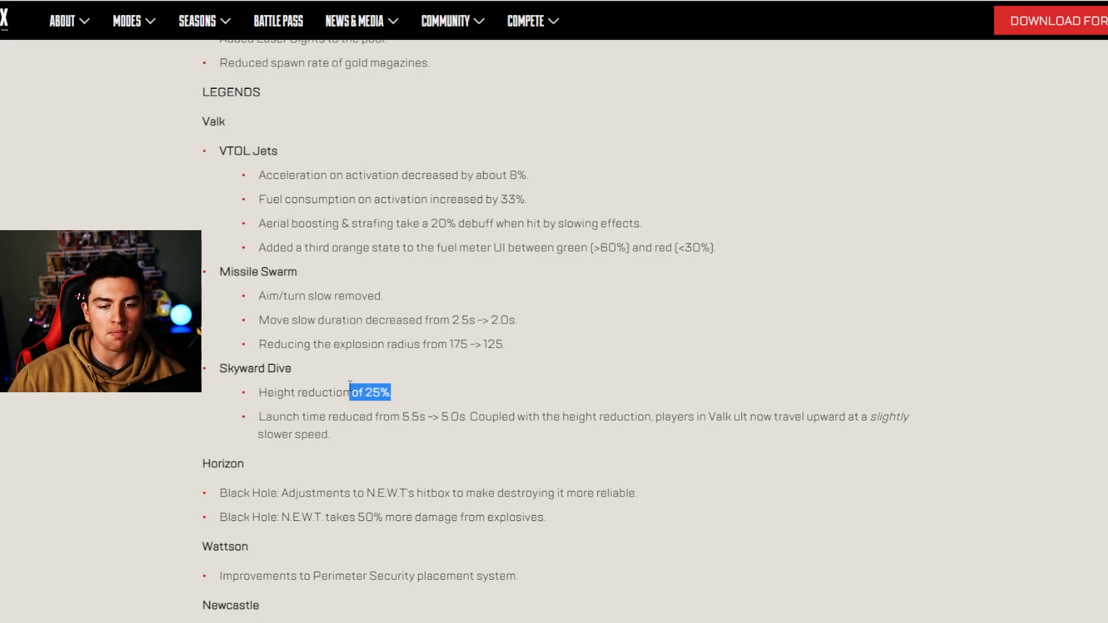
{"action": "scroll", "scroll_direction": "down", "scroll_amount": 3}
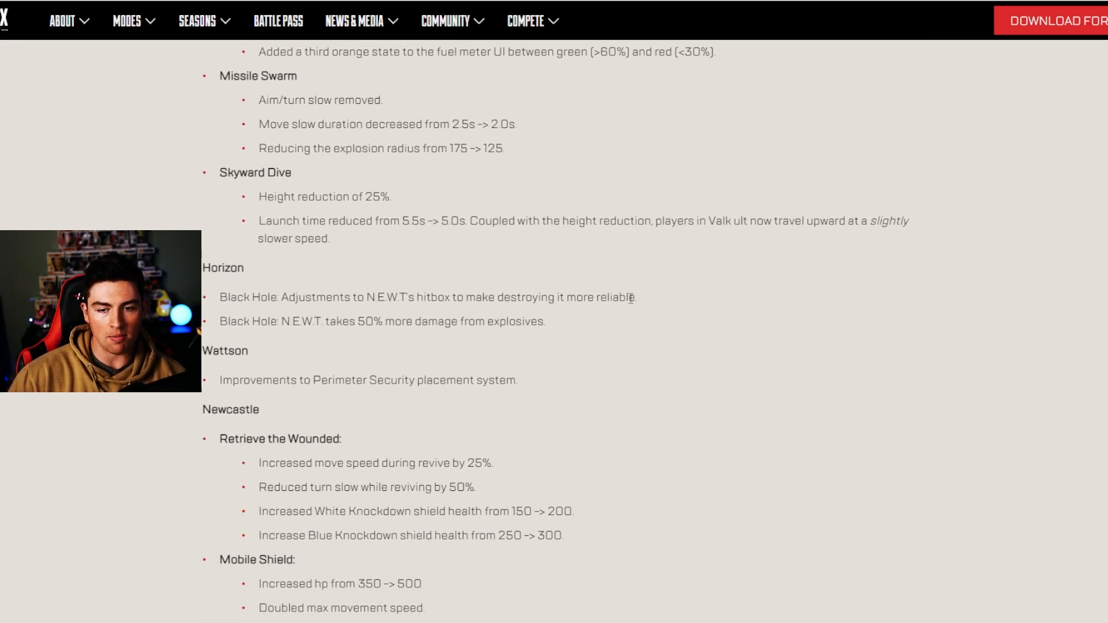
{"action": "mouse_move", "coordinate": [356, 342]}
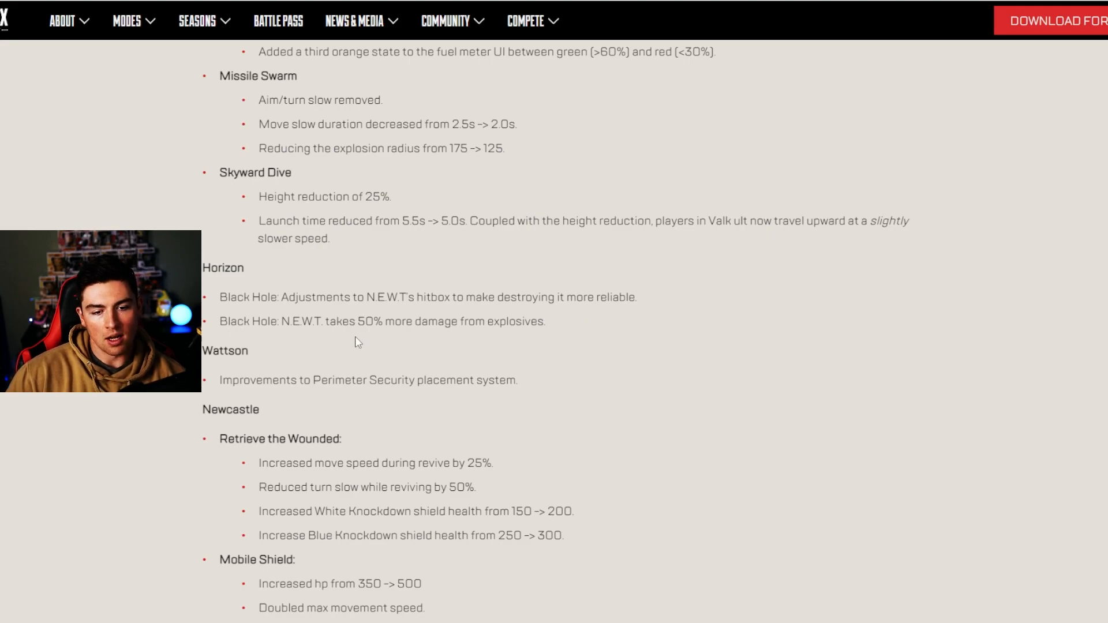
Highlight the Skyward Dive and Horizon notes, then clear the highlight
{"action": "scroll", "scroll_direction": "down", "scroll_amount": 3}
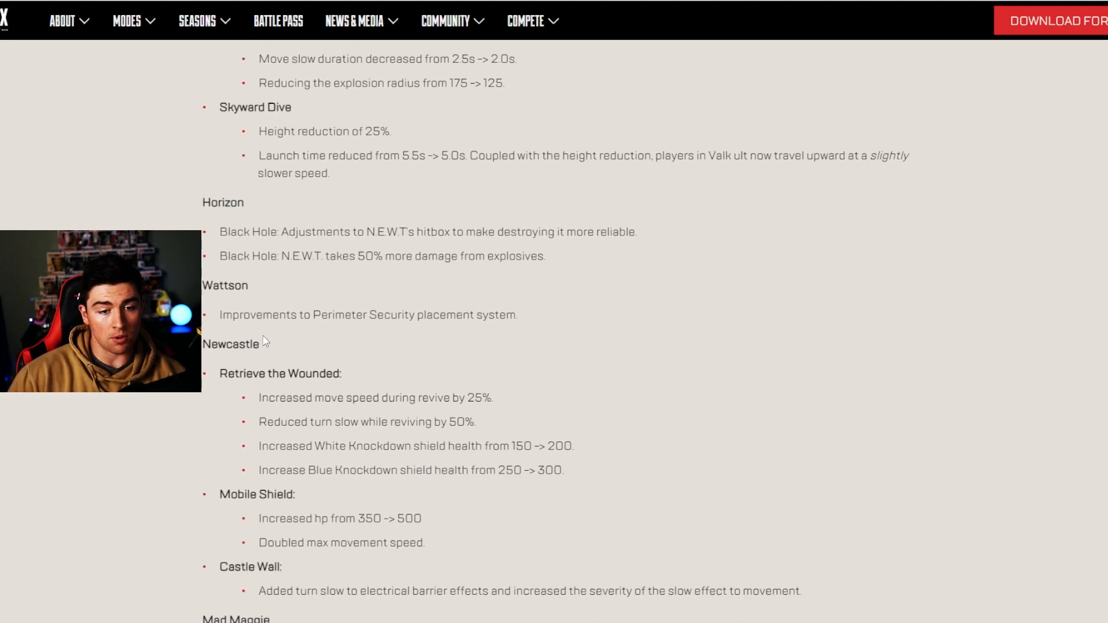
{"action": "scroll", "scroll_direction": "down", "scroll_amount": 3}
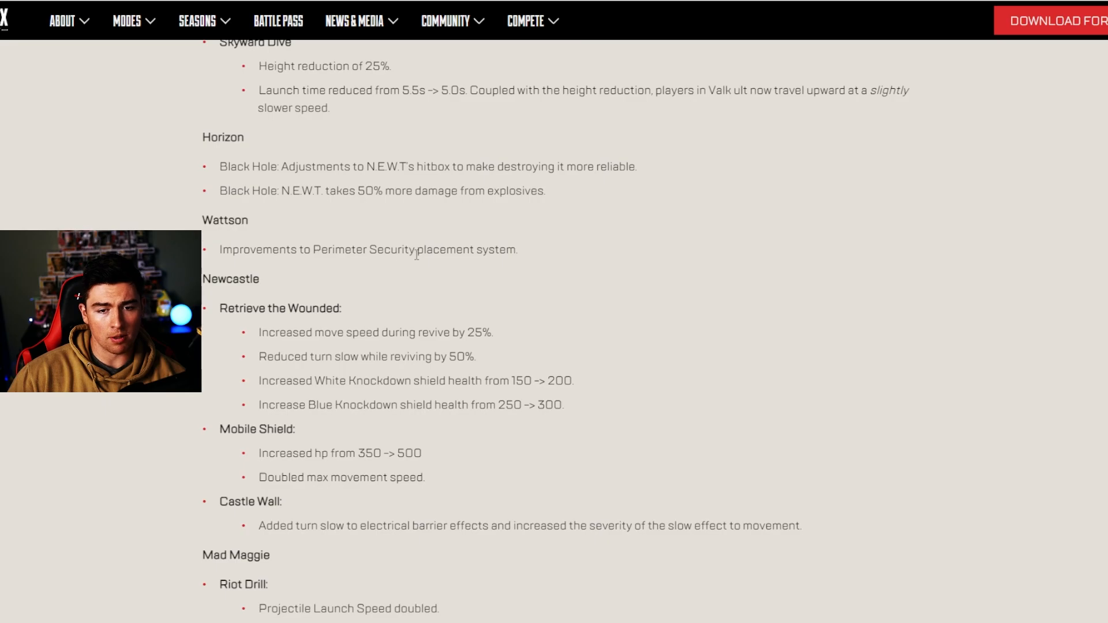
{"action": "left_click_drag", "start_coordinate": [221, 166], "coordinate": [517, 249]}
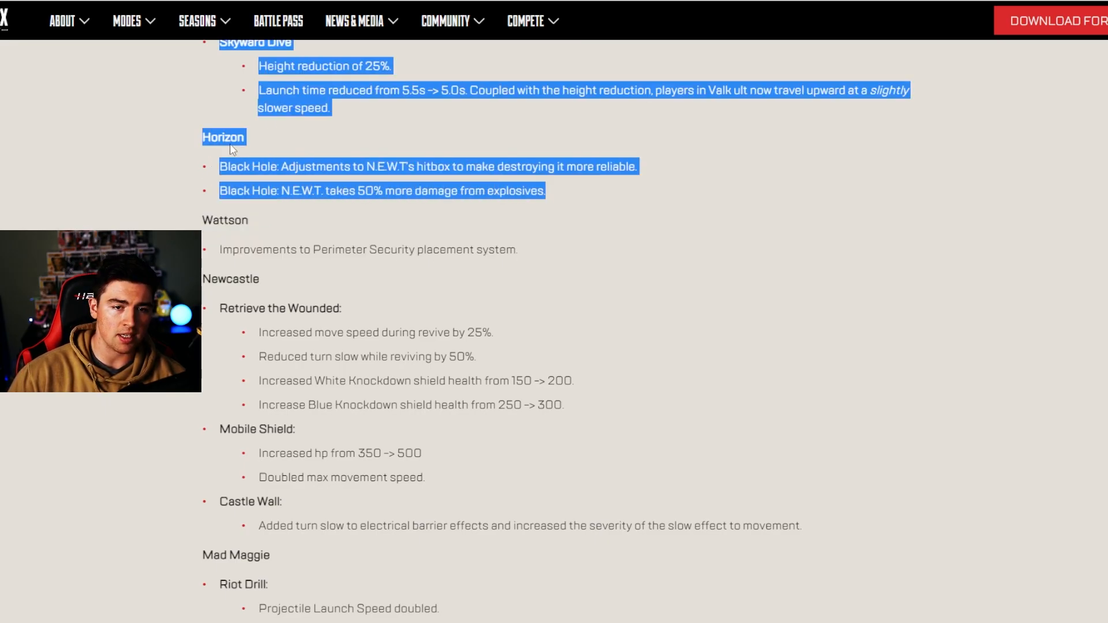
{"action": "left_click", "coordinate": [570, 205]}
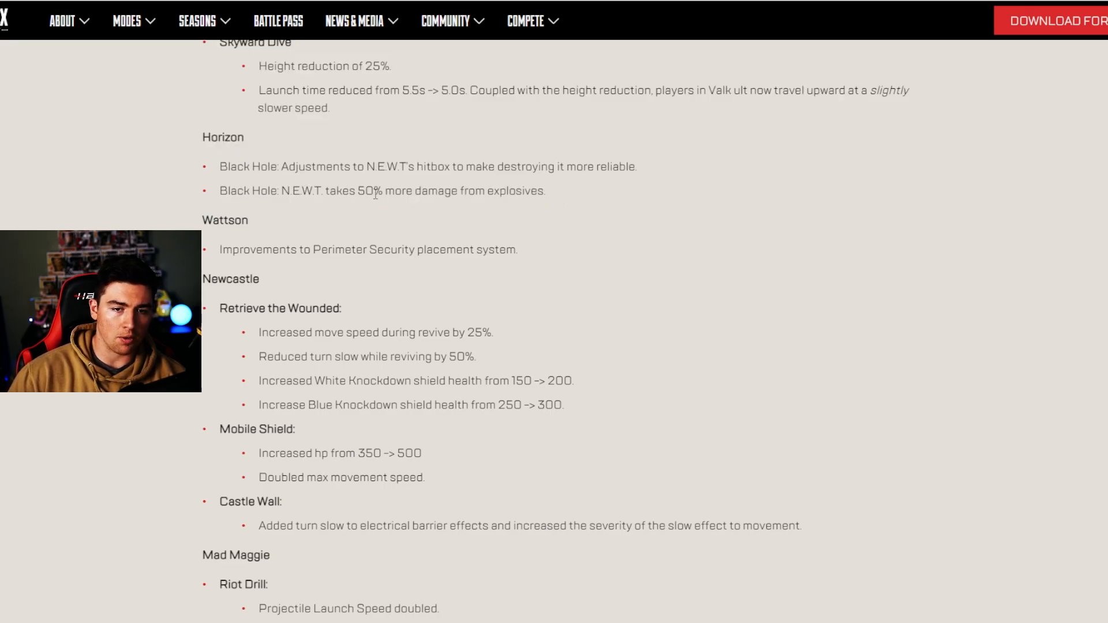
Reach Newcastle's notes and highlight the new Mobile Shield value of 500 hp
{"action": "scroll", "scroll_direction": "down", "scroll_amount": 3}
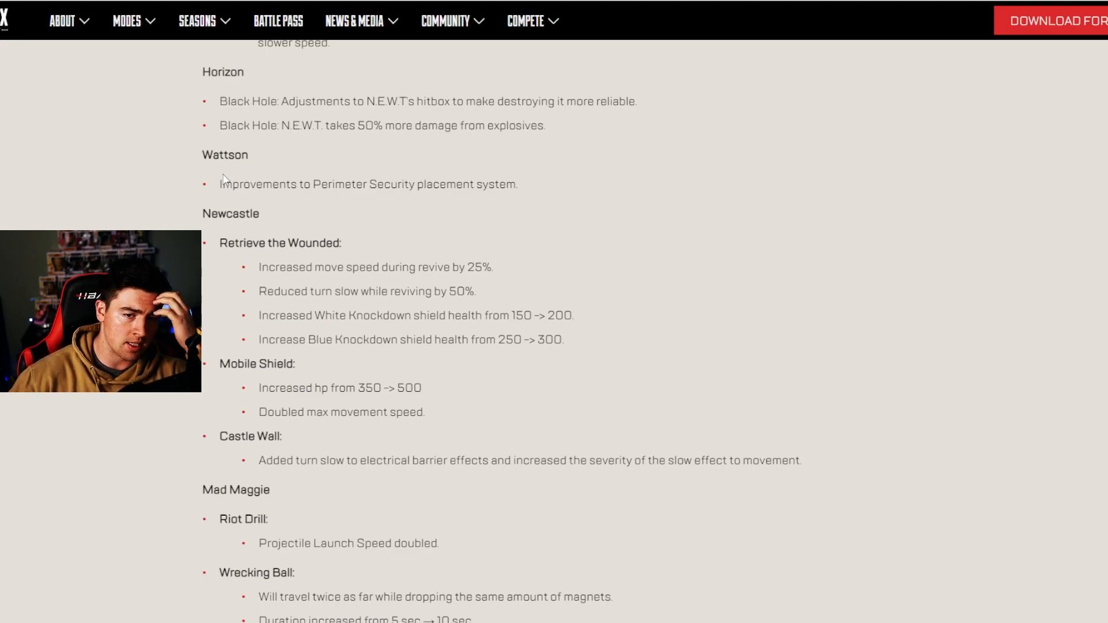
{"action": "mouse_move", "coordinate": [298, 264]}
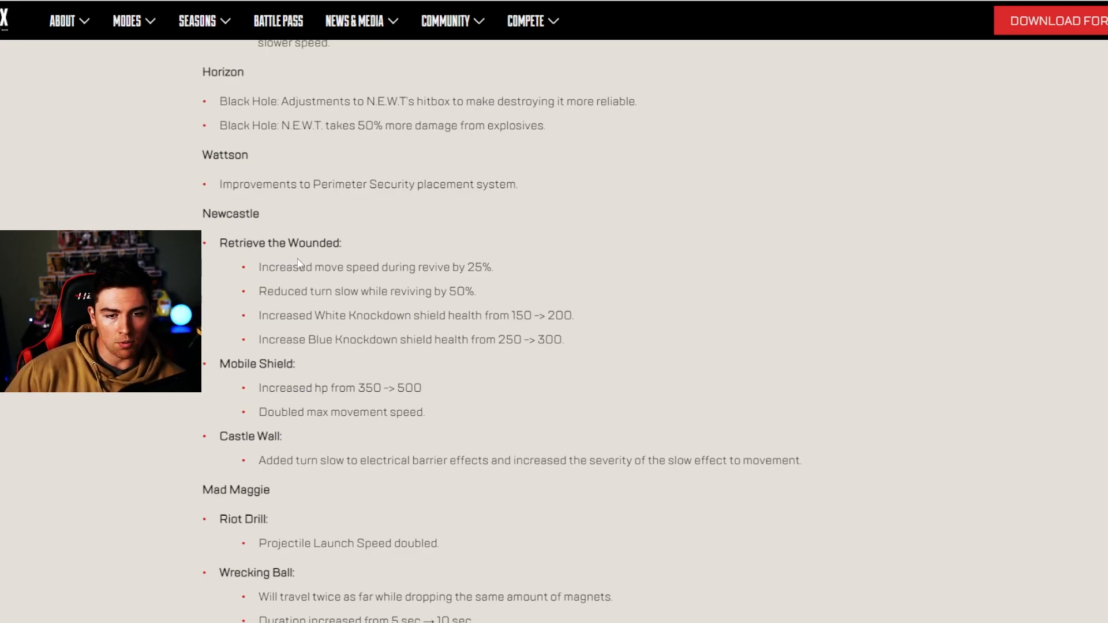
{"action": "scroll", "scroll_direction": "down", "scroll_amount": 3}
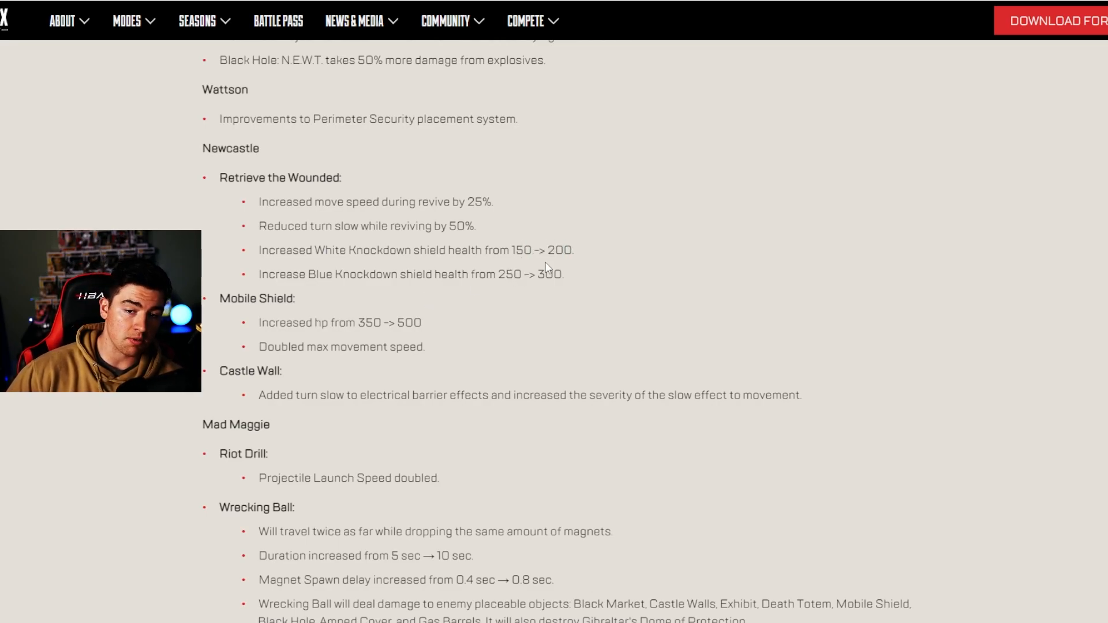
{"action": "mouse_move", "coordinate": [293, 337]}
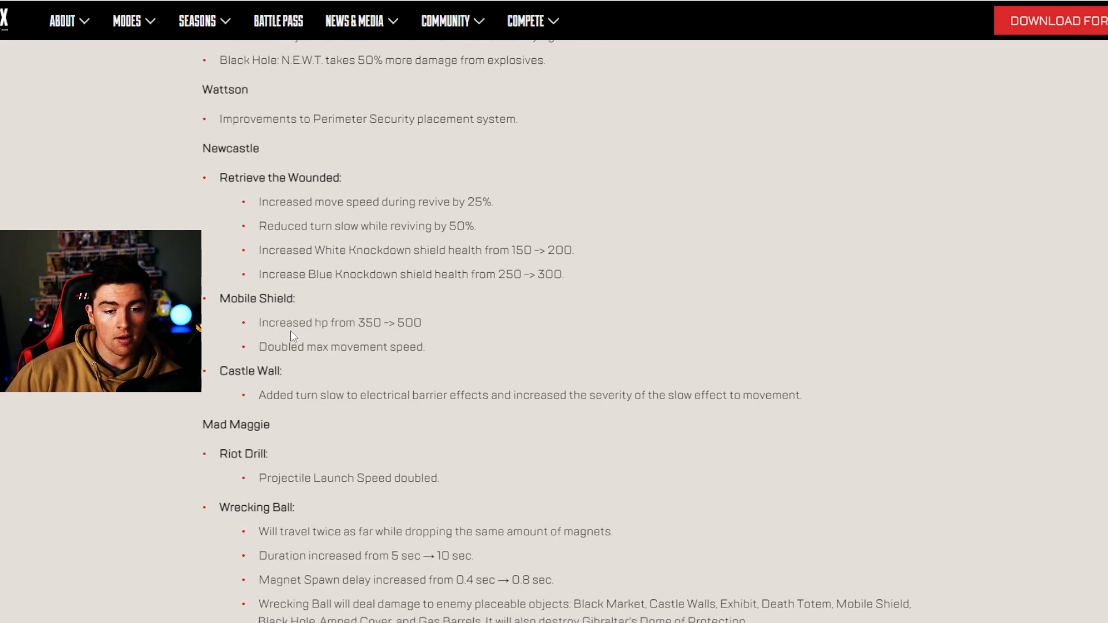
{"action": "double_click", "coordinate": [410, 322]}
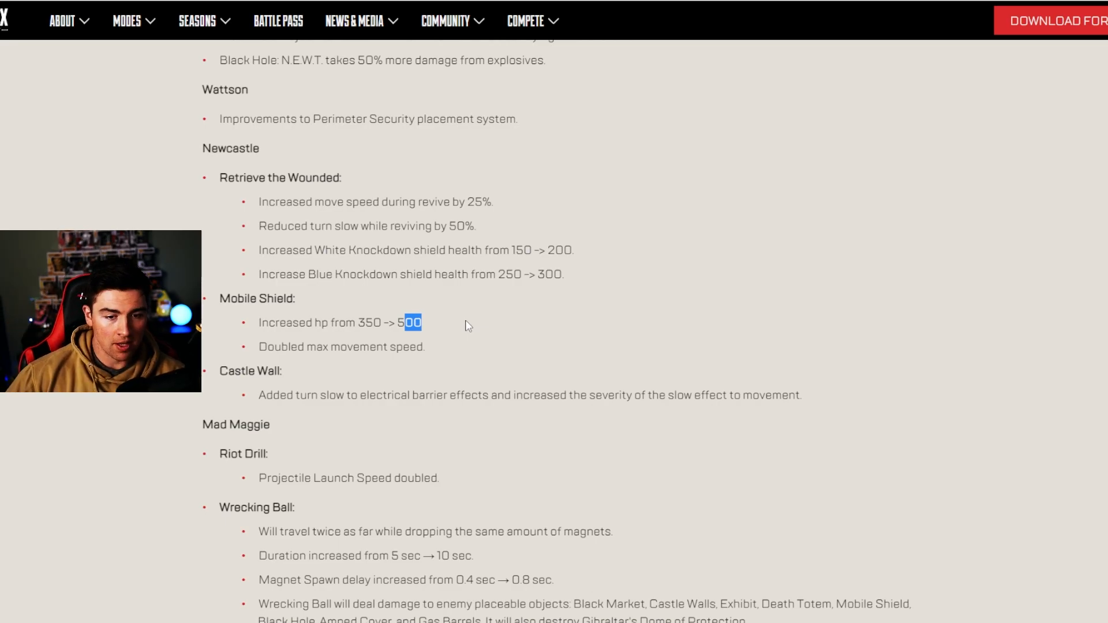
{"action": "scroll", "scroll_direction": "down", "scroll_amount": 3}
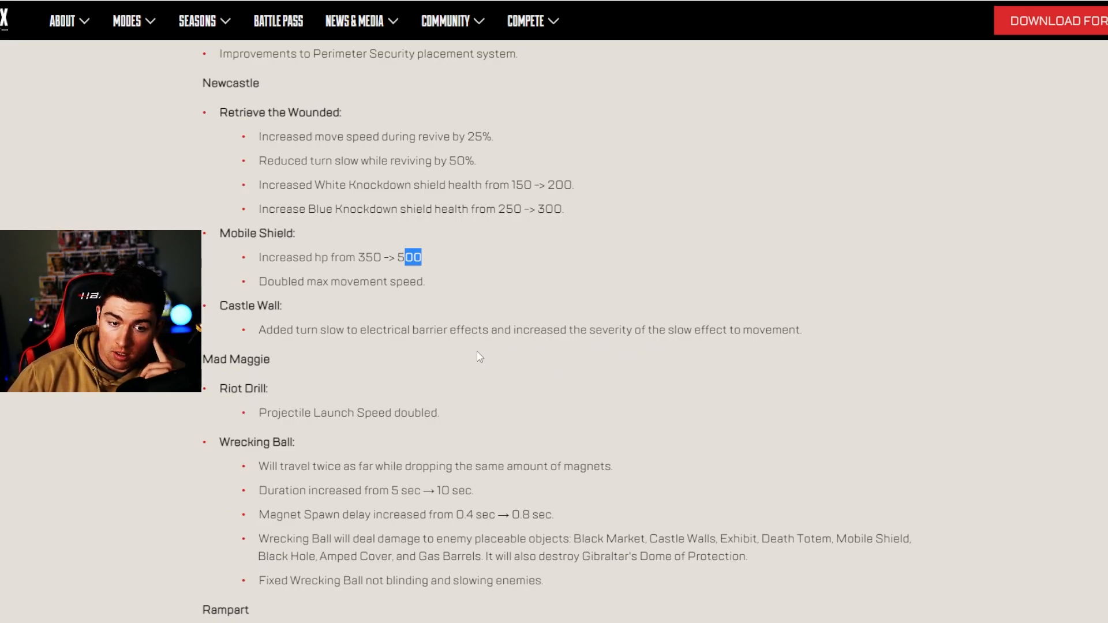
Read past Mad Maggie, Rampart, Caustic, Mirage and Revenant changes down to Crafting Update
{"action": "scroll", "scroll_direction": "down", "scroll_amount": 3}
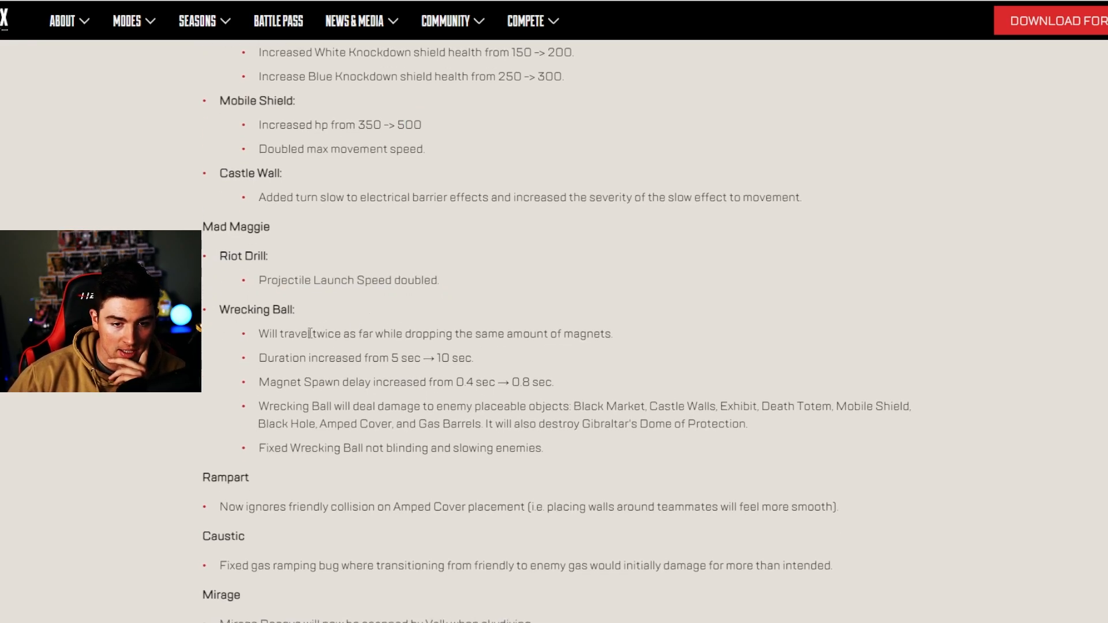
{"action": "scroll", "scroll_direction": "down", "scroll_amount": 3}
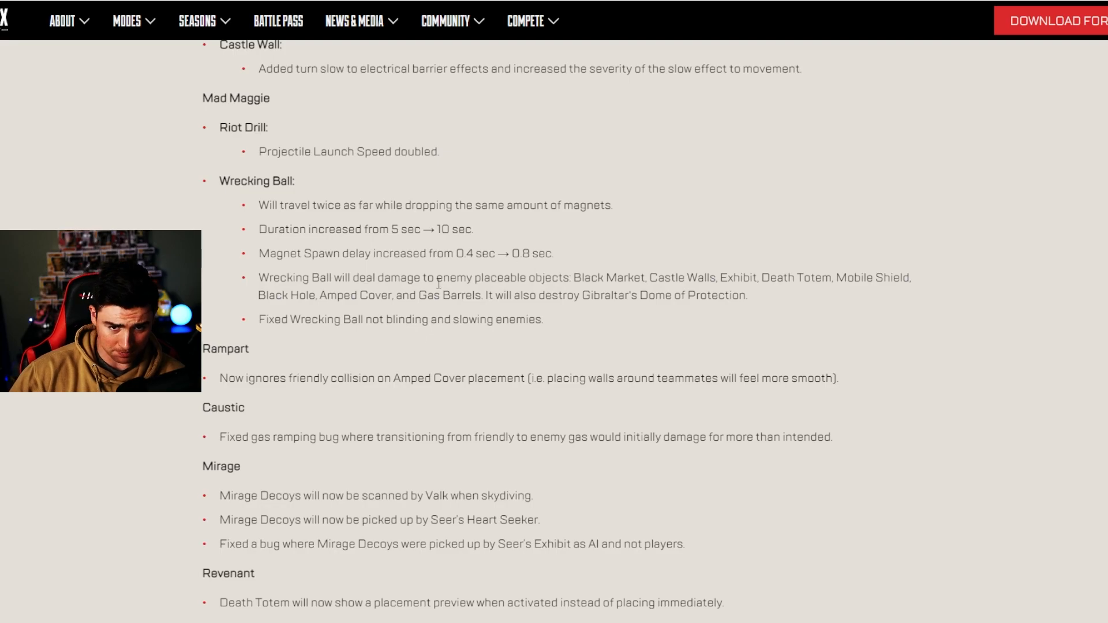
{"action": "mouse_move", "coordinate": [510, 274]}
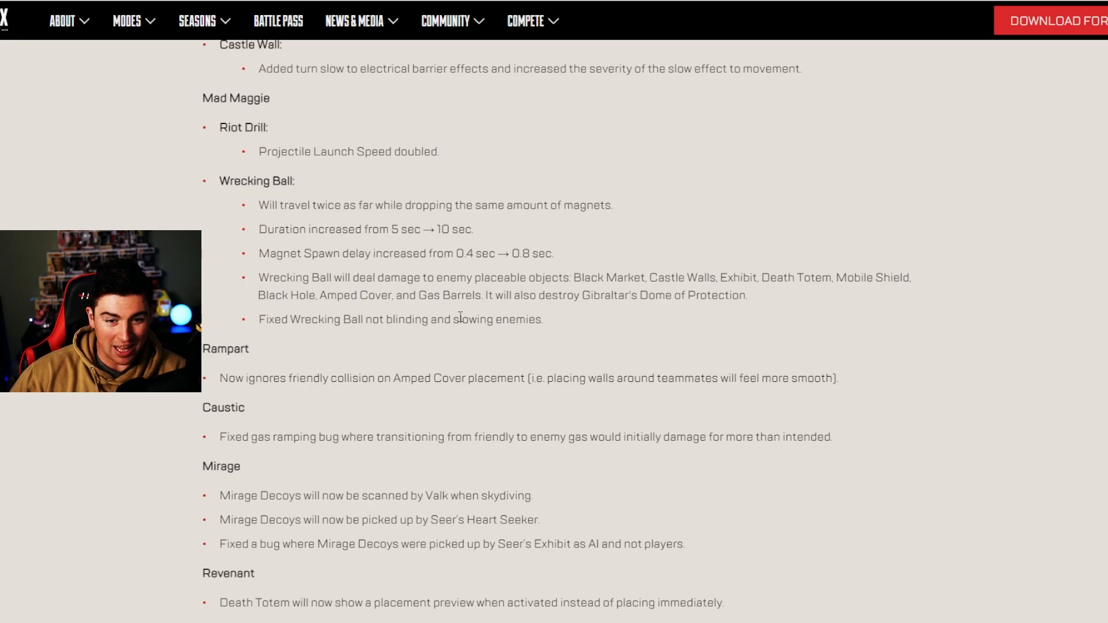
{"action": "left_click_drag", "start_coordinate": [325, 319], "coordinate": [444, 319]}
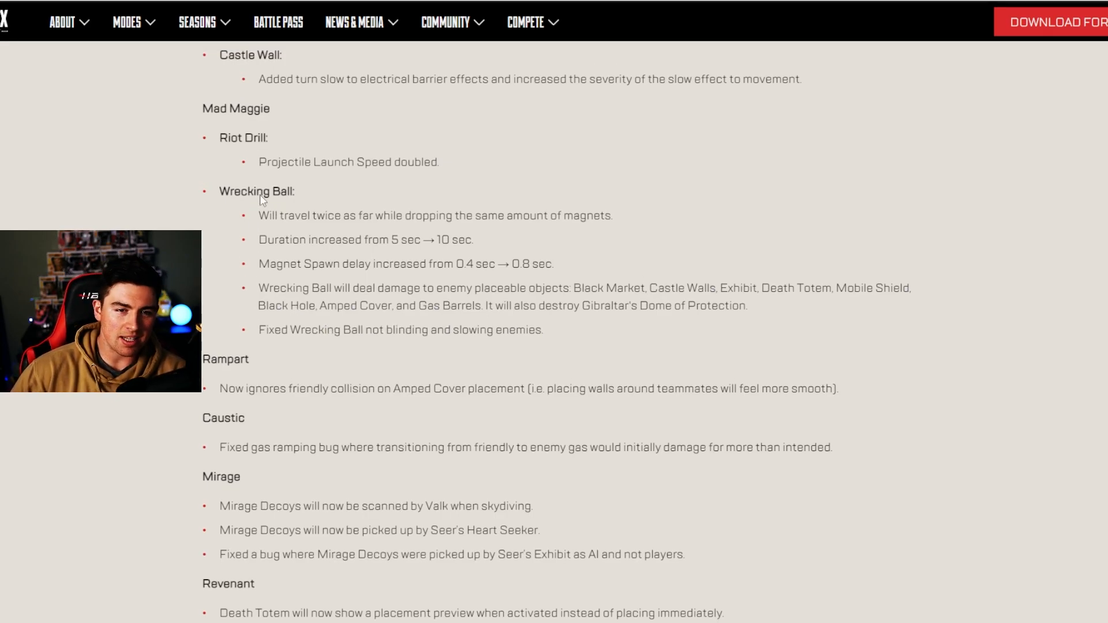
{"action": "scroll", "scroll_direction": "down", "scroll_amount": 3}
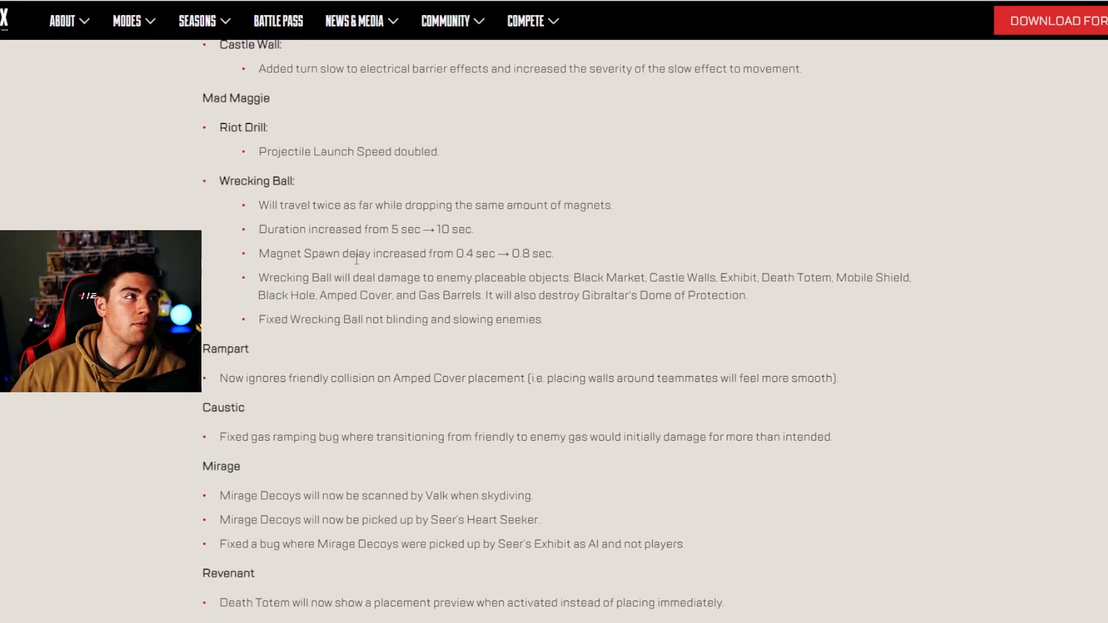
{"action": "scroll", "scroll_direction": "down", "scroll_amount": 3}
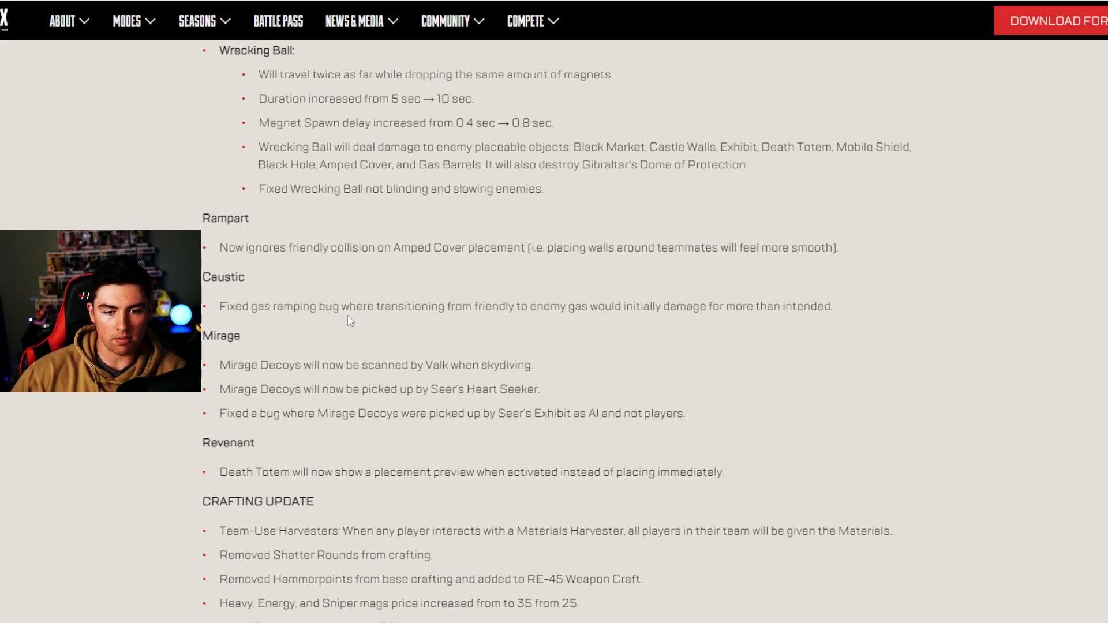
{"action": "mouse_move", "coordinate": [494, 322]}
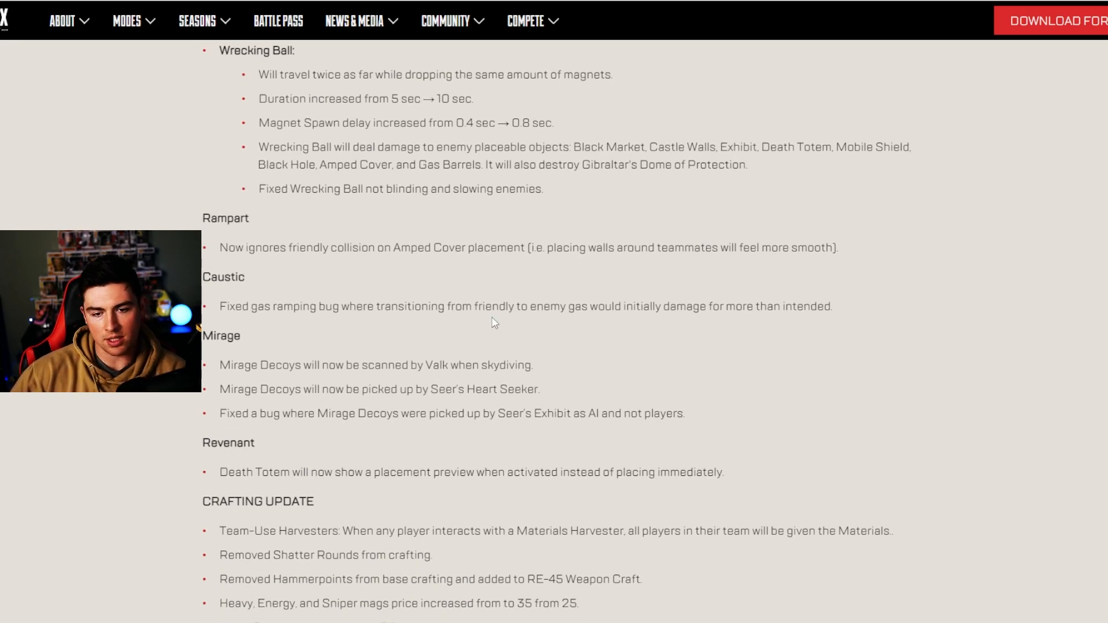
{"action": "mouse_move", "coordinate": [791, 332]}
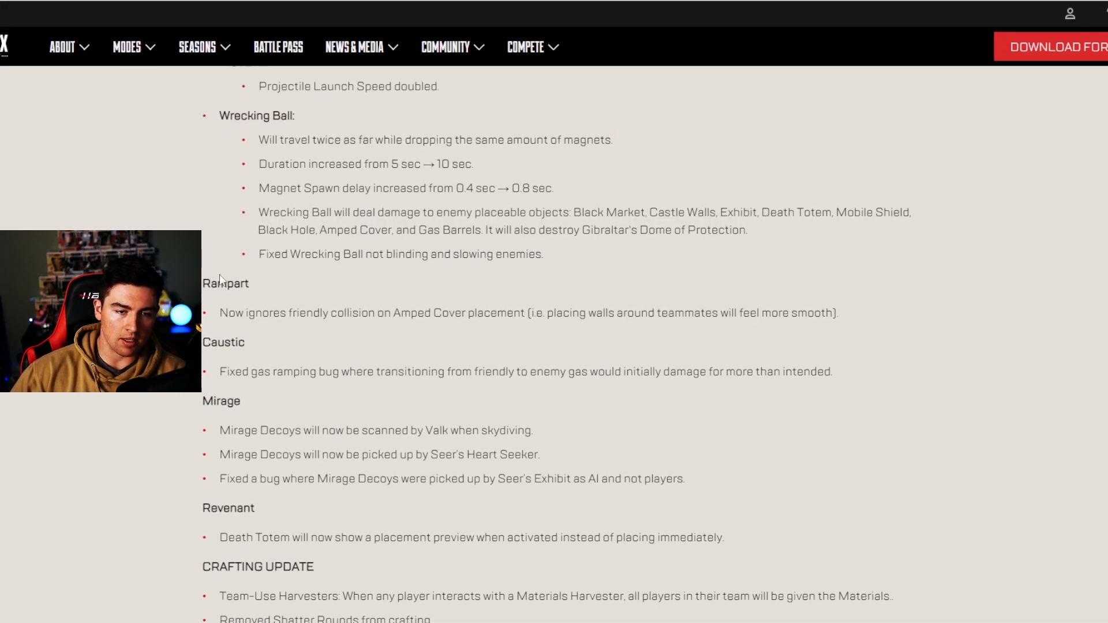
{"action": "scroll", "scroll_direction": "down", "scroll_amount": 3}
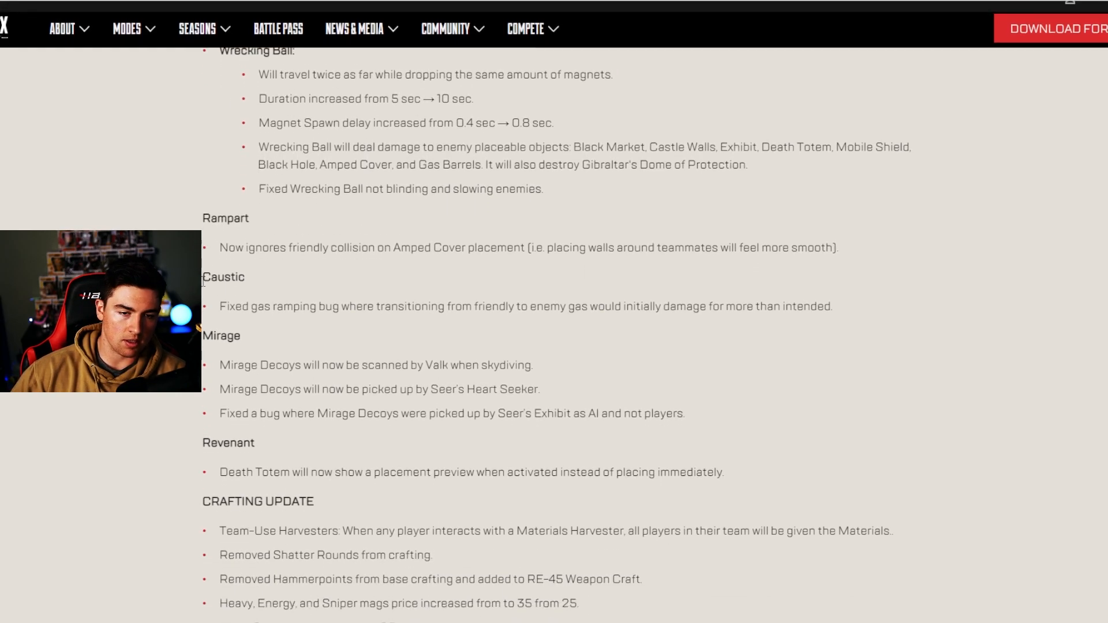
{"action": "scroll", "scroll_direction": "down", "scroll_amount": 3}
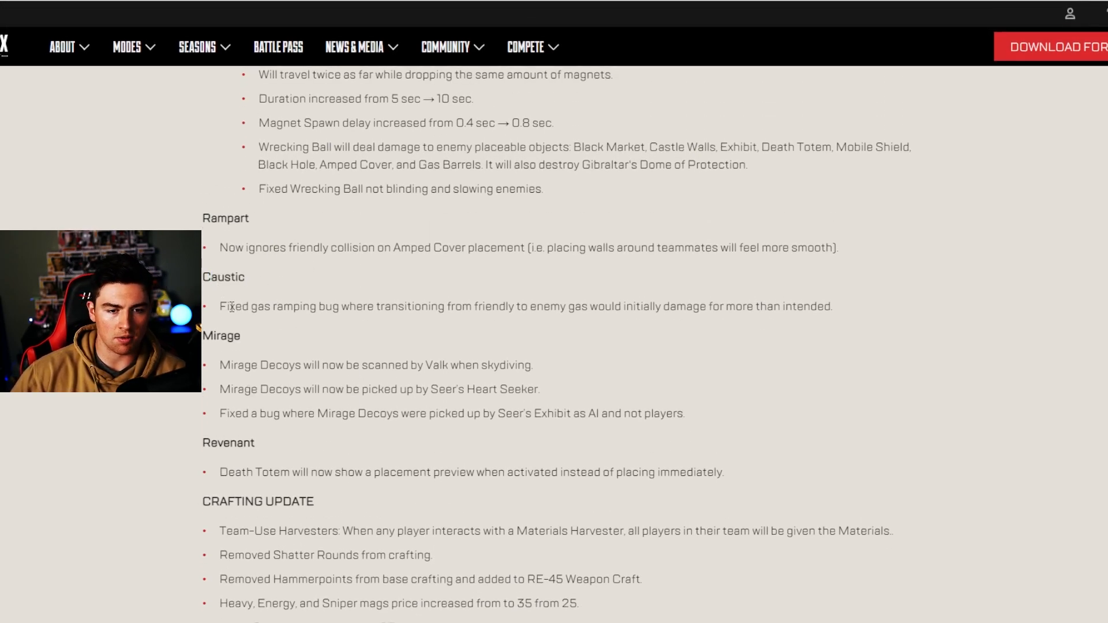
{"action": "scroll", "scroll_direction": "down", "scroll_amount": 3}
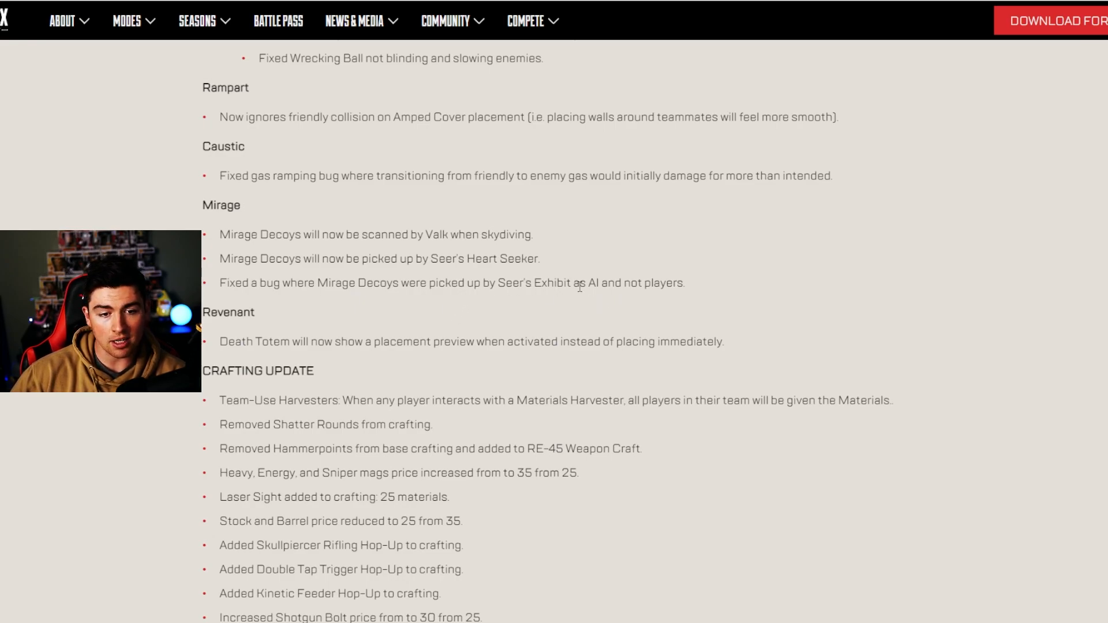
{"action": "scroll", "scroll_direction": "down", "scroll_amount": 3}
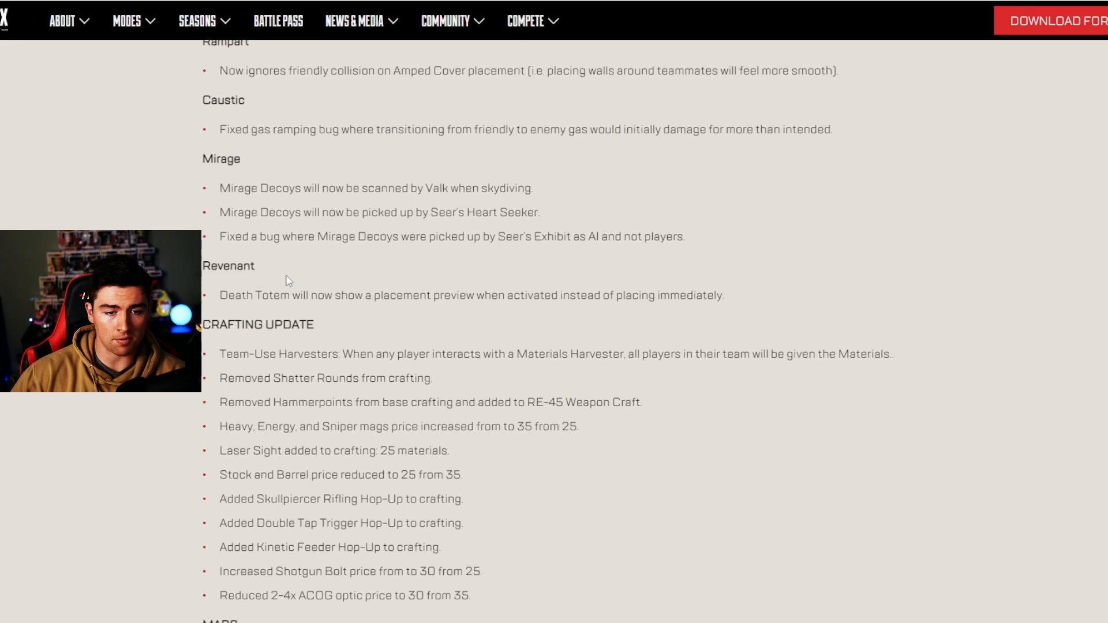
{"action": "scroll", "scroll_direction": "down", "scroll_amount": 3}
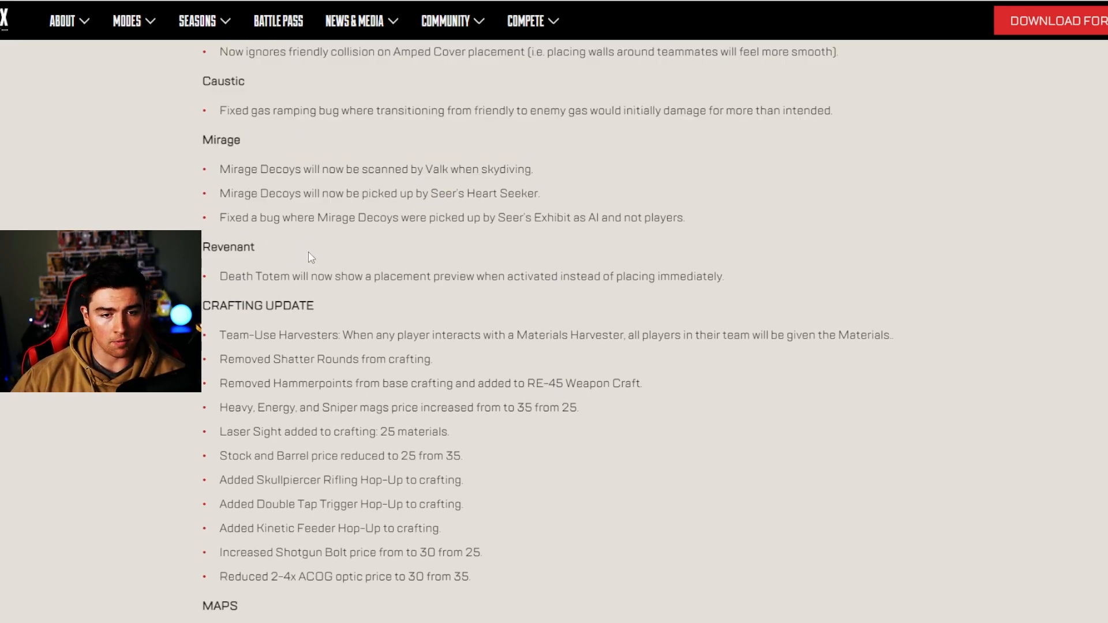
{"action": "mouse_move", "coordinate": [467, 186]}
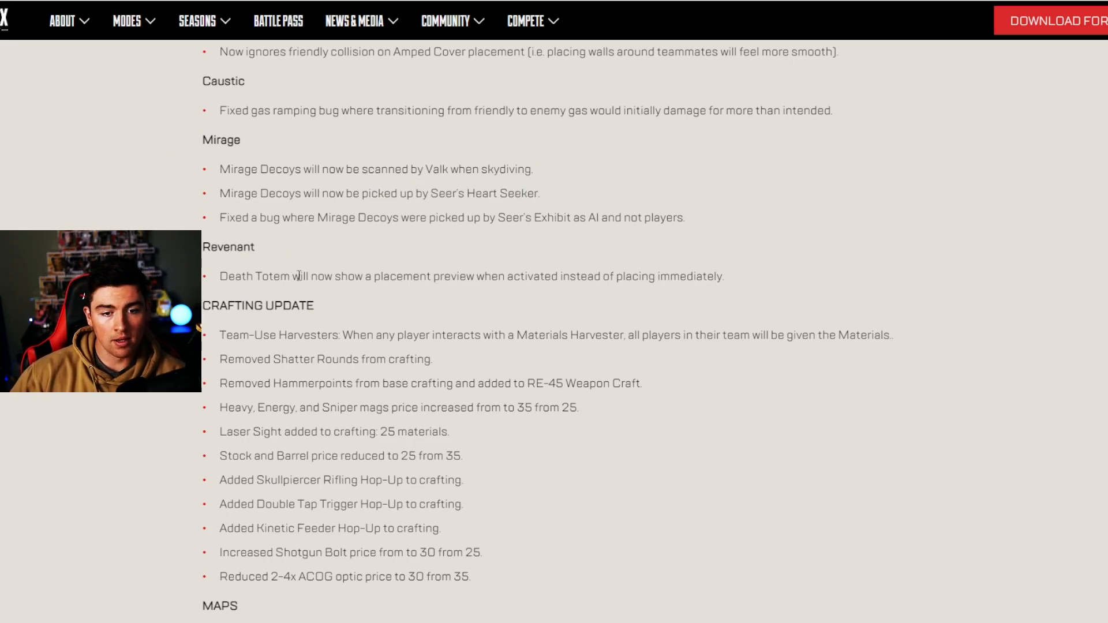
{"action": "mouse_move", "coordinate": [629, 301]}
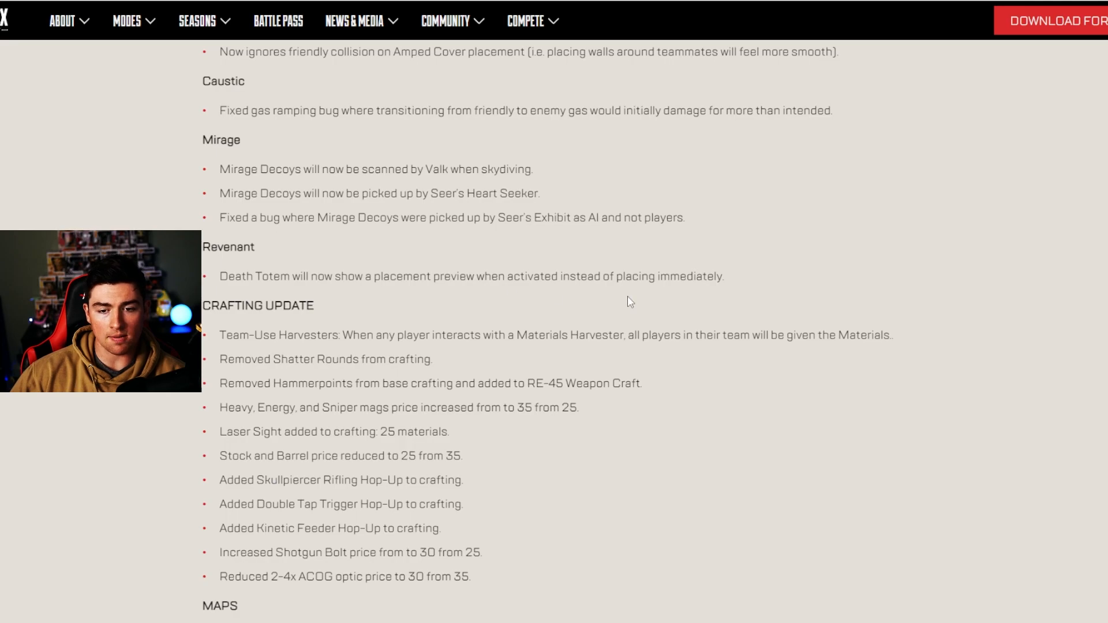
Read through the Crafting Update list to the Maps rotation and Battle Royale ring adjustments
{"action": "scroll", "scroll_direction": "down", "scroll_amount": 3}
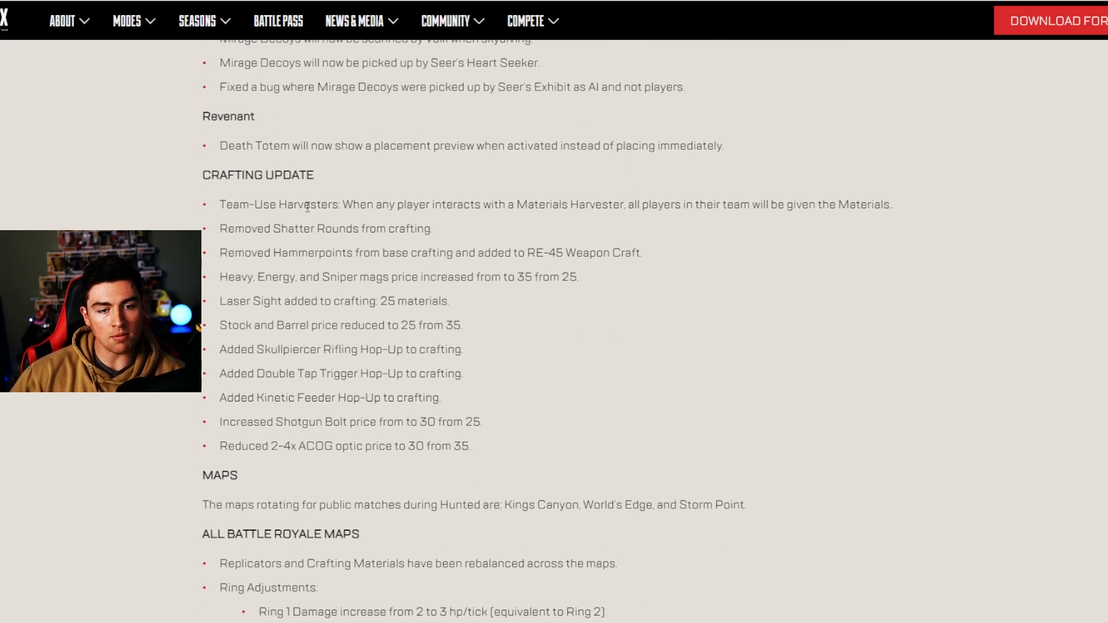
{"action": "mouse_move", "coordinate": [529, 236]}
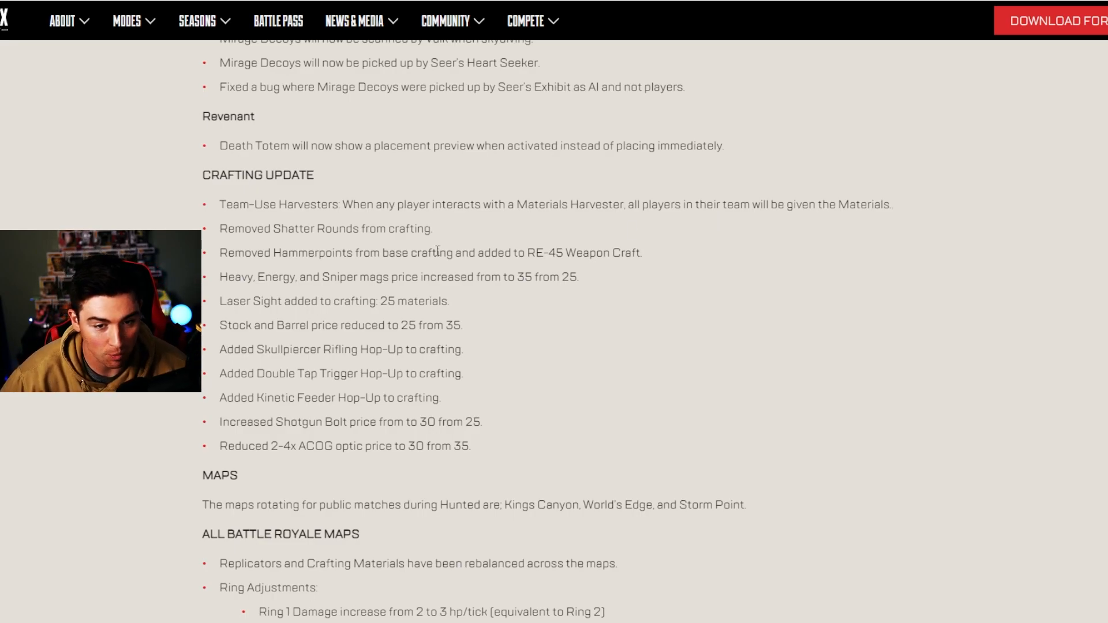
{"action": "scroll", "scroll_direction": "down", "scroll_amount": 3}
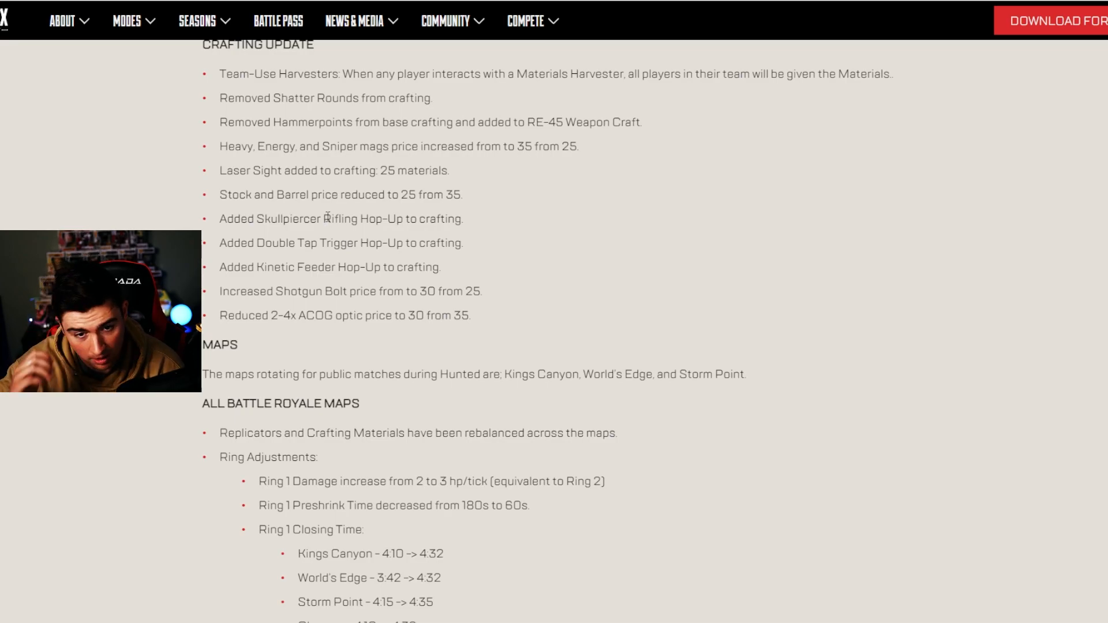
{"action": "scroll", "scroll_direction": "down", "scroll_amount": 3}
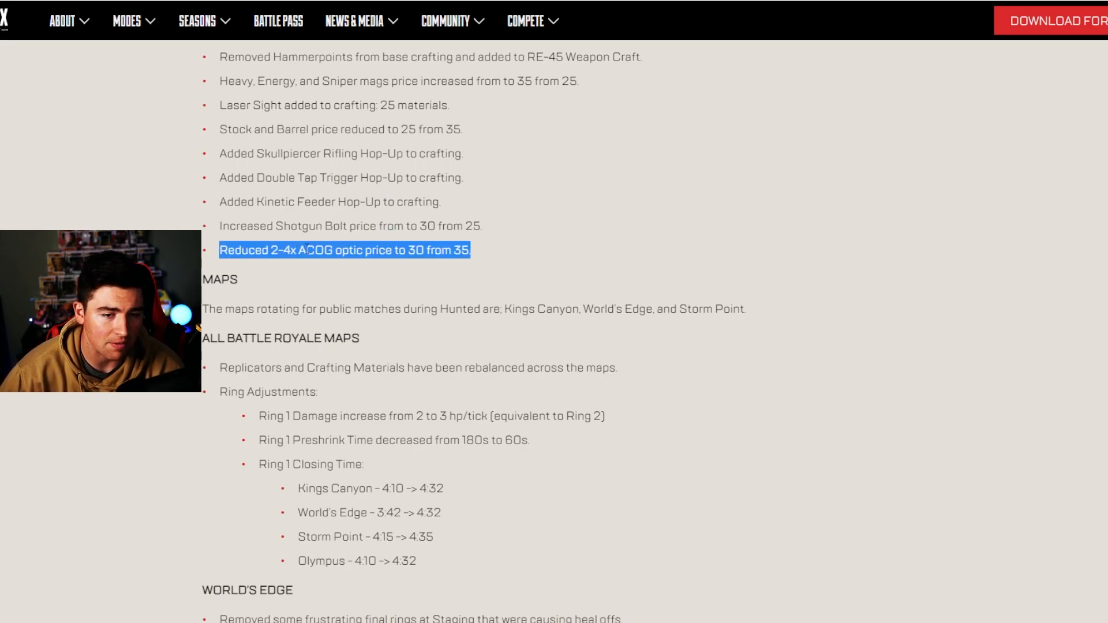
{"action": "scroll", "scroll_direction": "down", "scroll_amount": 3}
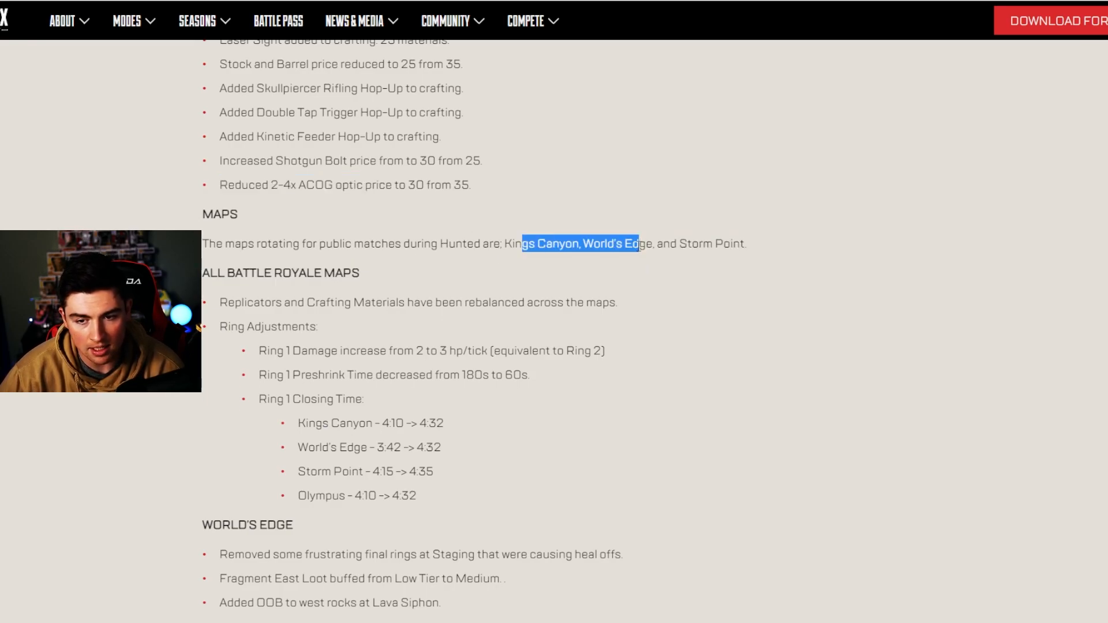
{"action": "left_click", "coordinate": [503, 244]}
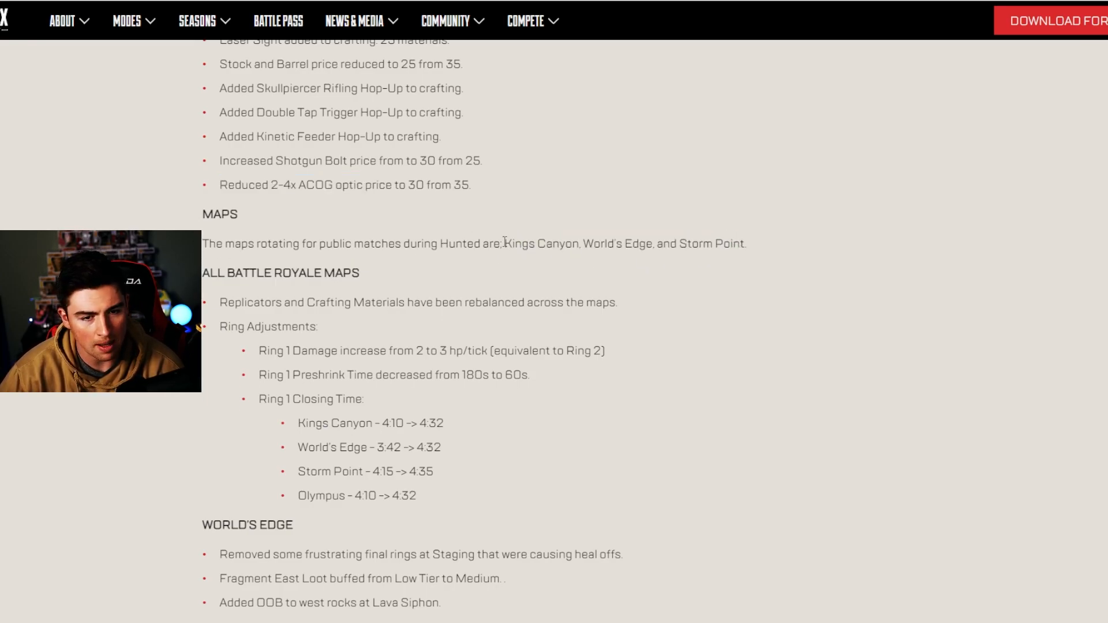
{"action": "left_click_drag", "start_coordinate": [503, 242], "coordinate": [743, 243]}
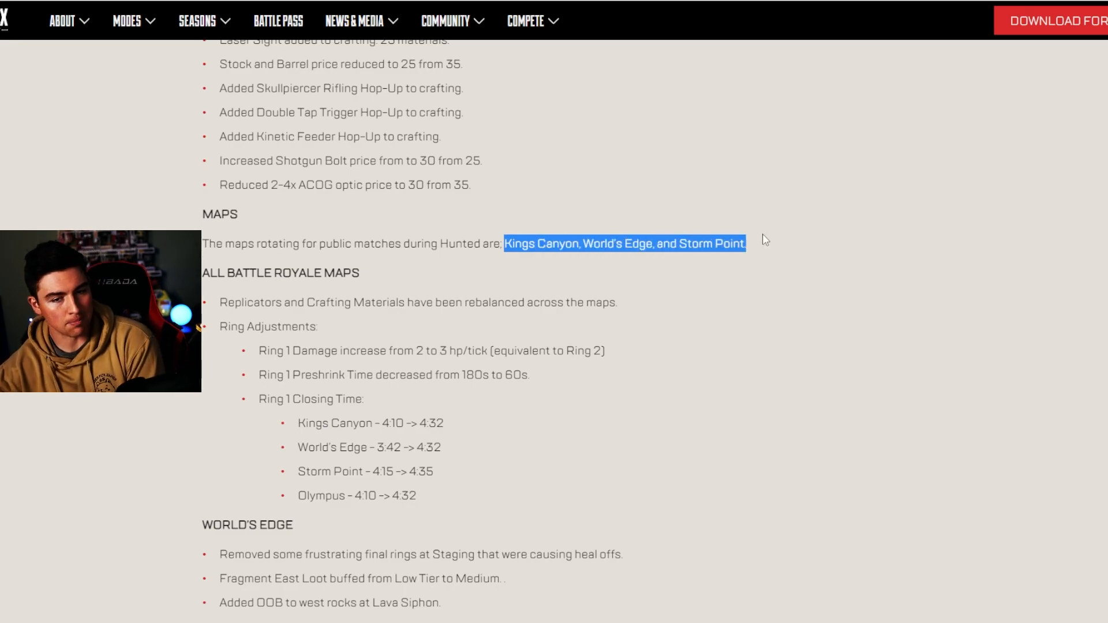
{"action": "scroll", "scroll_direction": "down", "scroll_amount": 3}
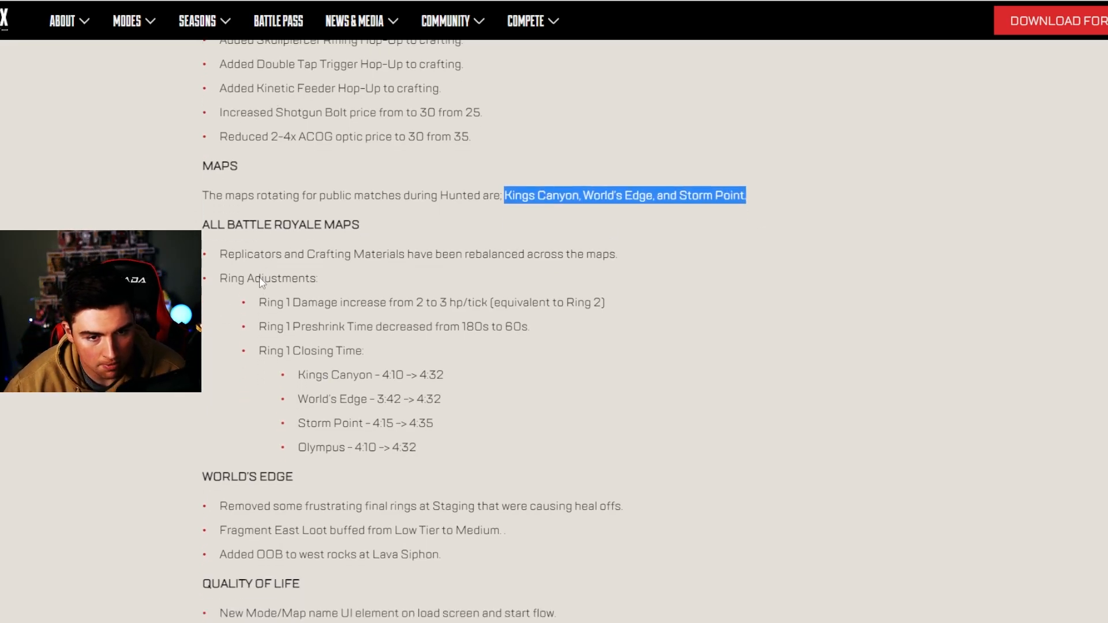
{"action": "scroll", "scroll_direction": "down", "scroll_amount": 3}
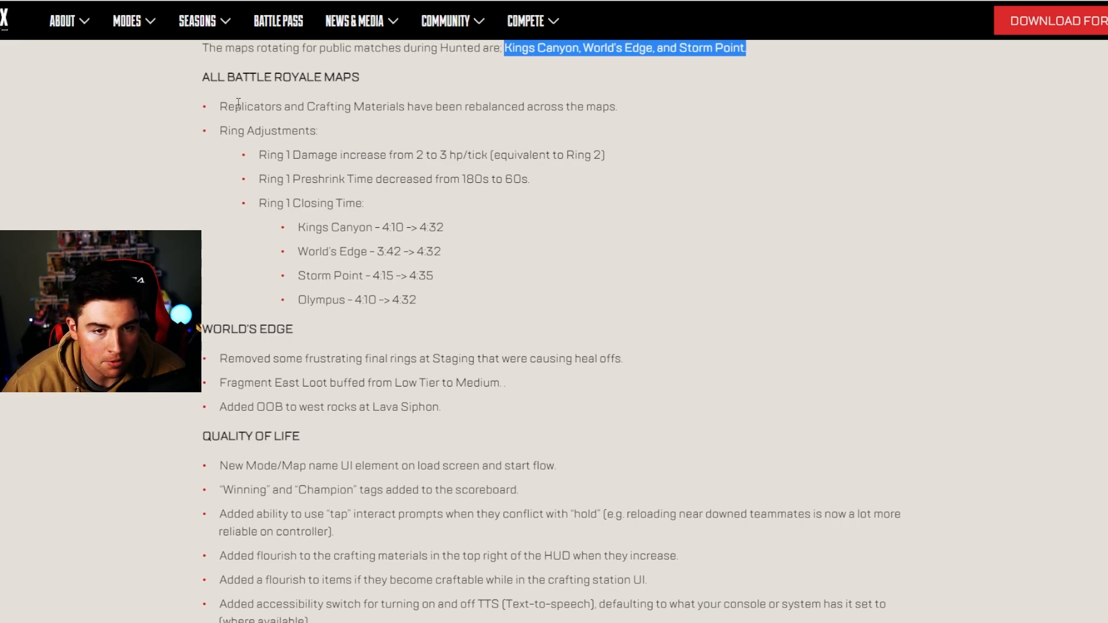
{"action": "mouse_move", "coordinate": [516, 111]}
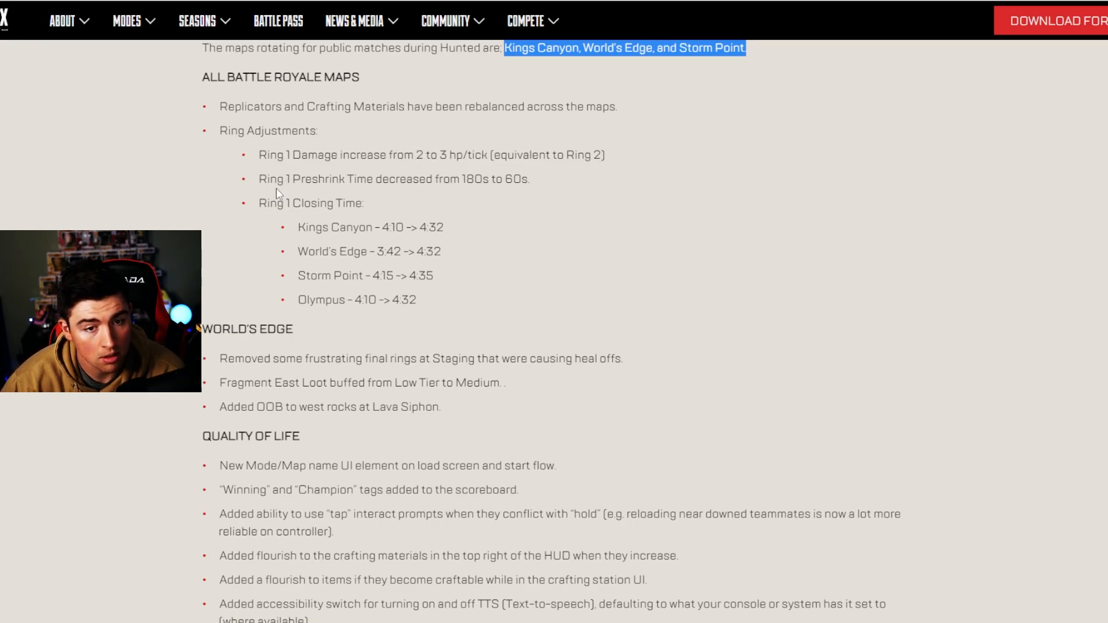
{"action": "mouse_move", "coordinate": [449, 185]}
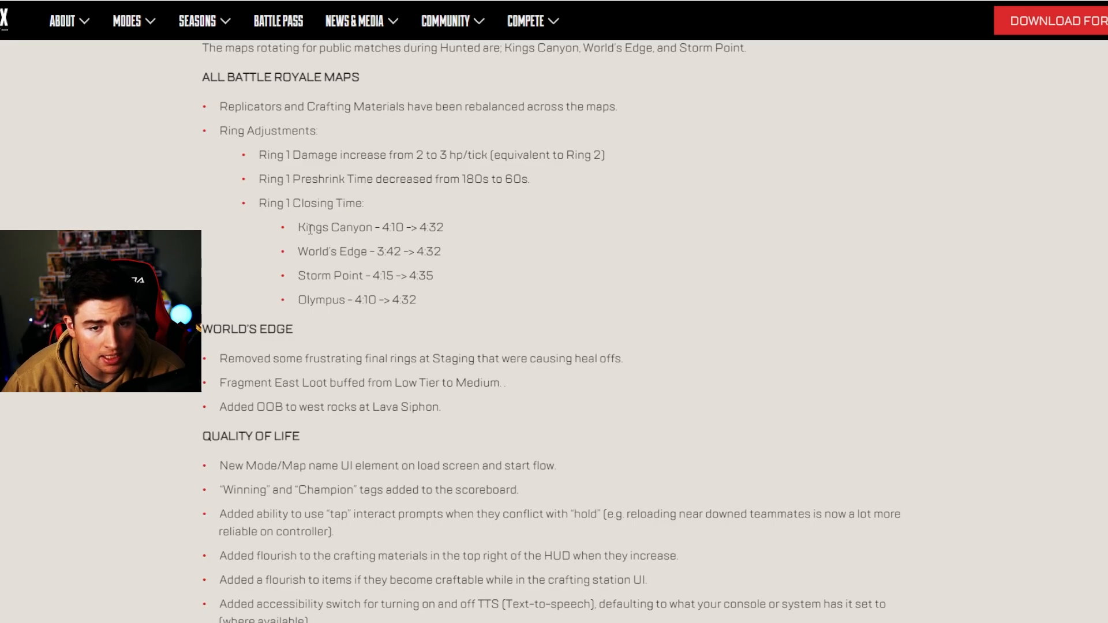
{"action": "double_click", "coordinate": [388, 226]}
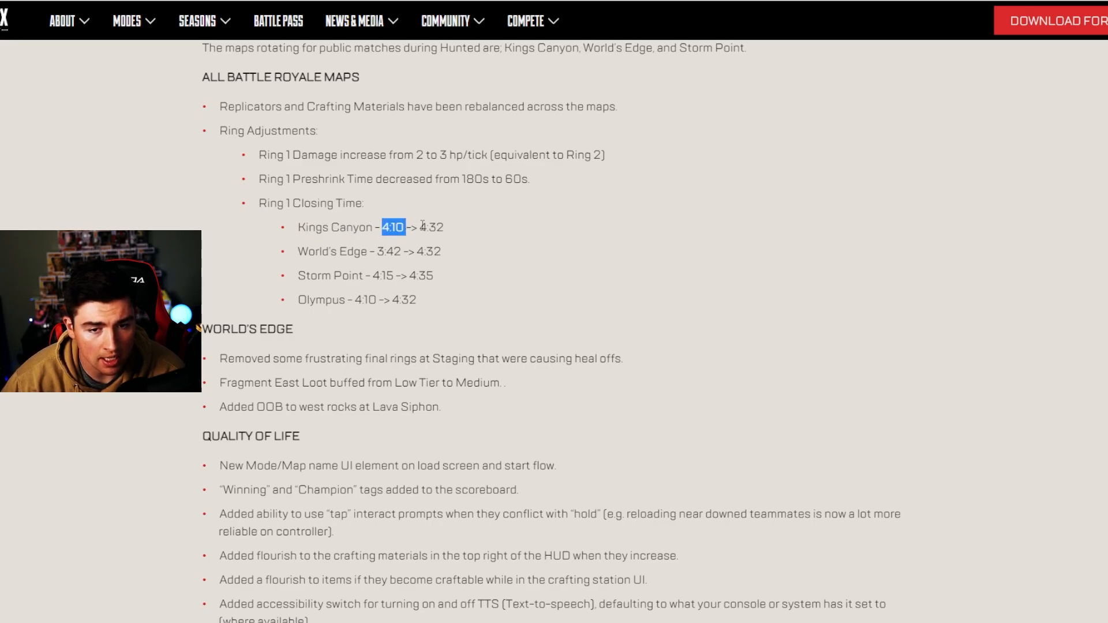
{"action": "left_click_drag", "start_coordinate": [393, 227], "coordinate": [431, 227]}
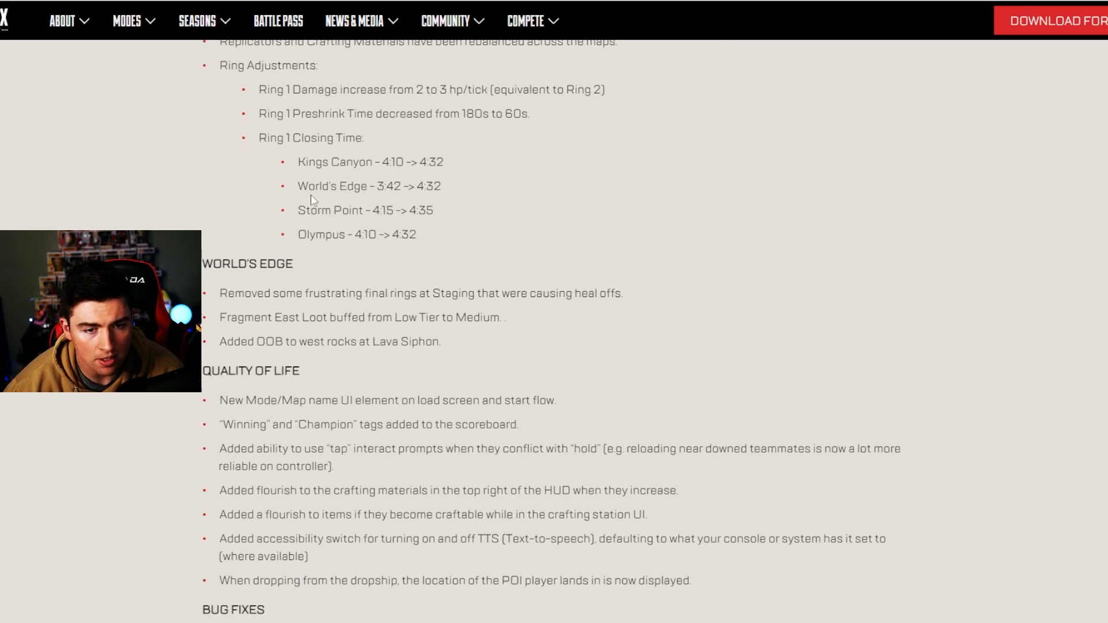
{"action": "mouse_move", "coordinate": [435, 257]}
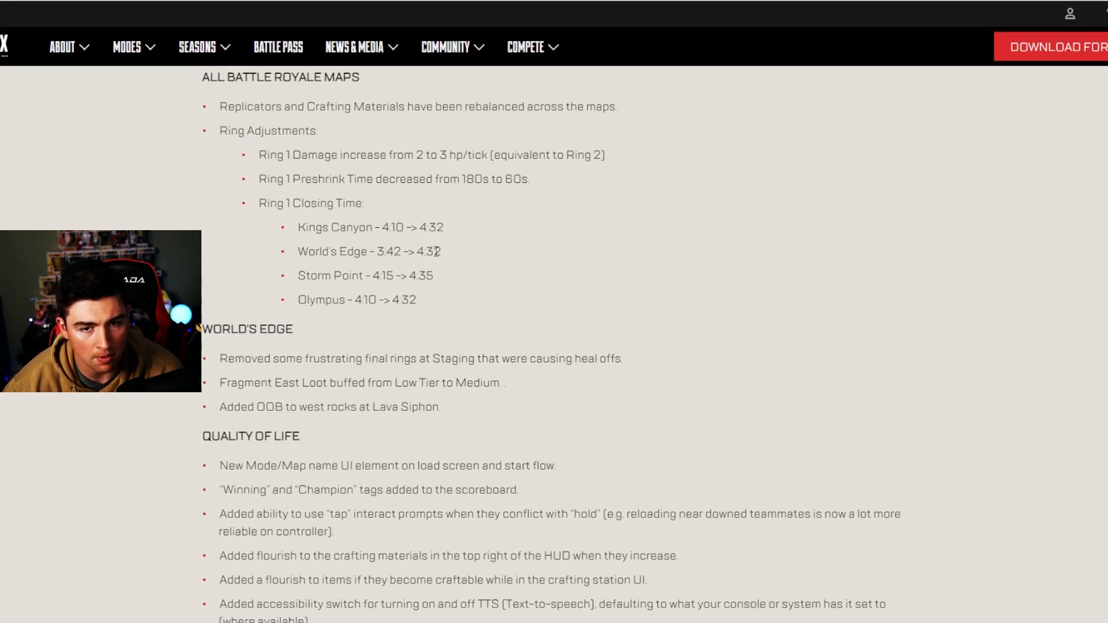
Read past World's Edge and Quality of Life to the hipfire reticle and Lifeline revive fixes
{"action": "scroll", "scroll_direction": "down", "scroll_amount": 3}
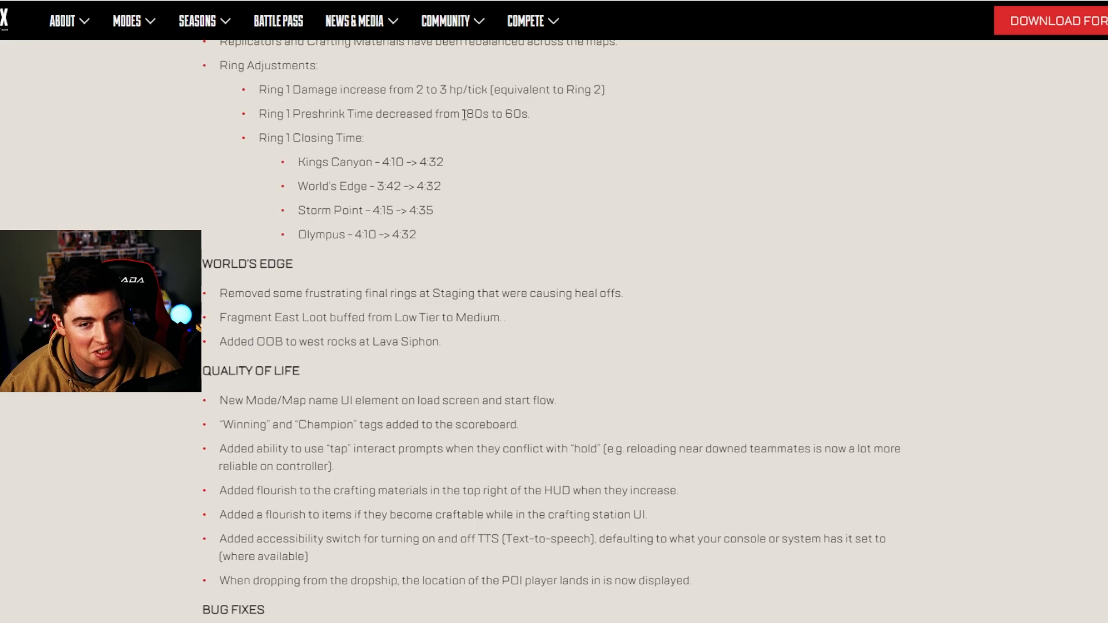
{"action": "mouse_move", "coordinate": [486, 137]}
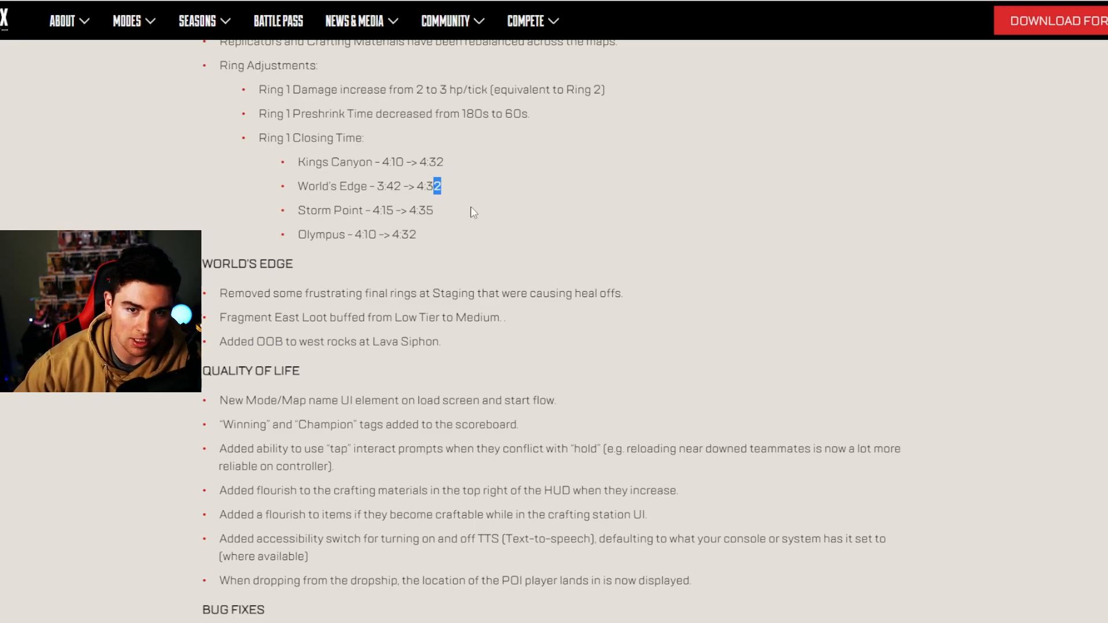
{"action": "scroll", "scroll_direction": "down", "scroll_amount": 3}
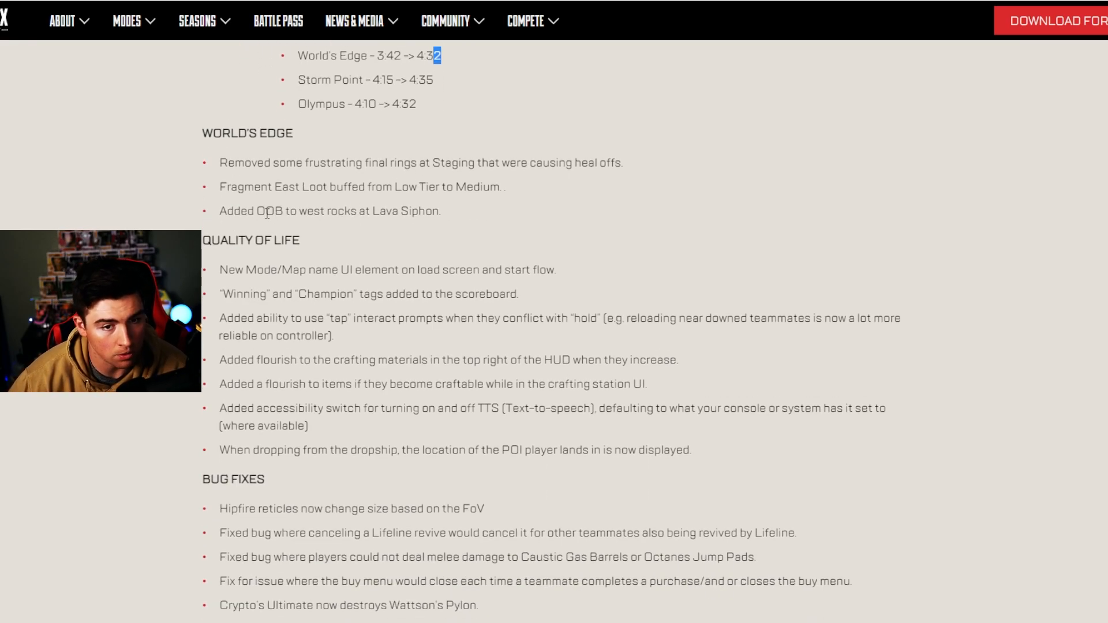
{"action": "scroll", "scroll_direction": "down", "scroll_amount": 3}
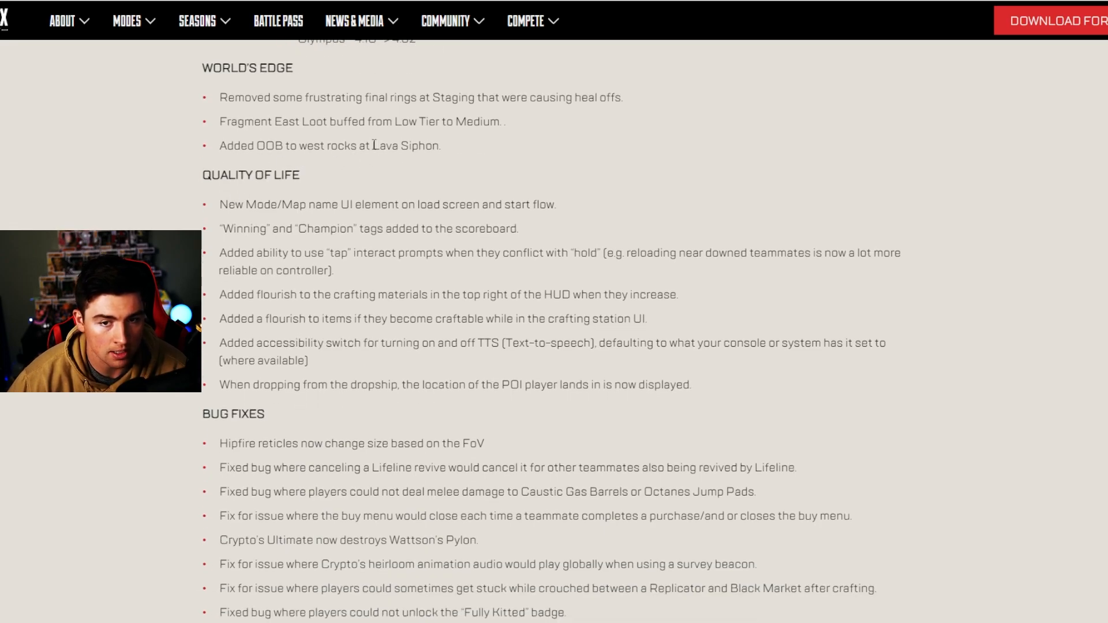
Bring Quality of Life to the top, revealing C.A.R. SMG, mantling and Newcastle bug fixes
{"action": "scroll", "scroll_direction": "down", "scroll_amount": 3}
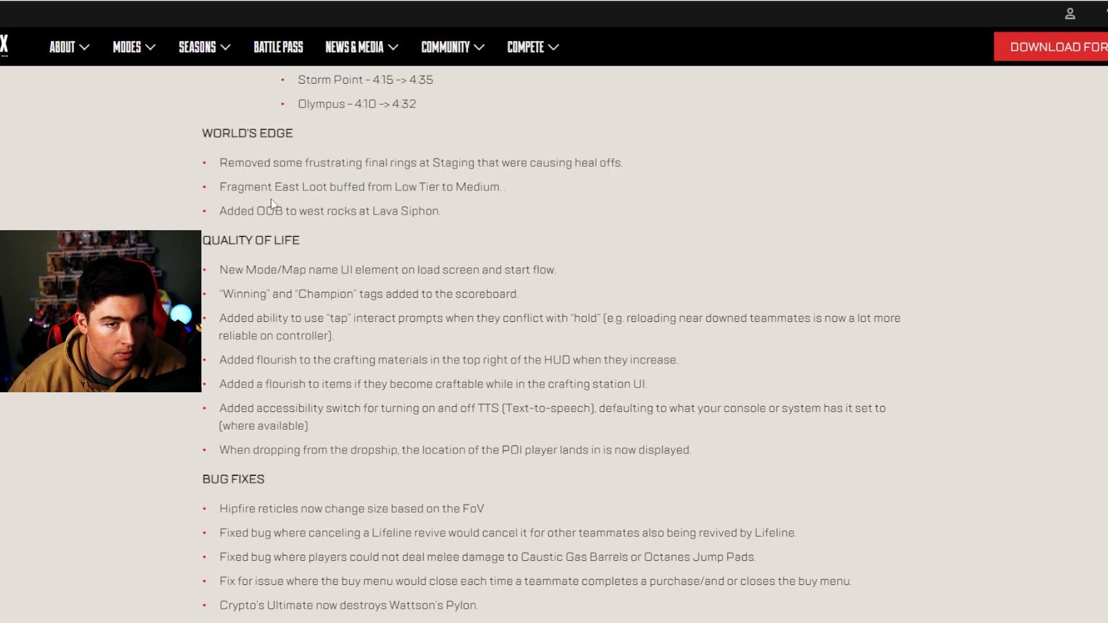
{"action": "scroll", "scroll_direction": "down", "scroll_amount": 3}
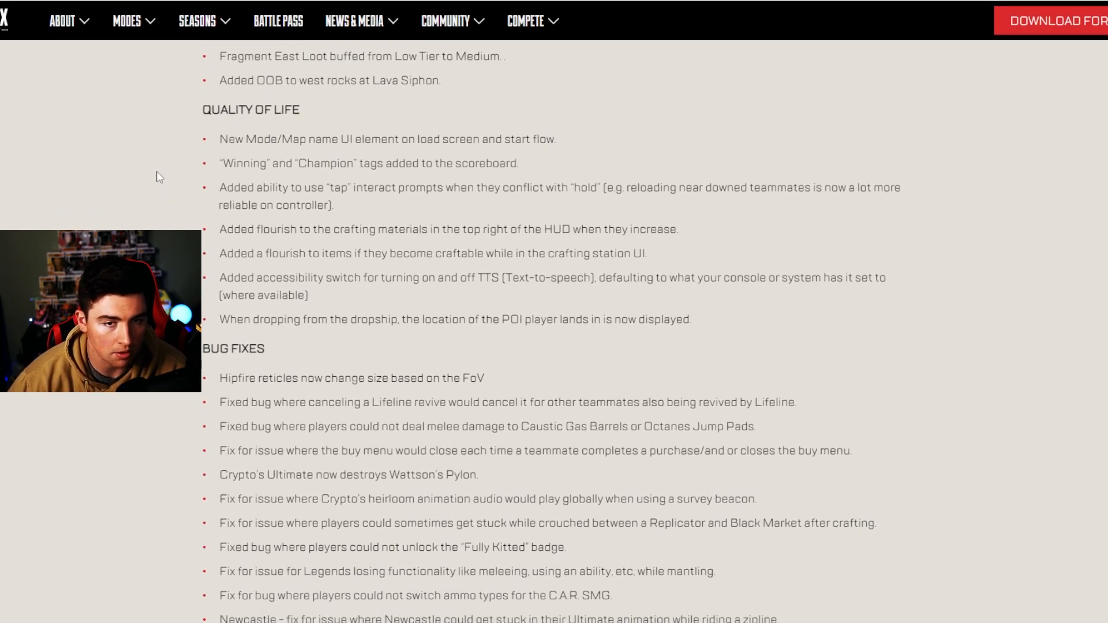
{"action": "scroll", "scroll_direction": "up", "scroll_amount": 3}
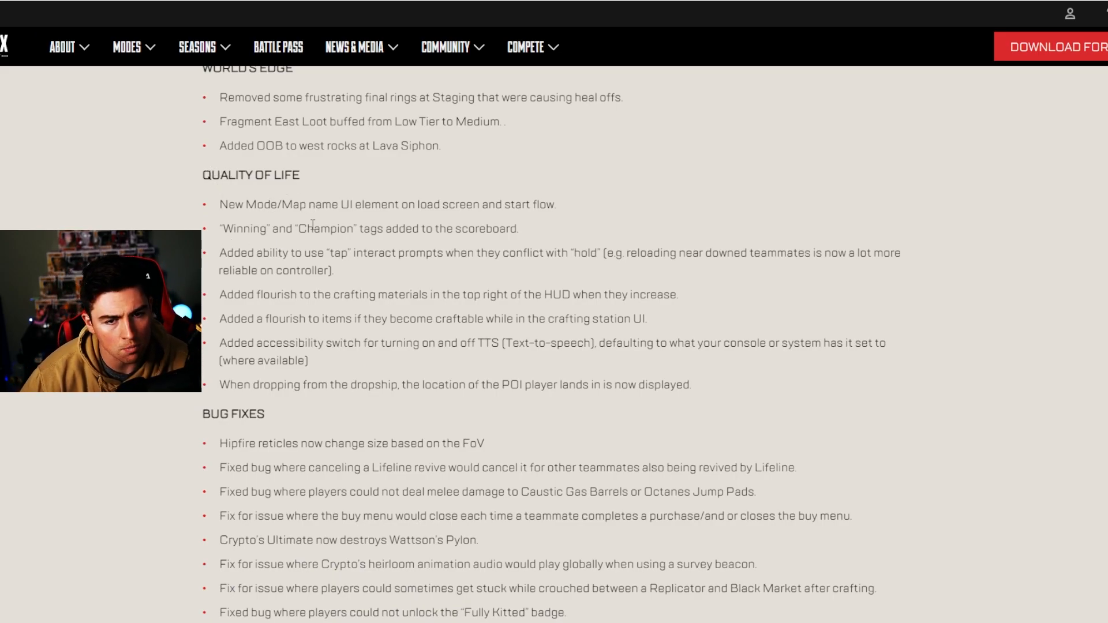
{"action": "left_click_drag", "start_coordinate": [277, 205], "coordinate": [360, 204]}
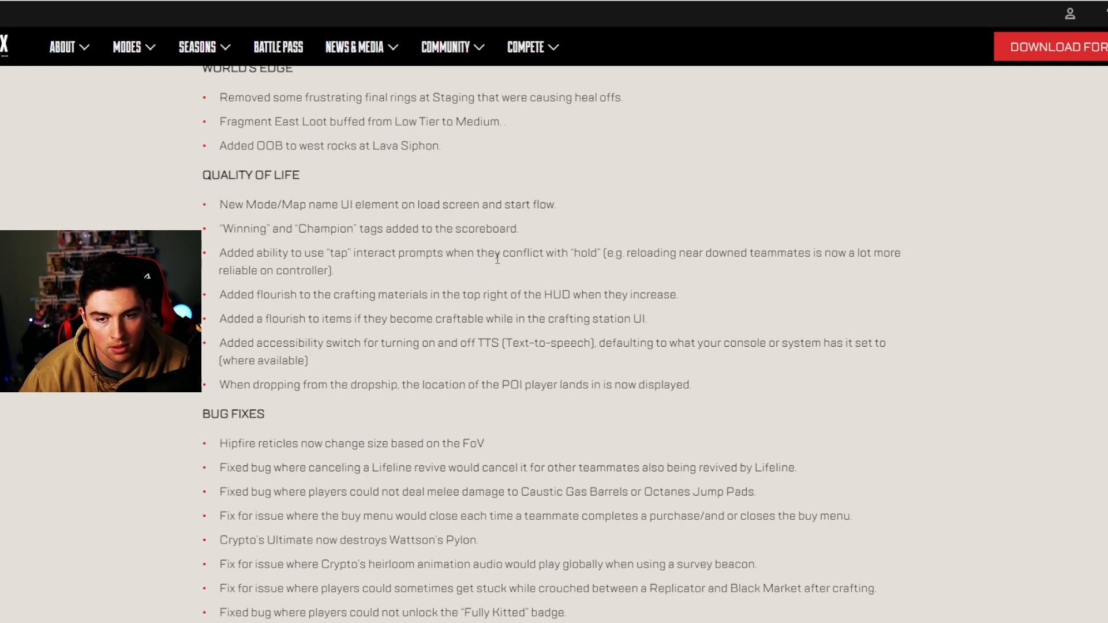
{"action": "mouse_move", "coordinate": [837, 274]}
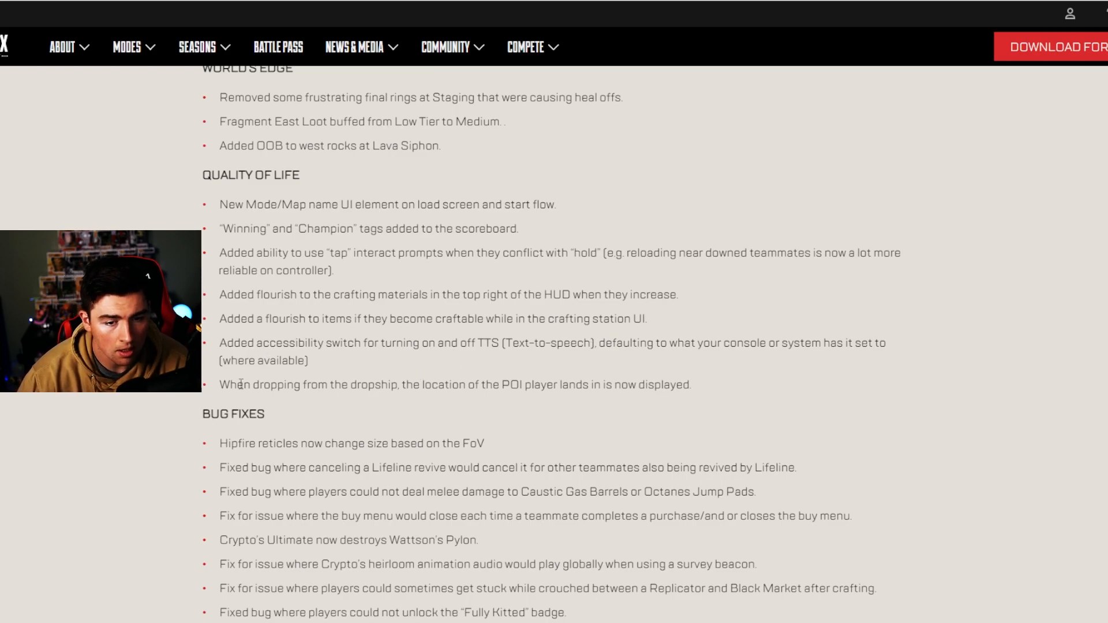
{"action": "scroll", "scroll_direction": "down", "scroll_amount": 3}
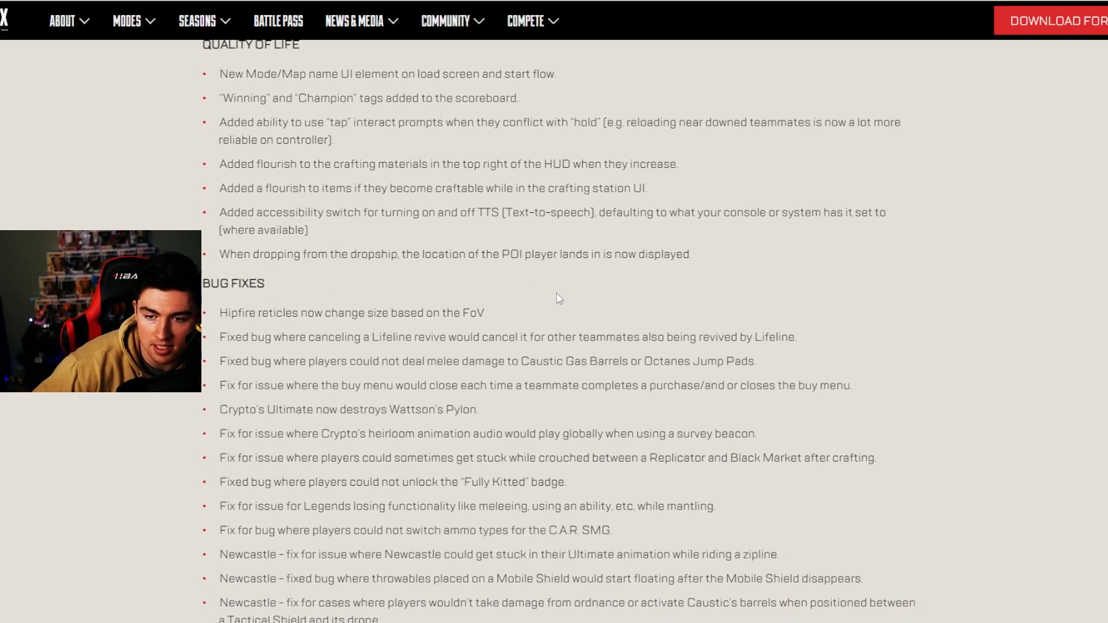
Read to the last fixes: Heat Shield, Pathfinder zipline, Mirage decoys and console stuttering
{"action": "scroll", "scroll_direction": "down", "scroll_amount": 3}
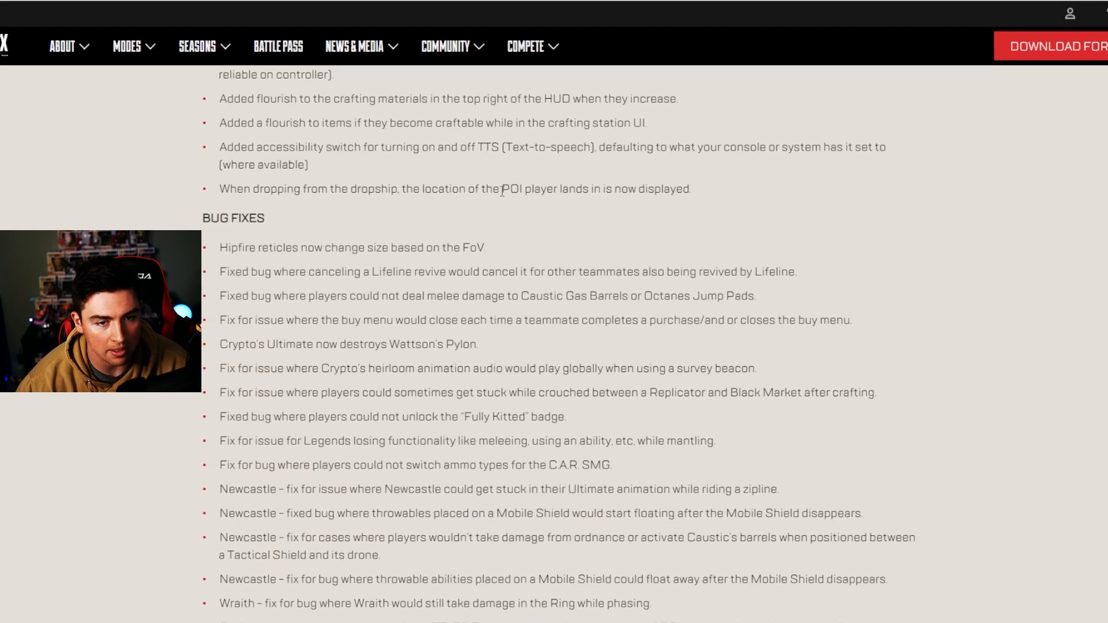
{"action": "scroll", "scroll_direction": "down", "scroll_amount": 3}
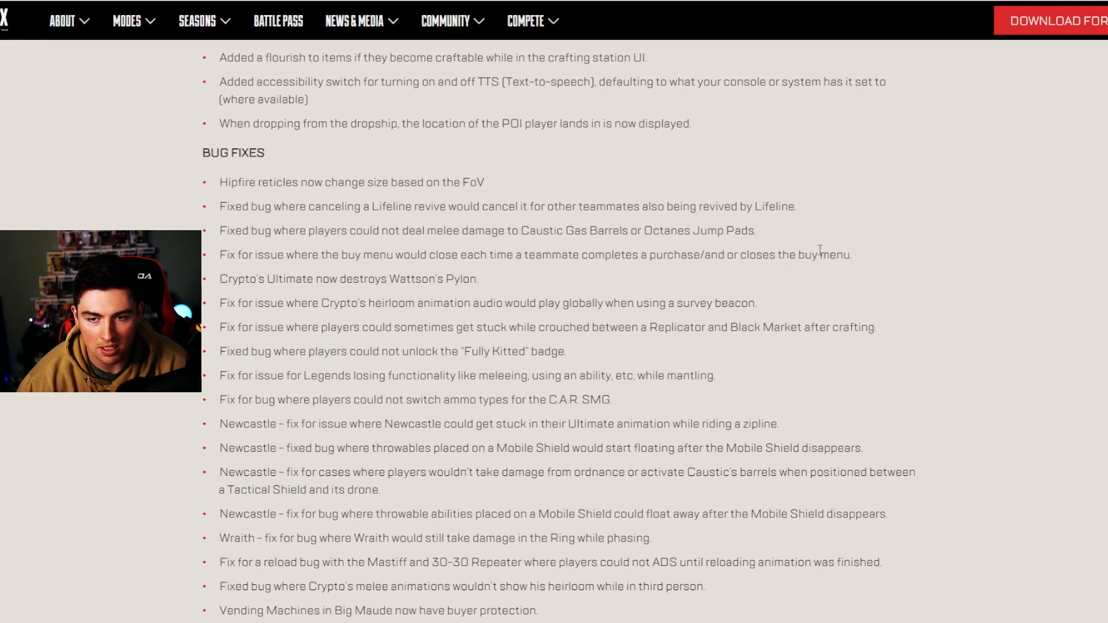
{"action": "mouse_move", "coordinate": [696, 241]}
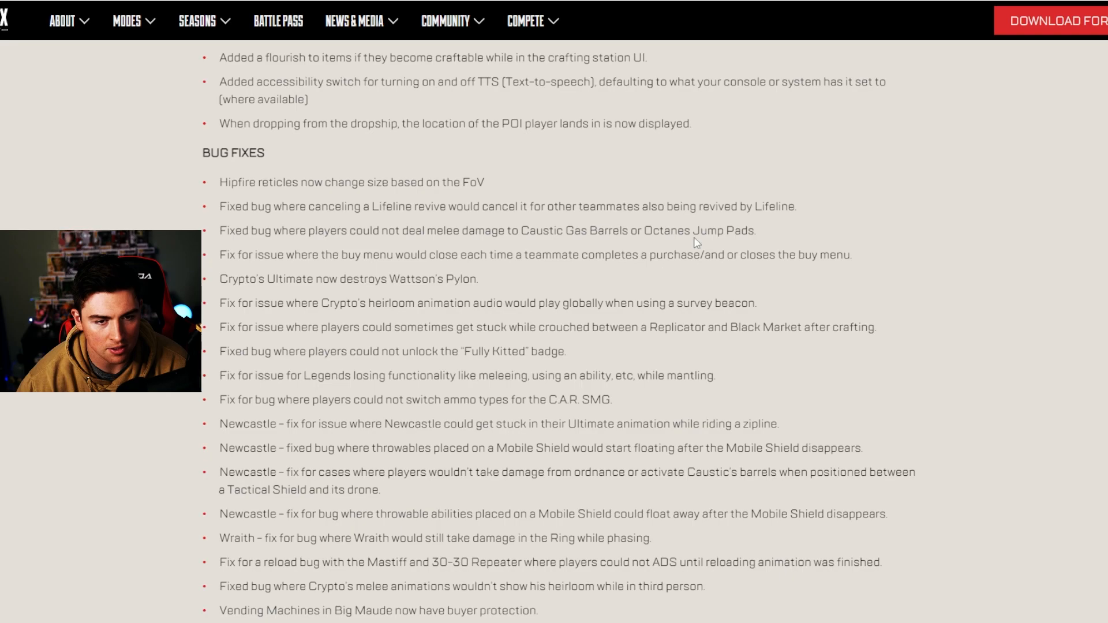
{"action": "mouse_move", "coordinate": [861, 259]}
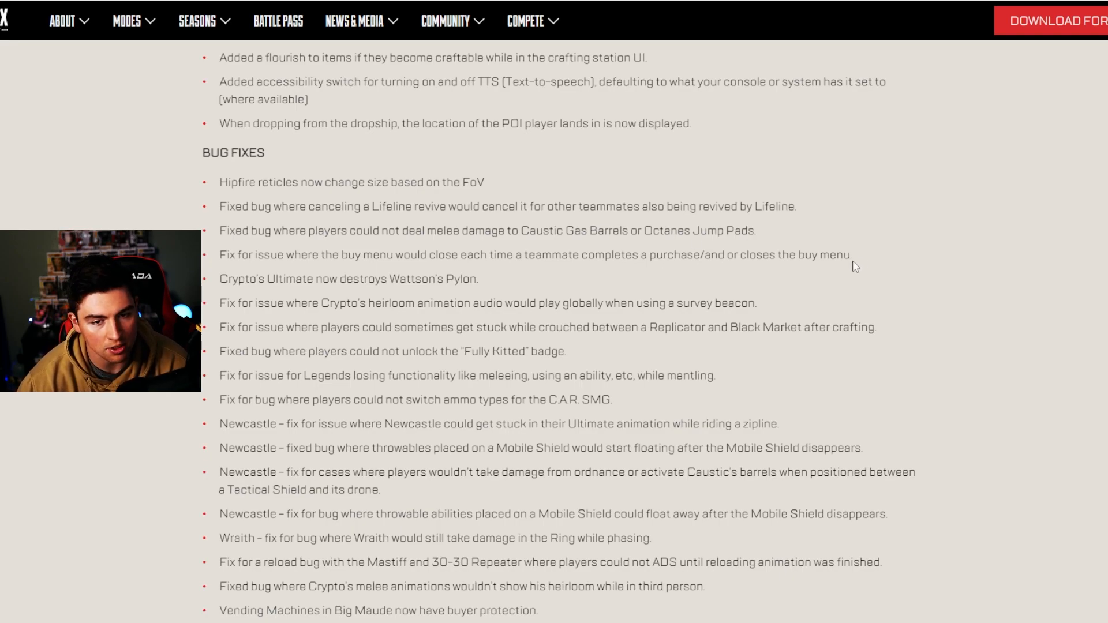
{"action": "scroll", "scroll_direction": "down", "scroll_amount": 3}
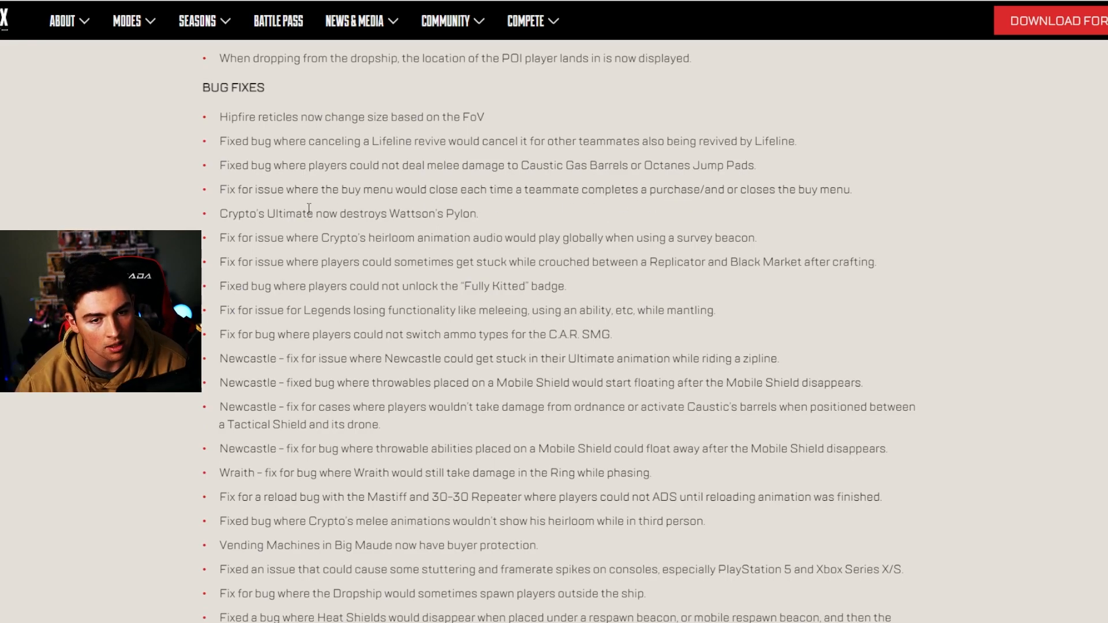
{"action": "scroll", "scroll_direction": "down", "scroll_amount": 3}
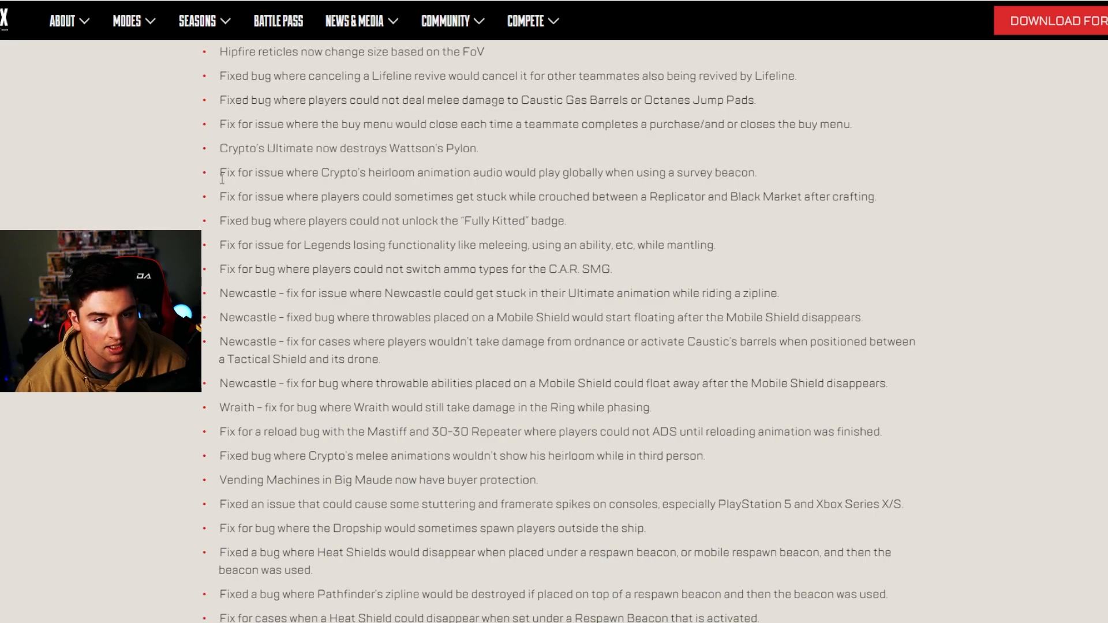
{"action": "mouse_move", "coordinate": [386, 188]}
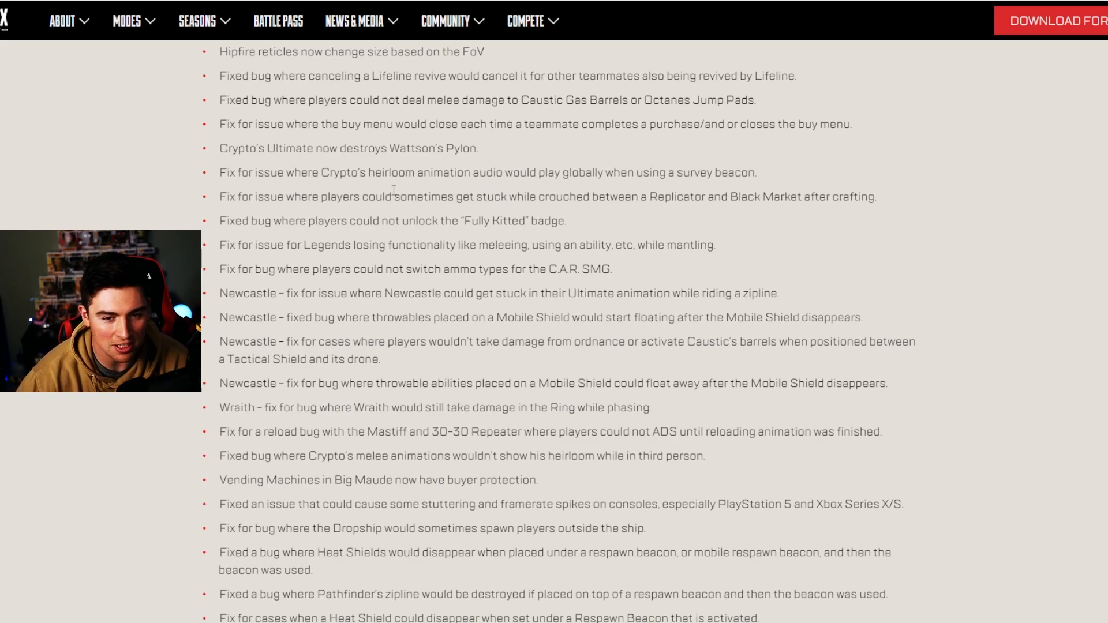
{"action": "scroll", "scroll_direction": "down", "scroll_amount": 3}
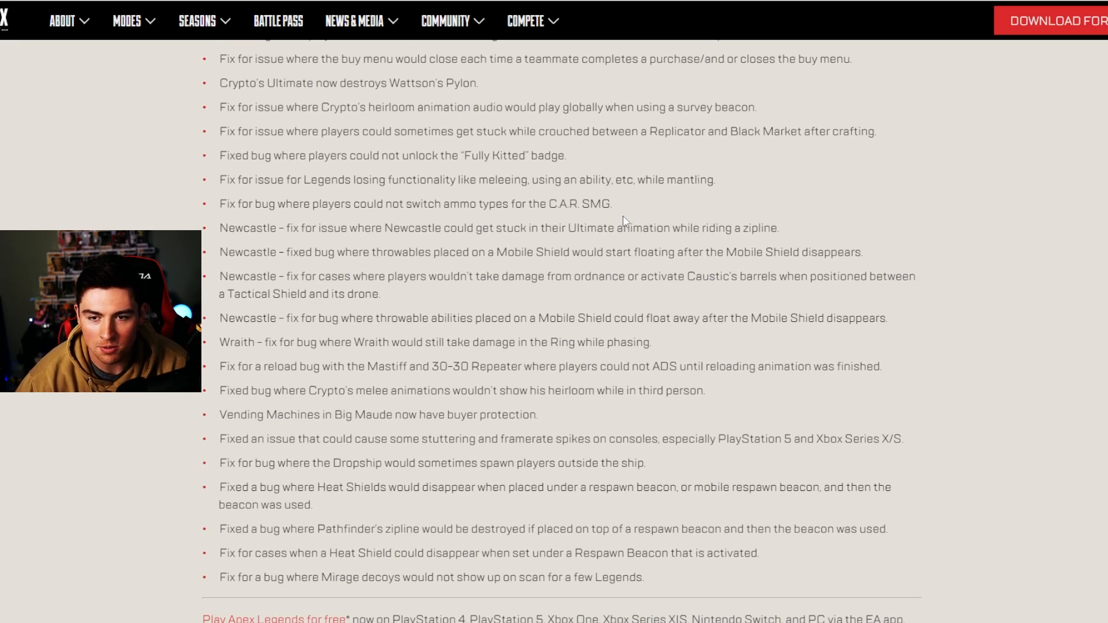
Read the closing notes on free-to-play platforms, social links, newsletter and service updates, highlighting some text
{"action": "scroll", "scroll_direction": "down", "scroll_amount": 3}
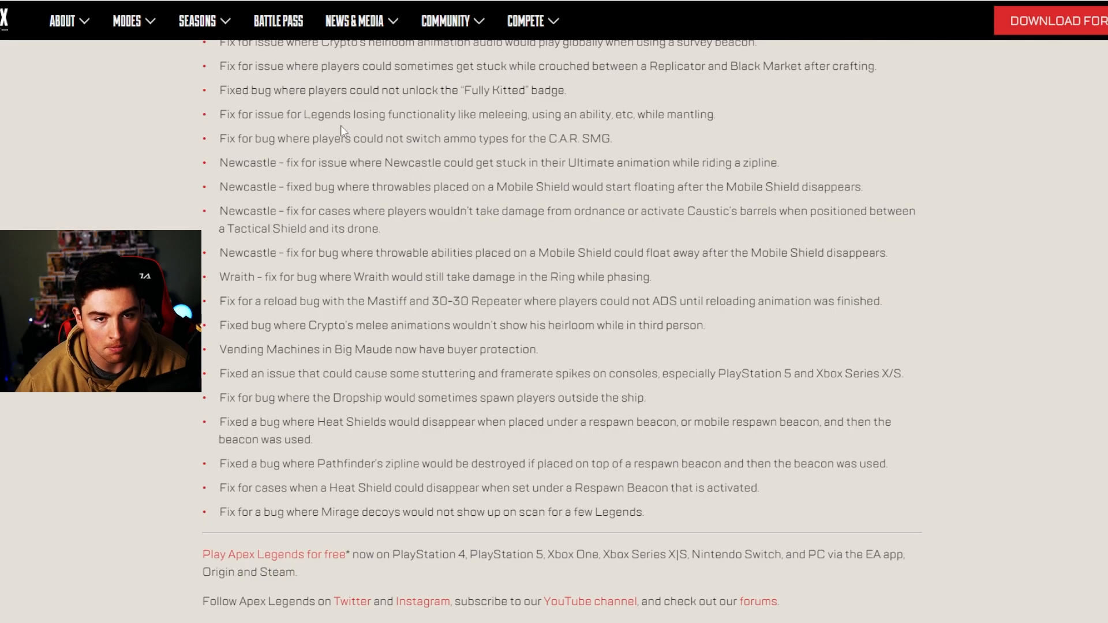
{"action": "left_click_drag", "start_coordinate": [262, 91], "coordinate": [554, 113]}
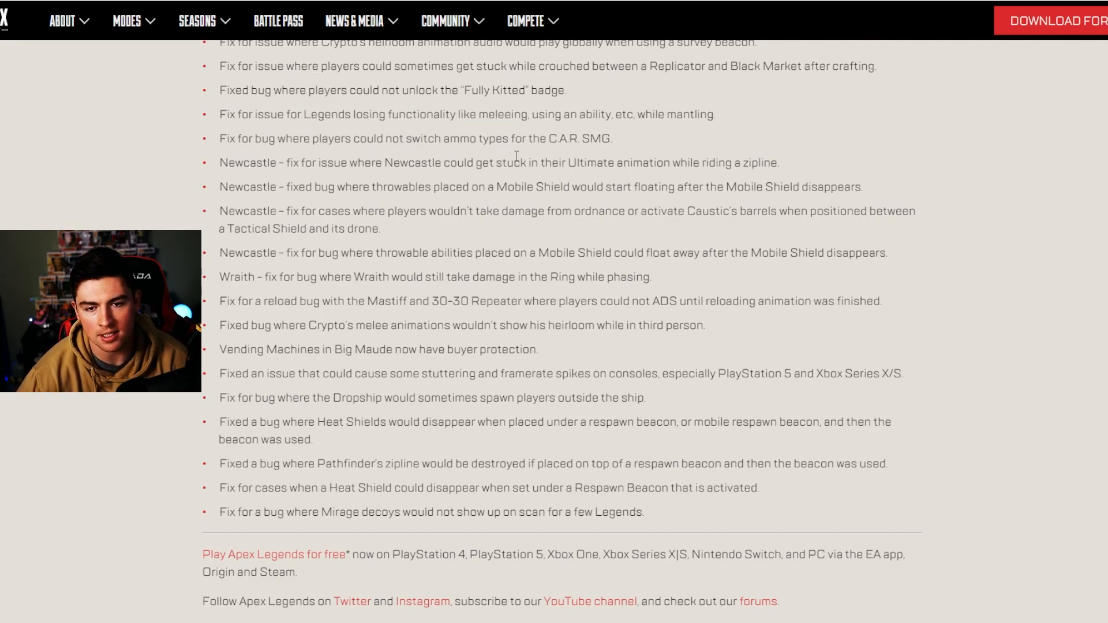
{"action": "scroll", "scroll_direction": "down", "scroll_amount": 3}
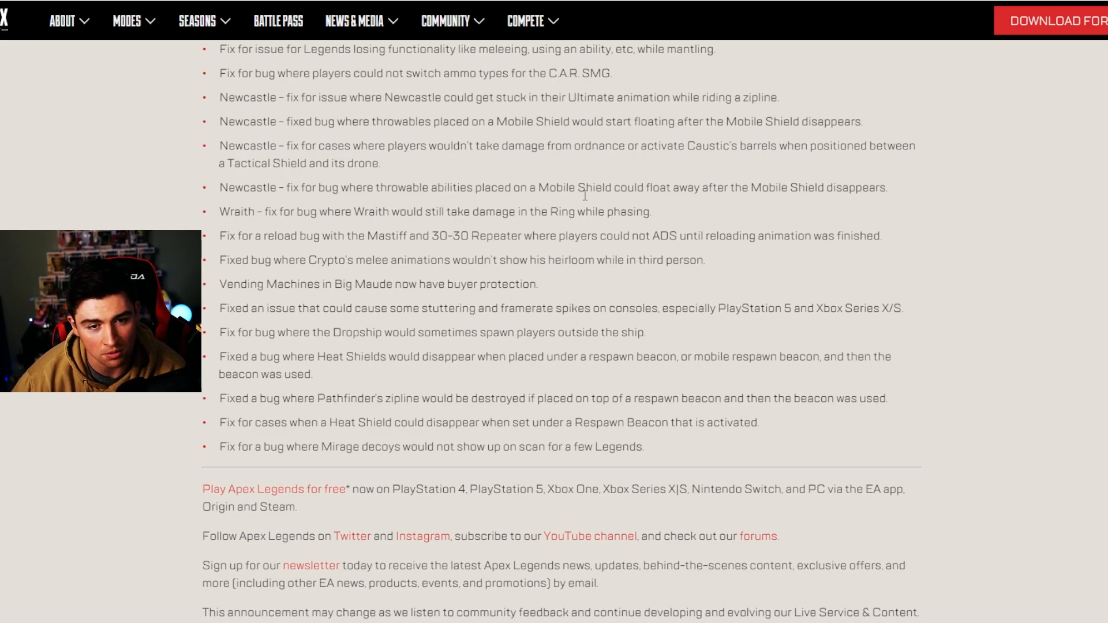
{"action": "mouse_move", "coordinate": [452, 159]}
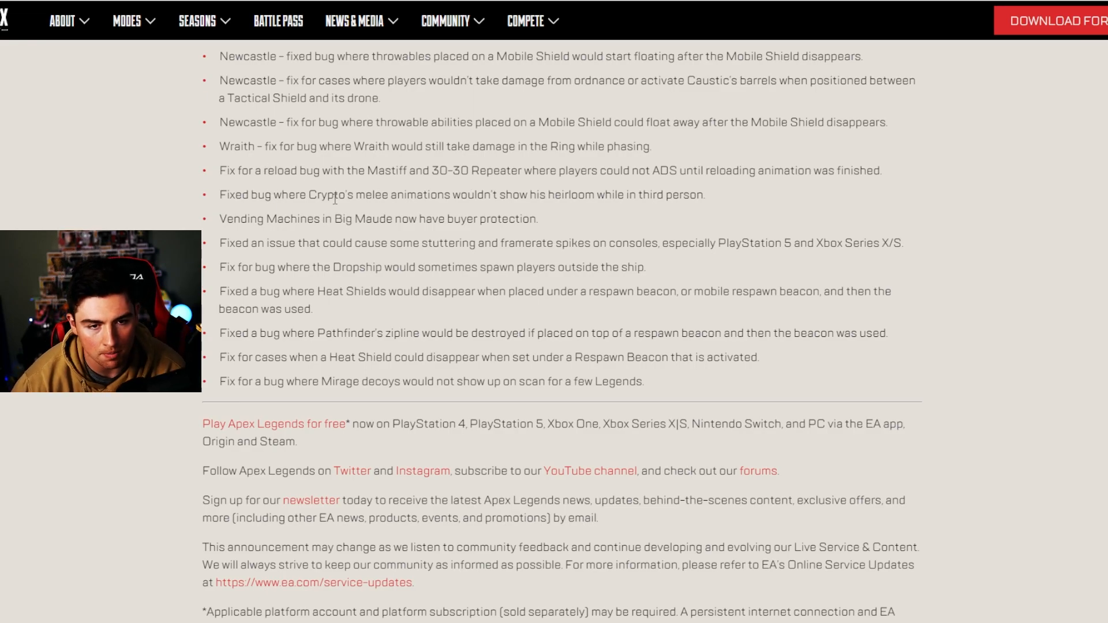
{"action": "double_click", "coordinate": [252, 218]}
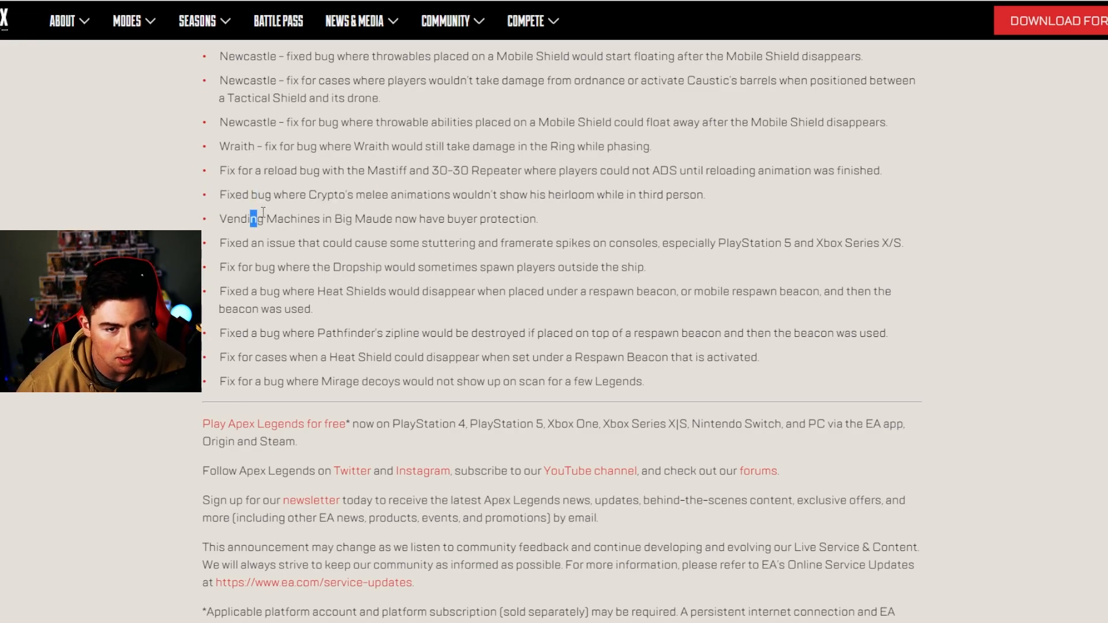